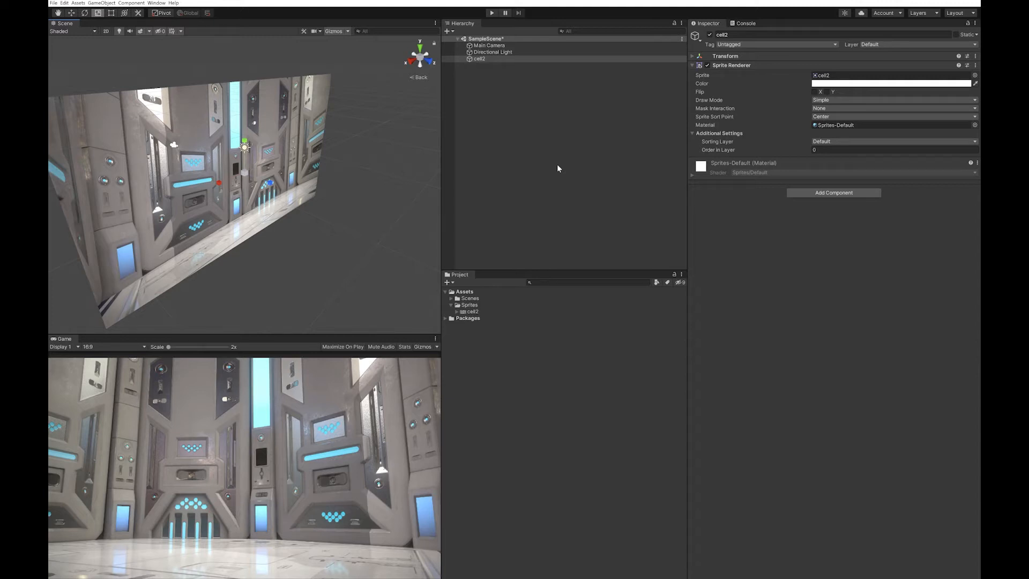
mouse_move(206, 111)
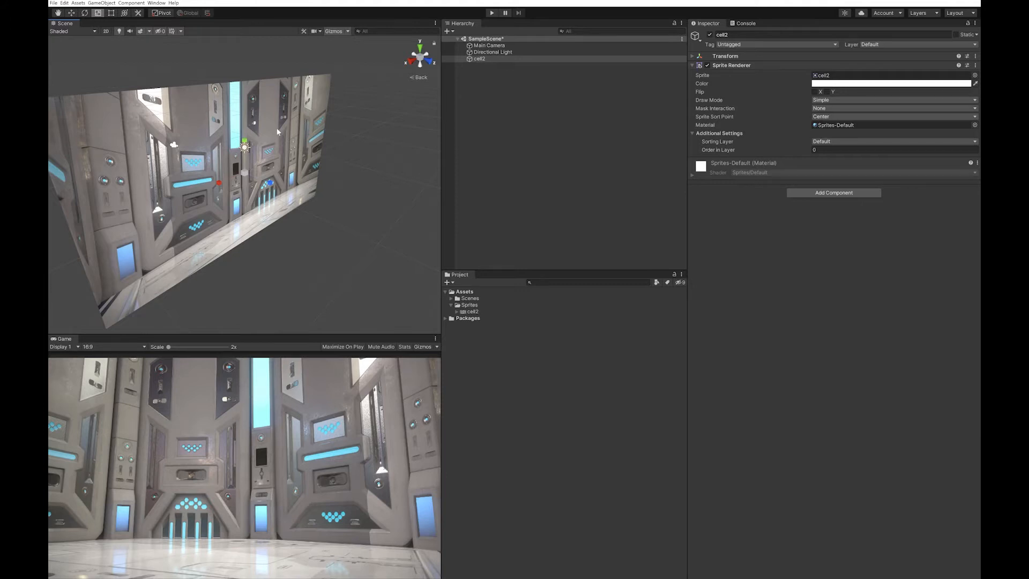
mouse_move(251, 136)
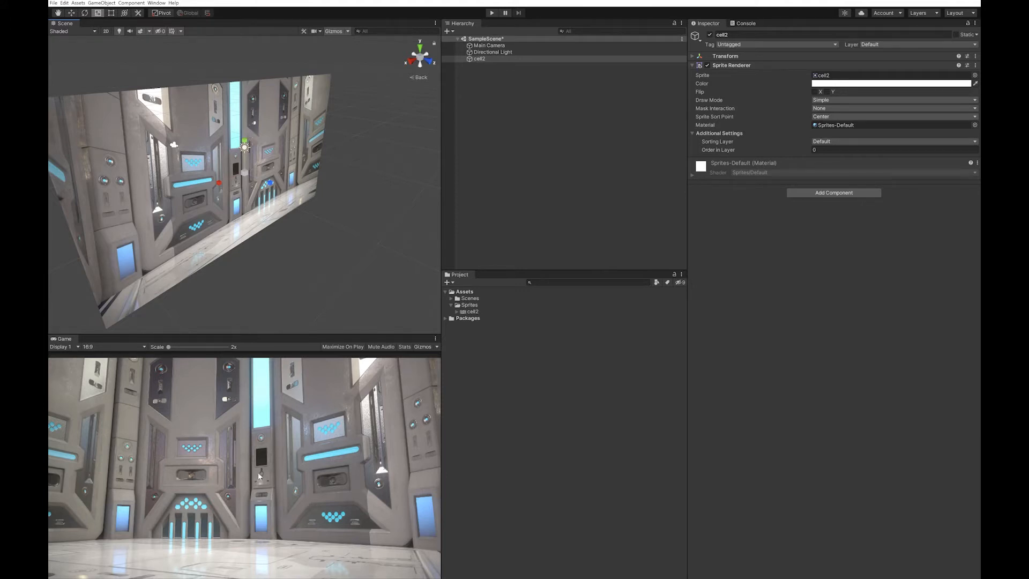
mouse_move(259, 487)
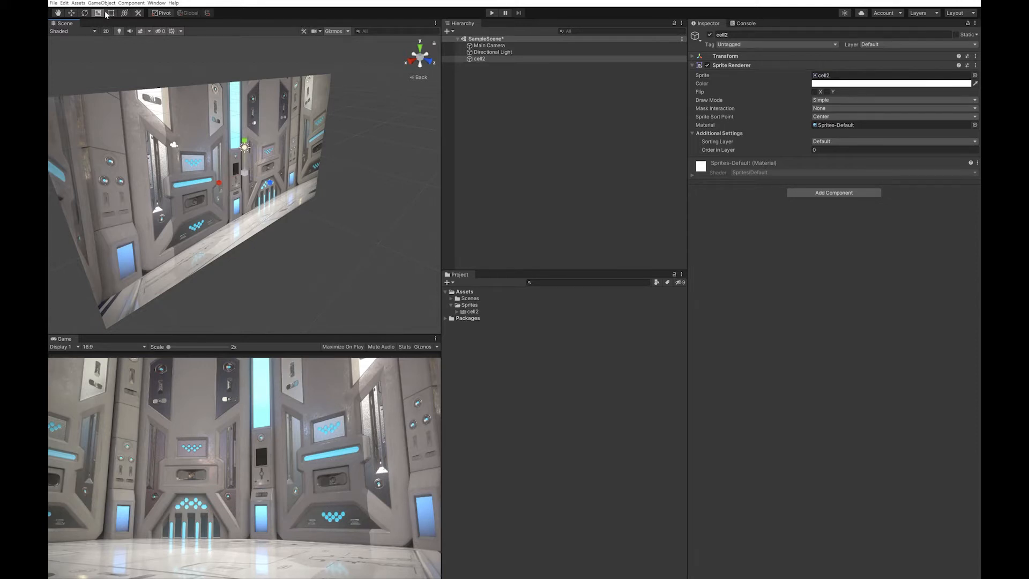
Add a Canvas with a Text - TextMeshPro child and import the TMP Essentials resources
click(101, 4)
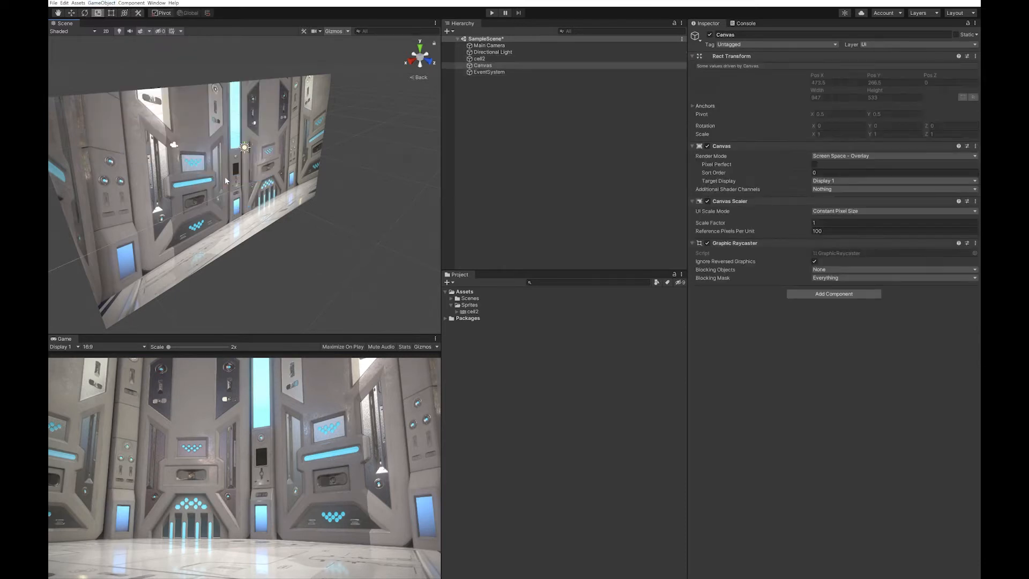
click(102, 4)
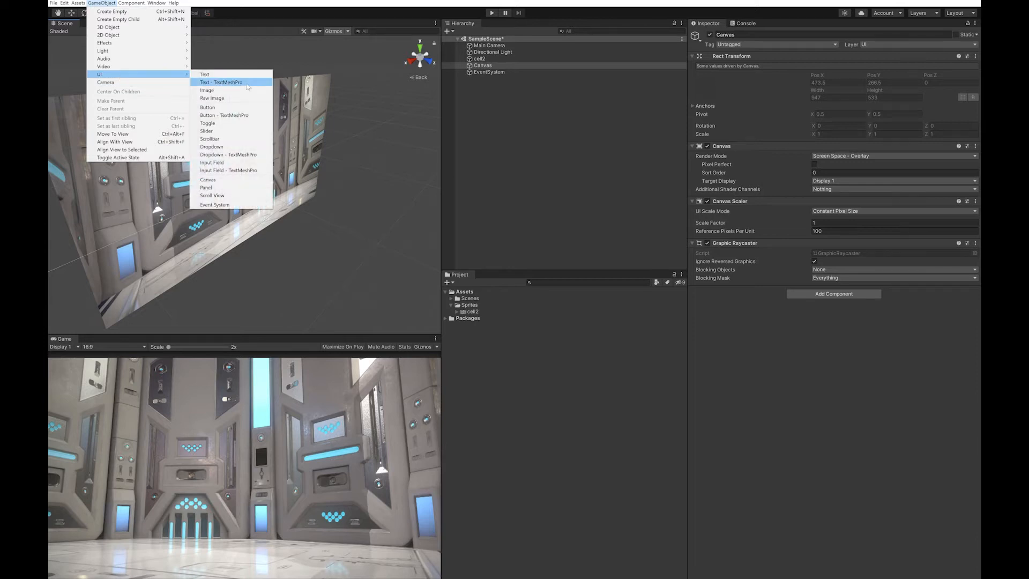
click(221, 81)
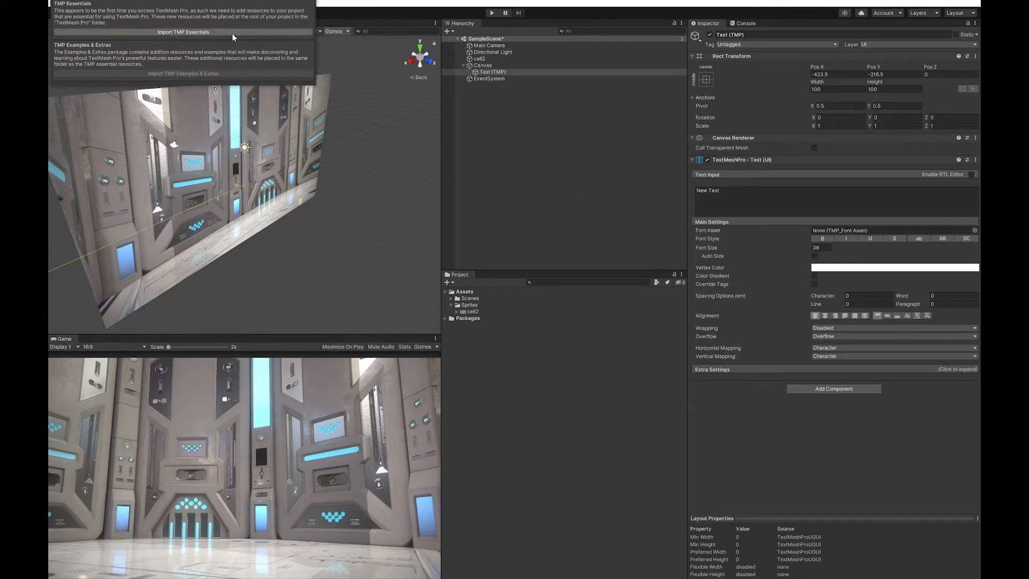
click(183, 31)
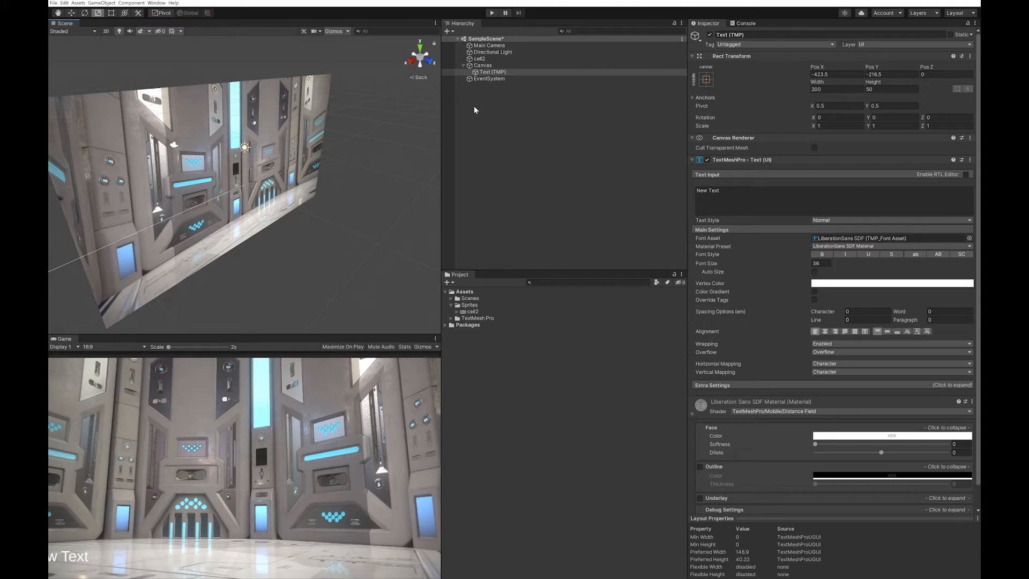
Set the Canvas to Screen Space - Camera using the Main Camera with Plane Distance 1
click(483, 65)
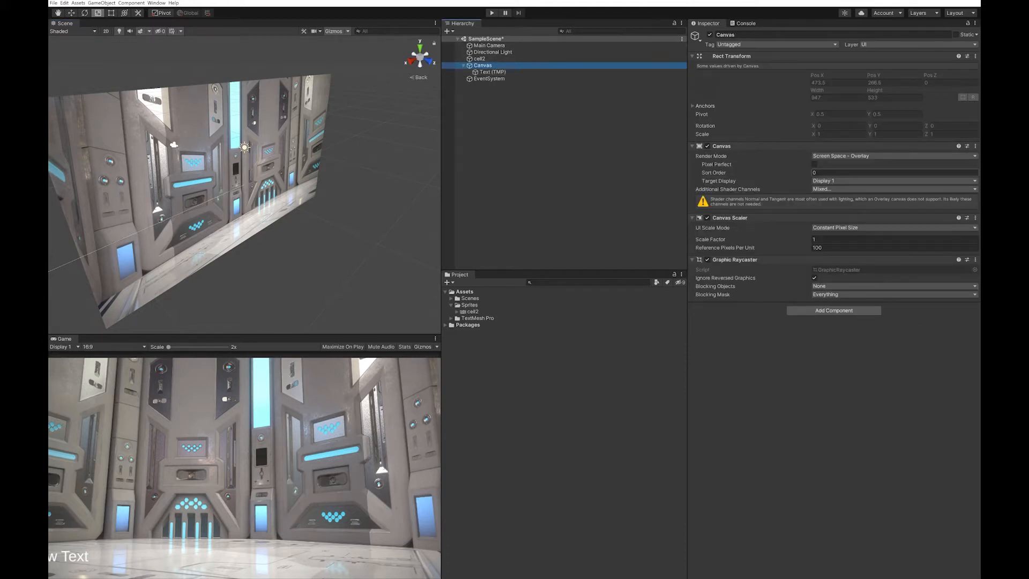
click(893, 156)
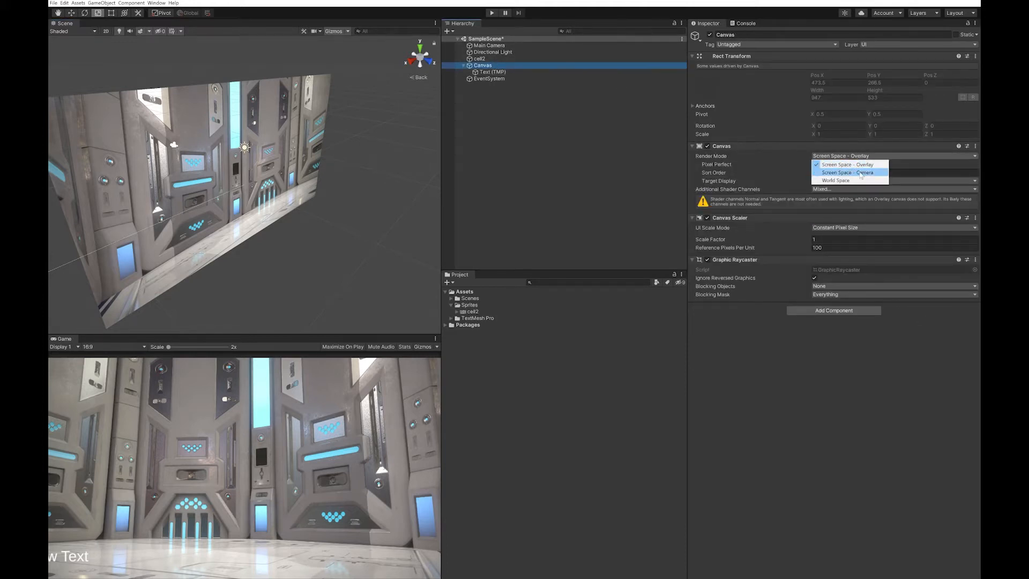
click(847, 171)
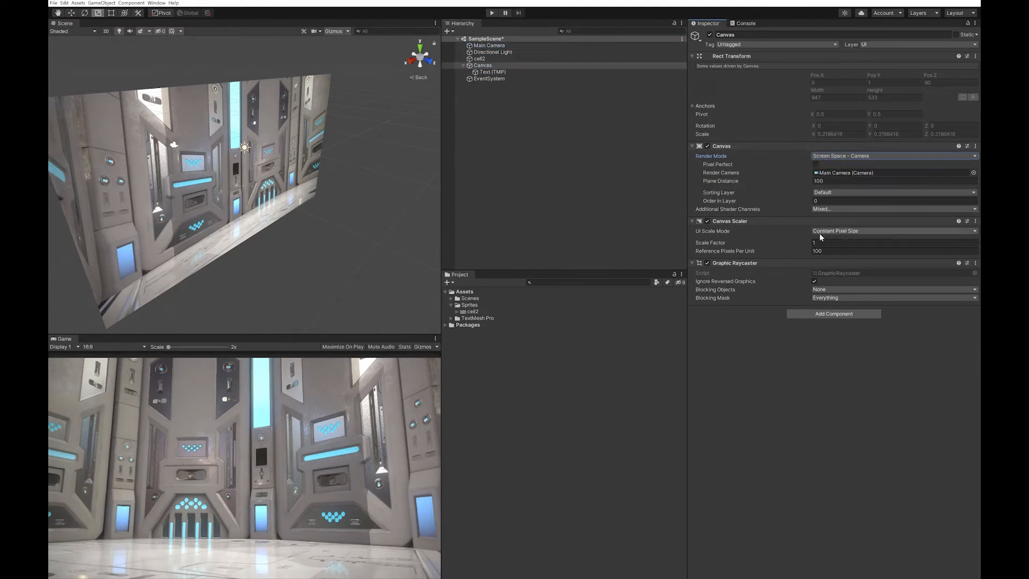
click(893, 180)
text(1)
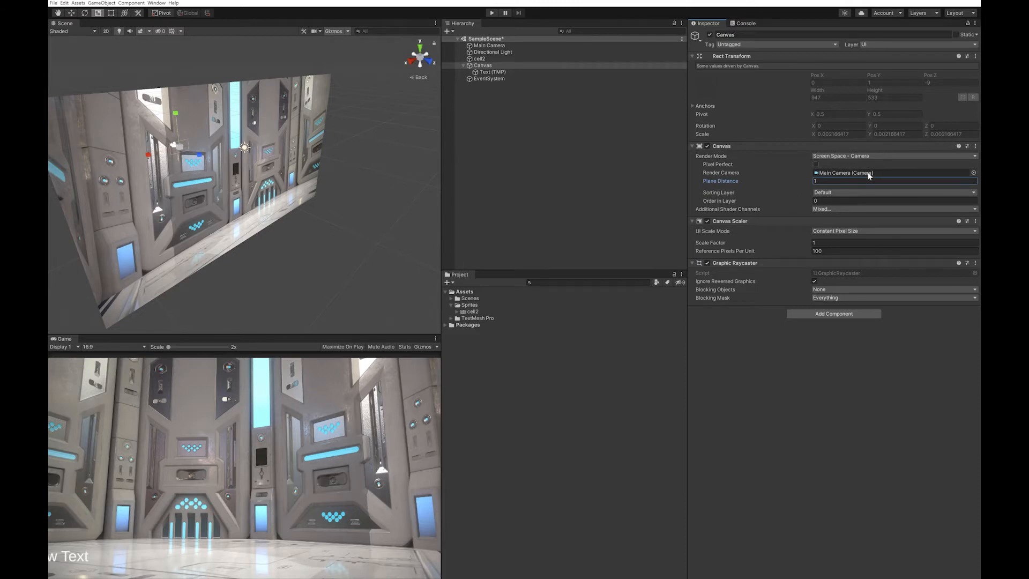
mouse_move(373, 121)
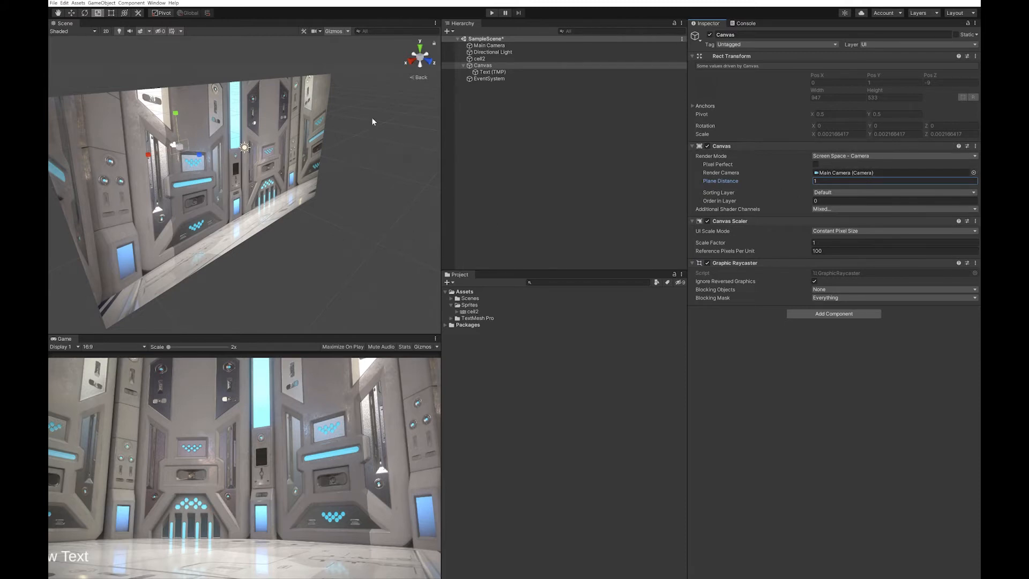
click(491, 72)
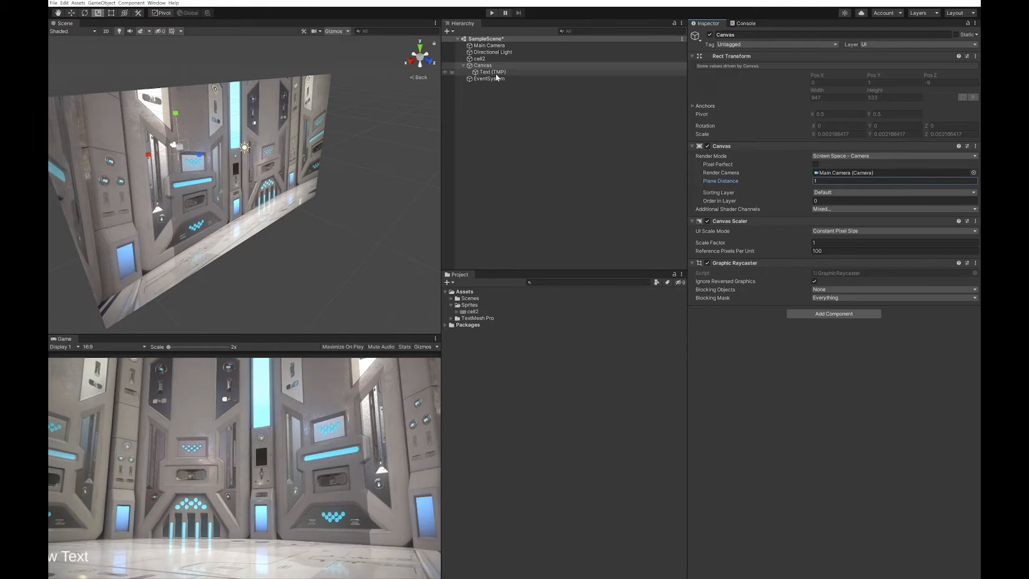
click(482, 66)
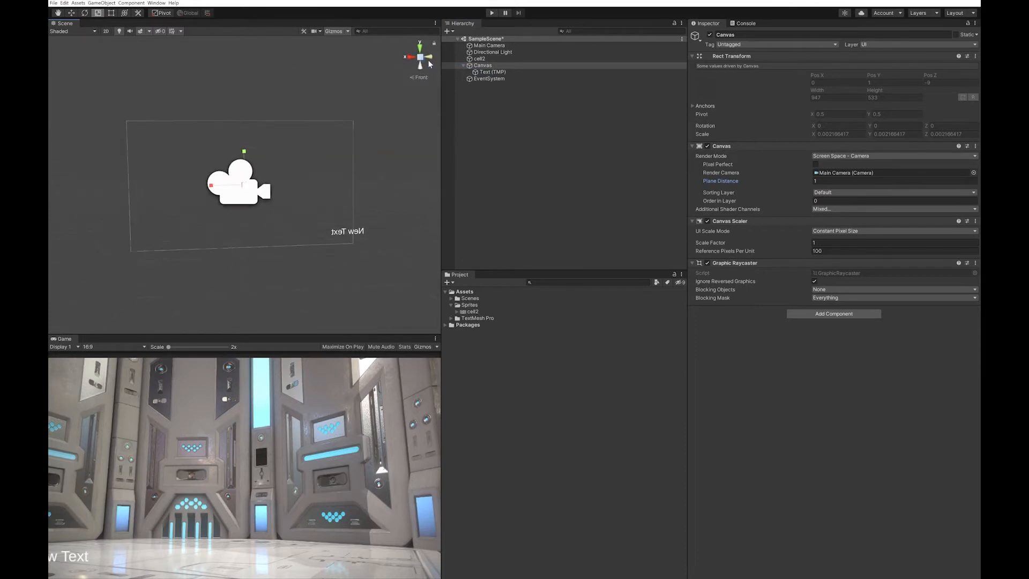
With the Rect Tool, resize the Text (TMP) box to about 434 by 186, left of centre
click(410, 57)
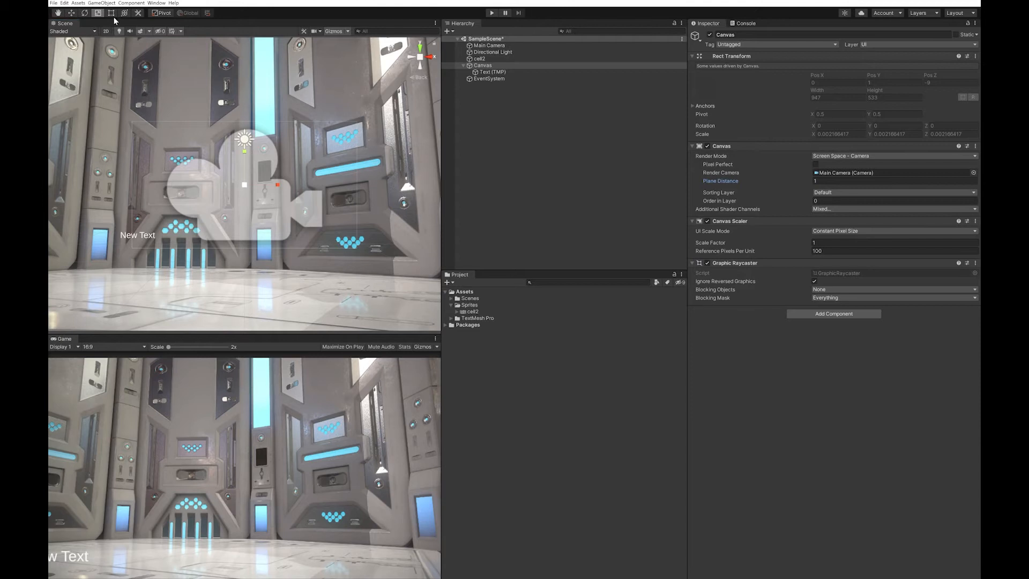
click(492, 72)
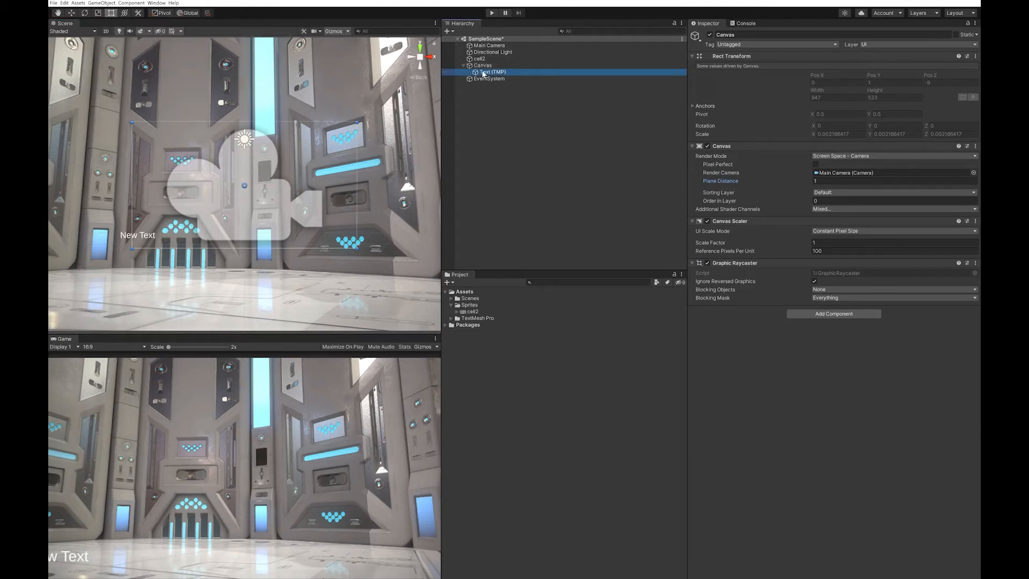
click(492, 72)
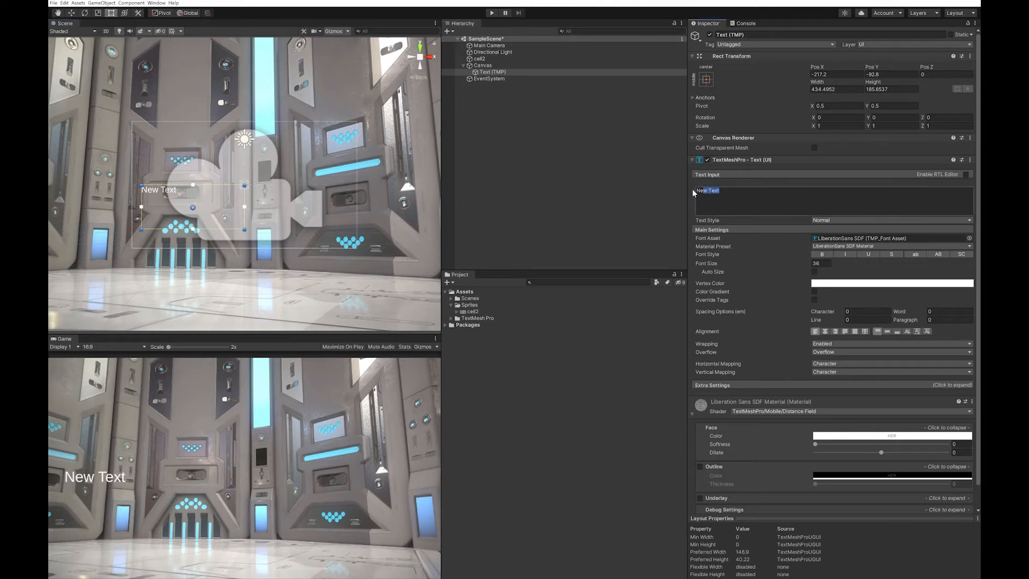
Enter six stacked lines, Line 1 through Line 6, in the Text Input field
text(Line)
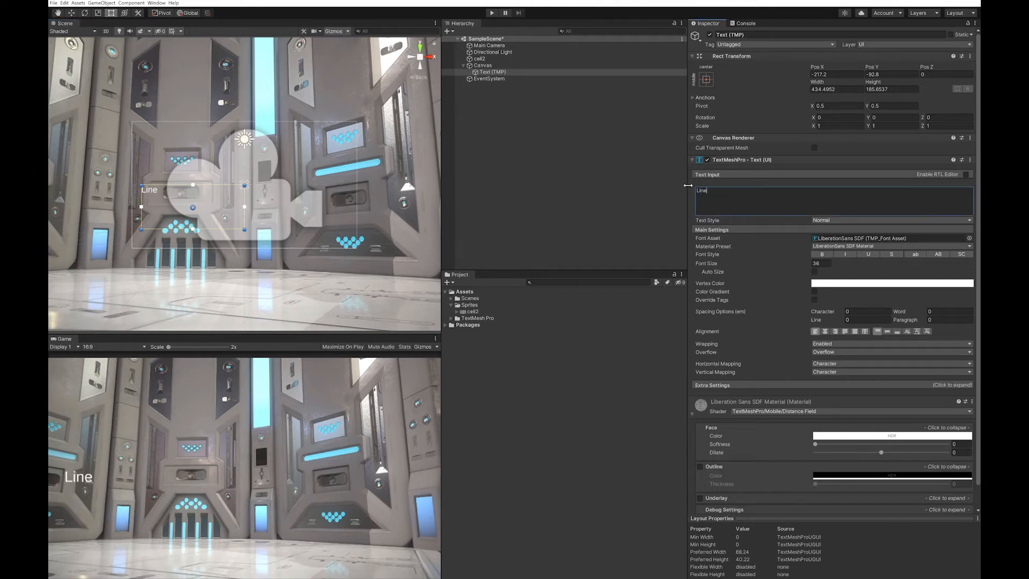
text(1)
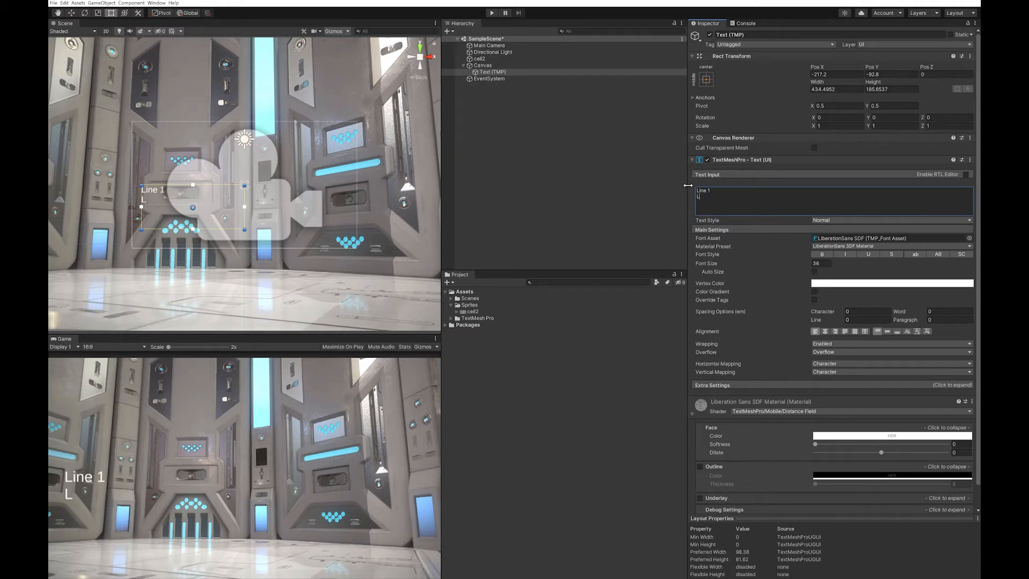
text(Line 2)
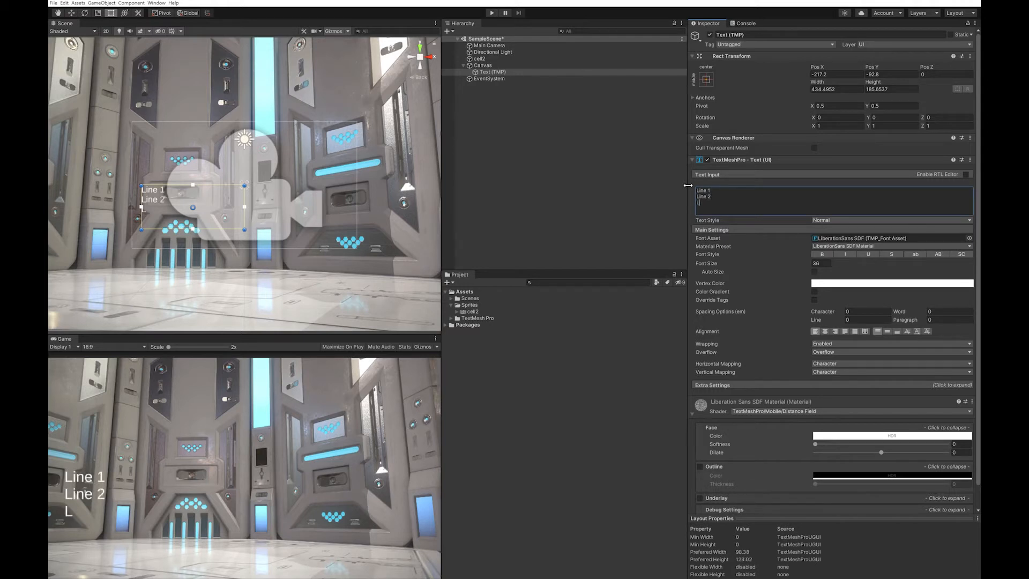
text(ine 3)
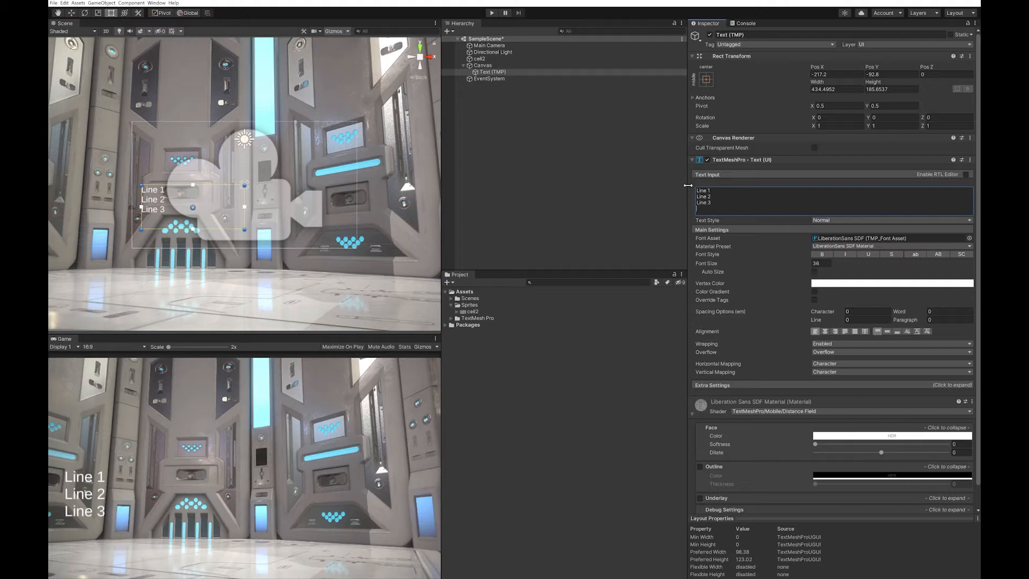
text(Line 4)
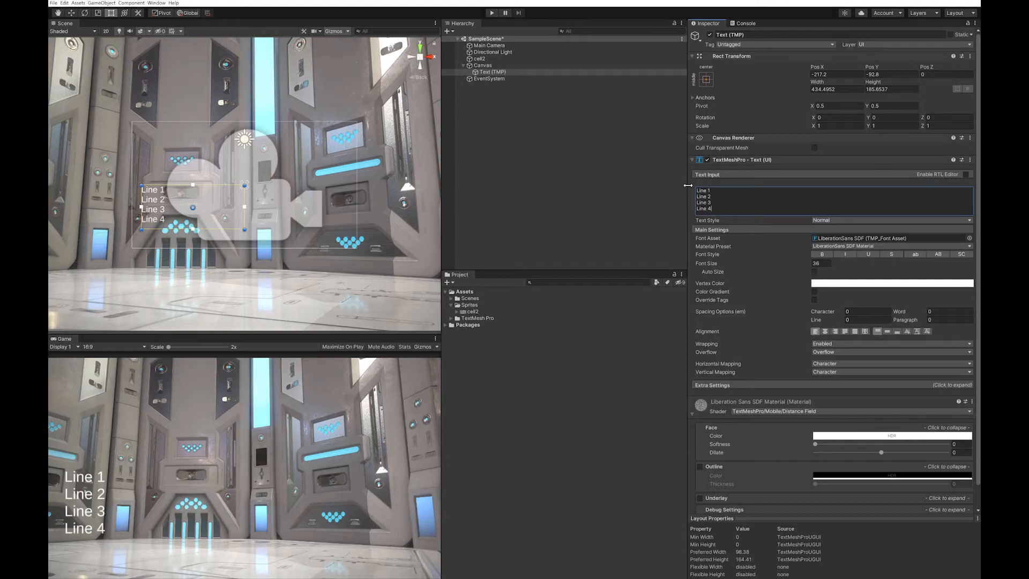
text(Line)
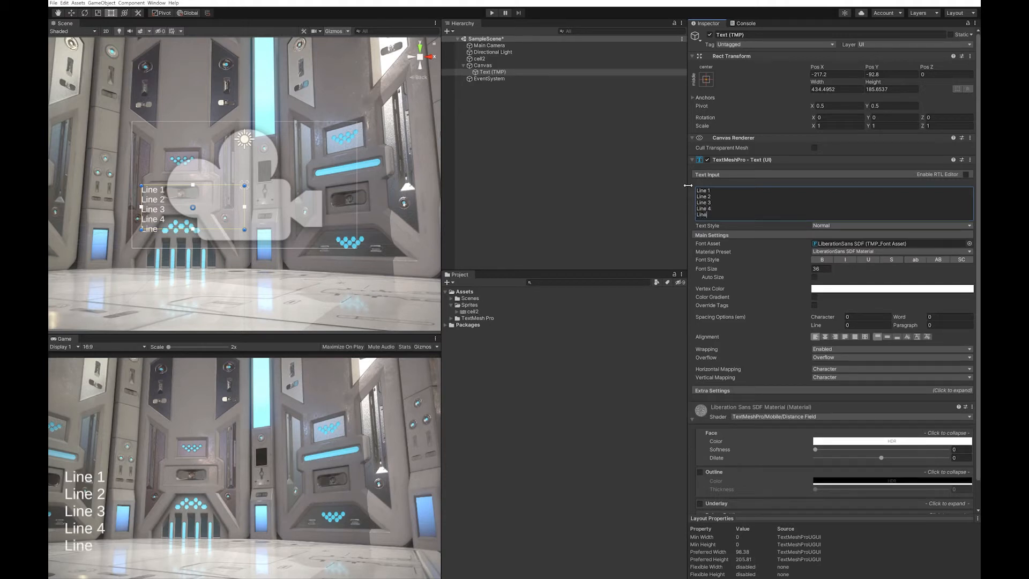
text(Line 5)
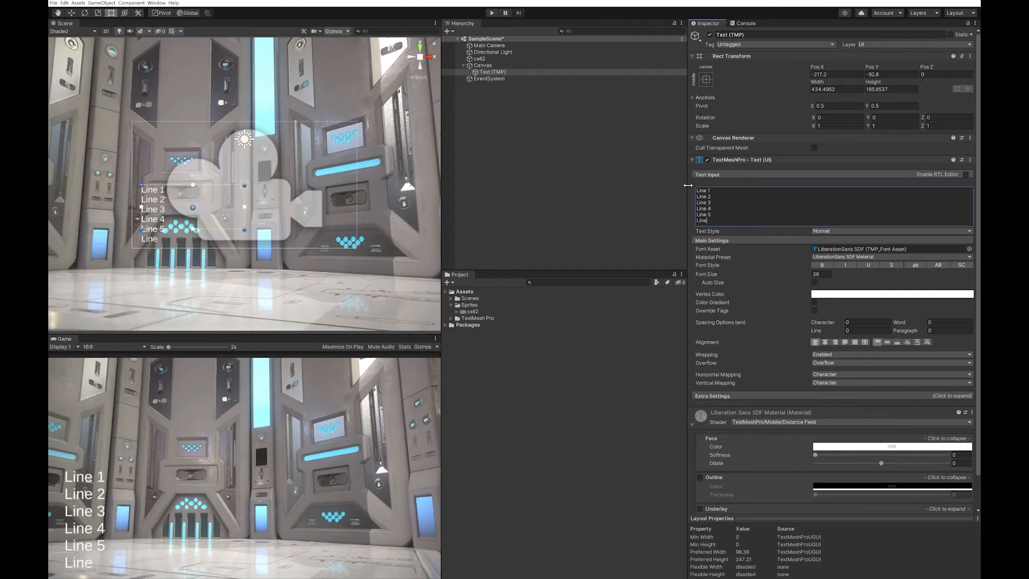
text(6)
click(822, 273)
text(24)
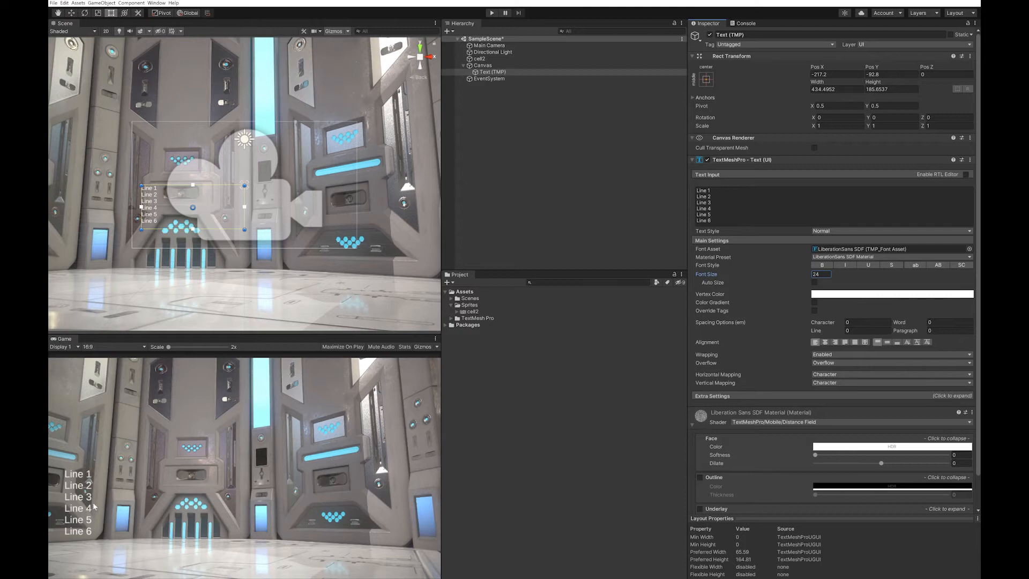
mouse_move(261, 255)
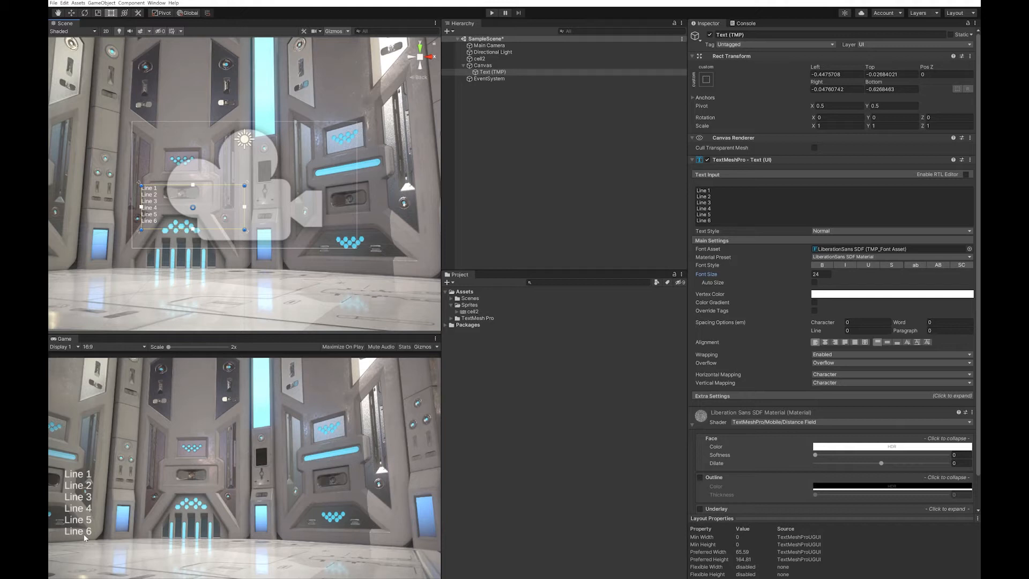
mouse_move(618, 390)
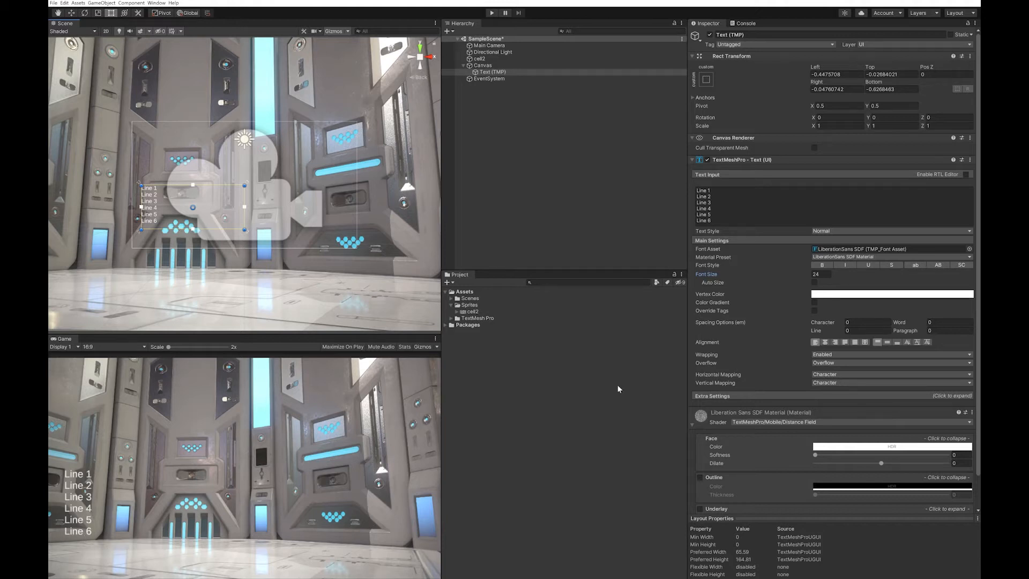
Anchor the text object to stretch with the canvas at the lower left
click(892, 294)
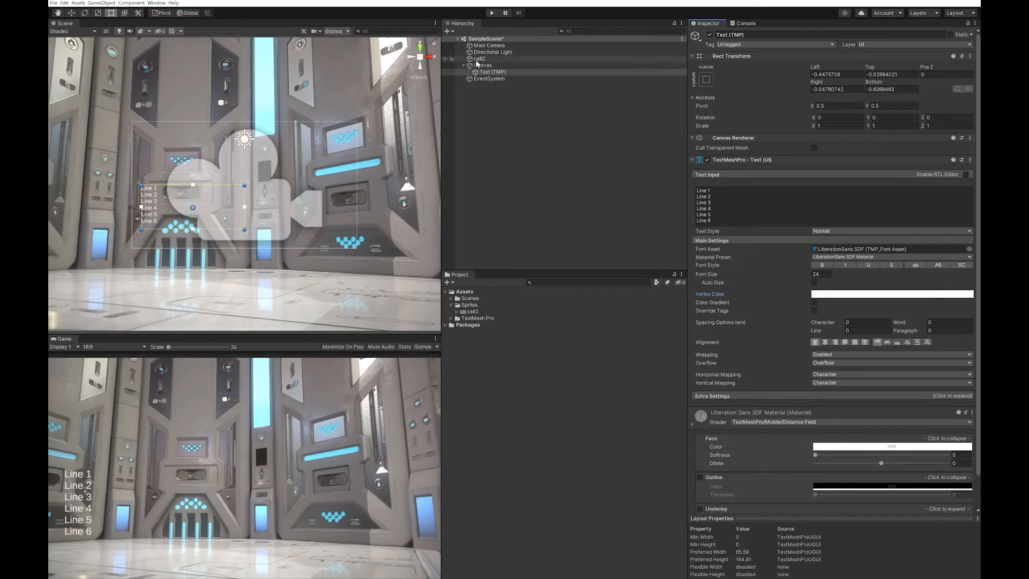
Add a black UI Image under the Canvas behind the text, anchored to stretch with its edges
click(483, 65)
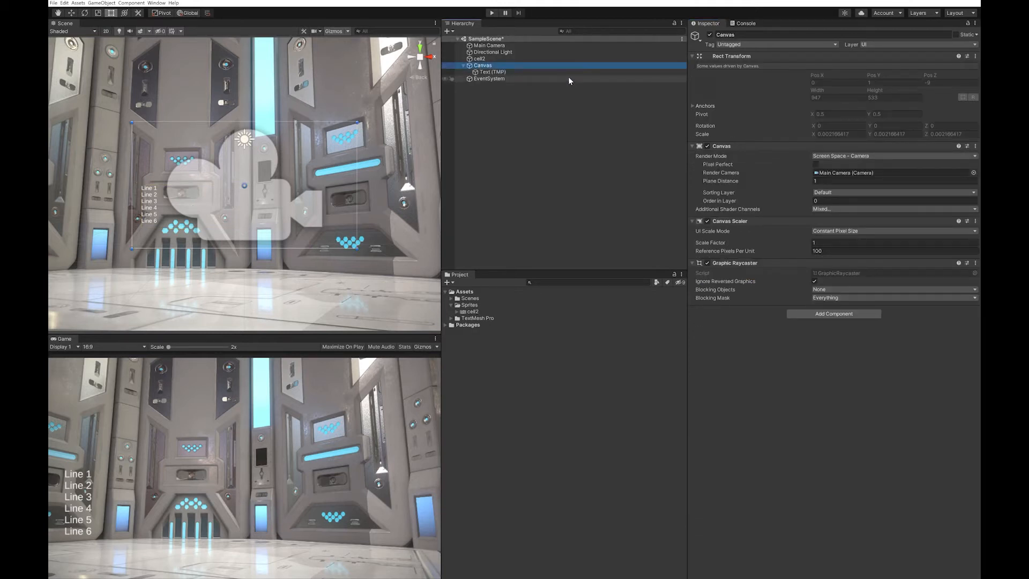
click(108, 3)
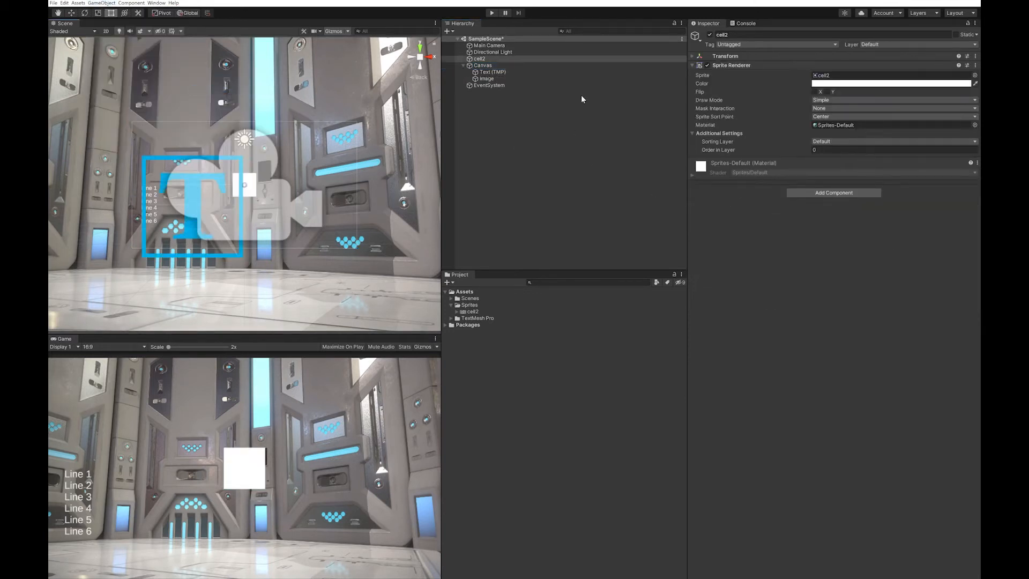
click(487, 72)
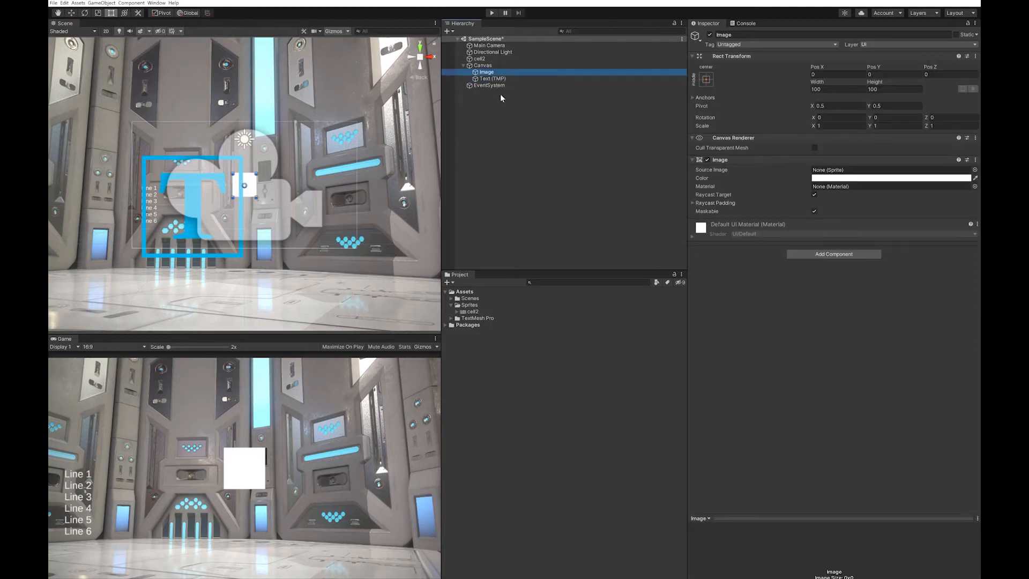
mouse_move(221, 191)
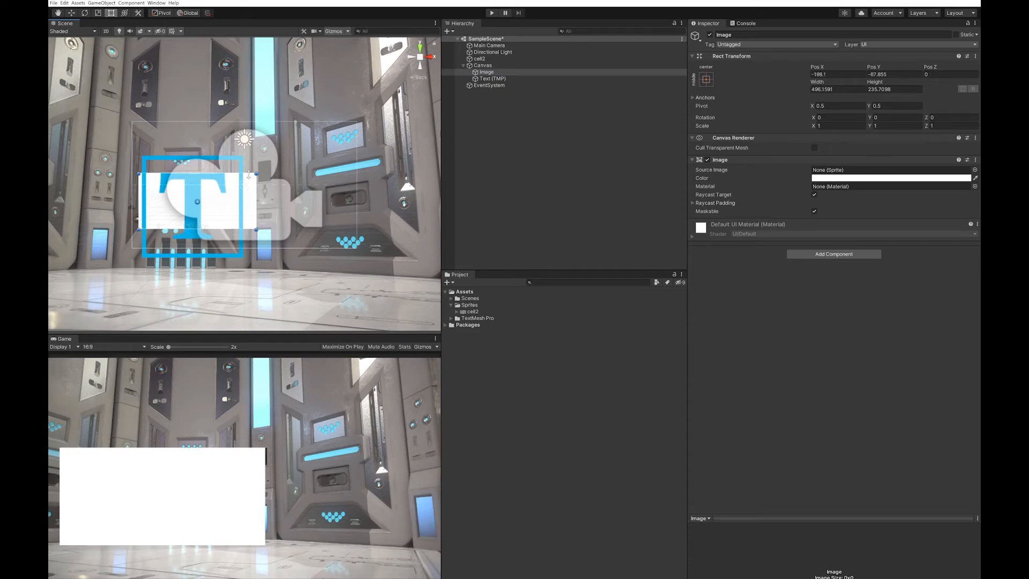
mouse_move(255, 174)
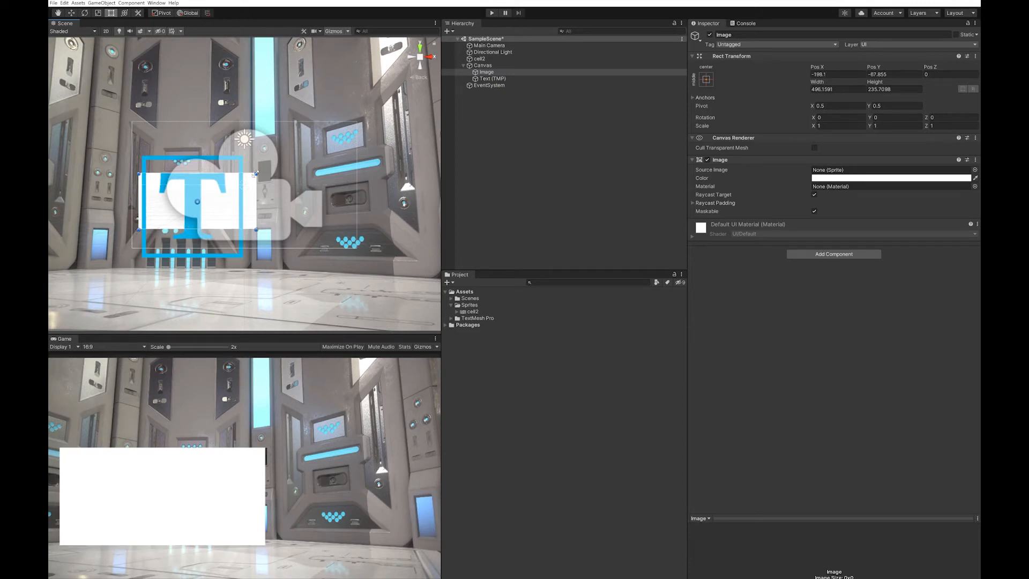
drag(248, 211, 247, 229)
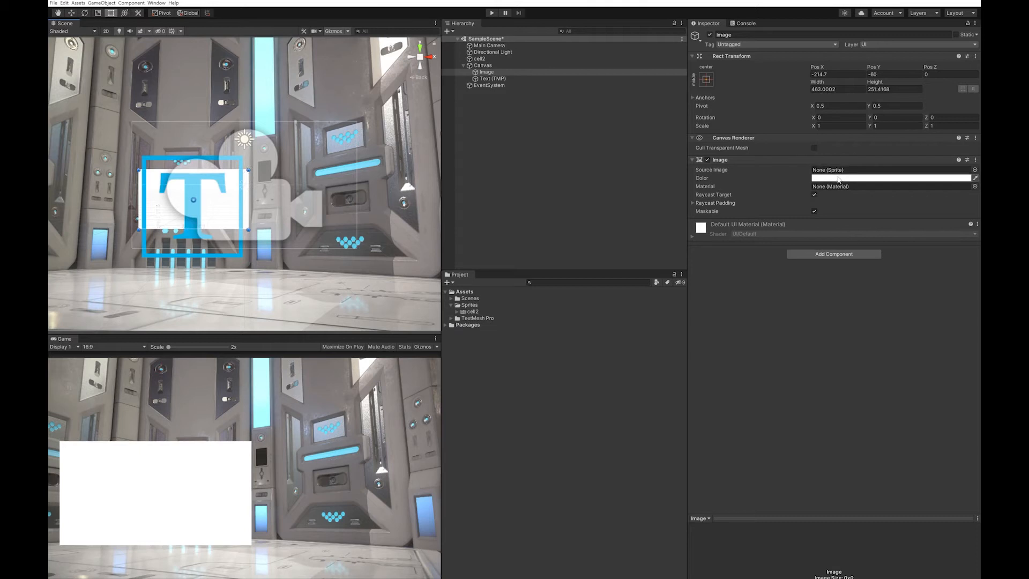
click(889, 178)
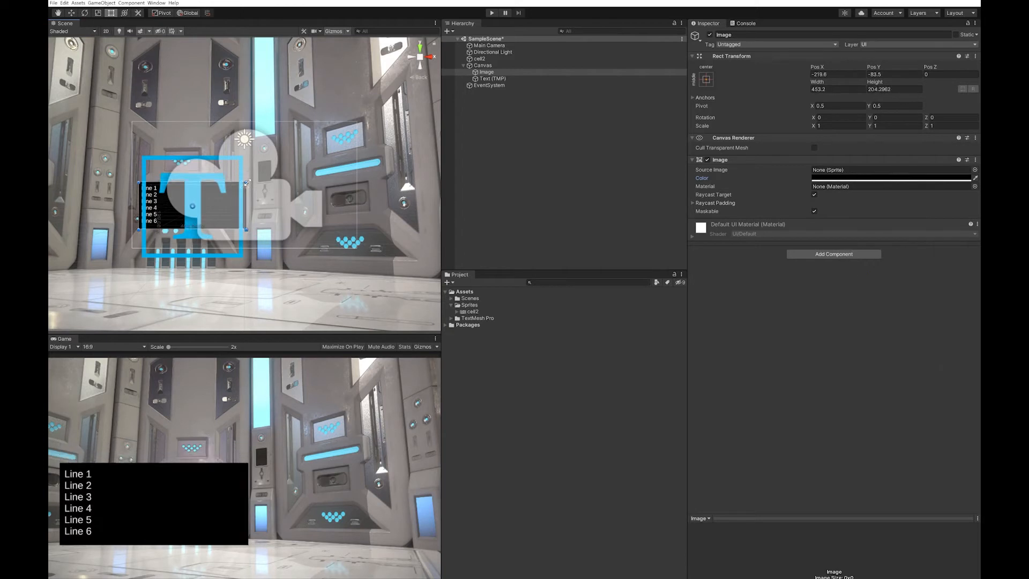
drag(244, 182, 248, 236)
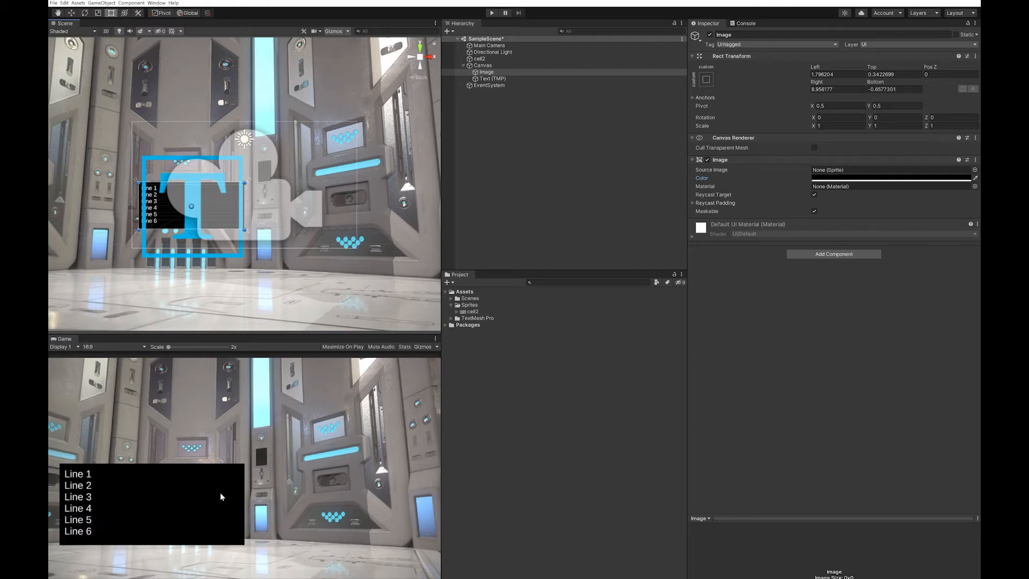
mouse_move(933, 218)
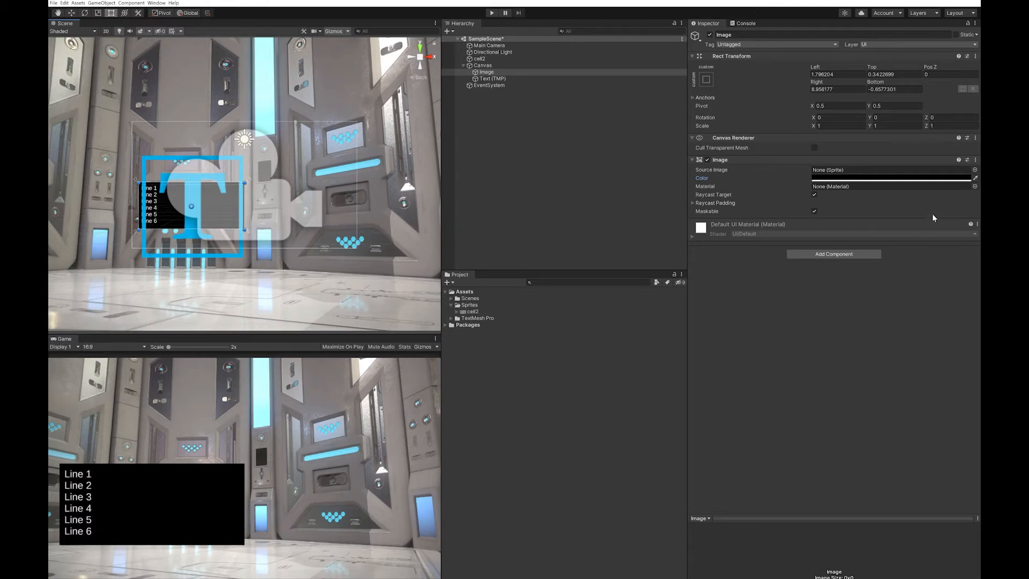
Lower the background Image colour's alpha to about 57 so it becomes semi-transparent
click(893, 178)
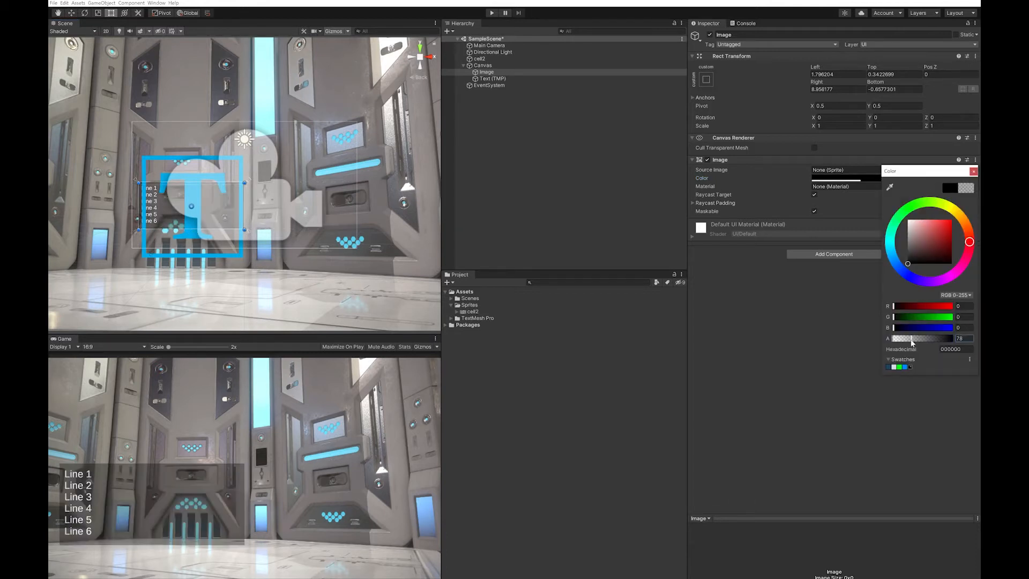
drag(915, 338, 912, 338)
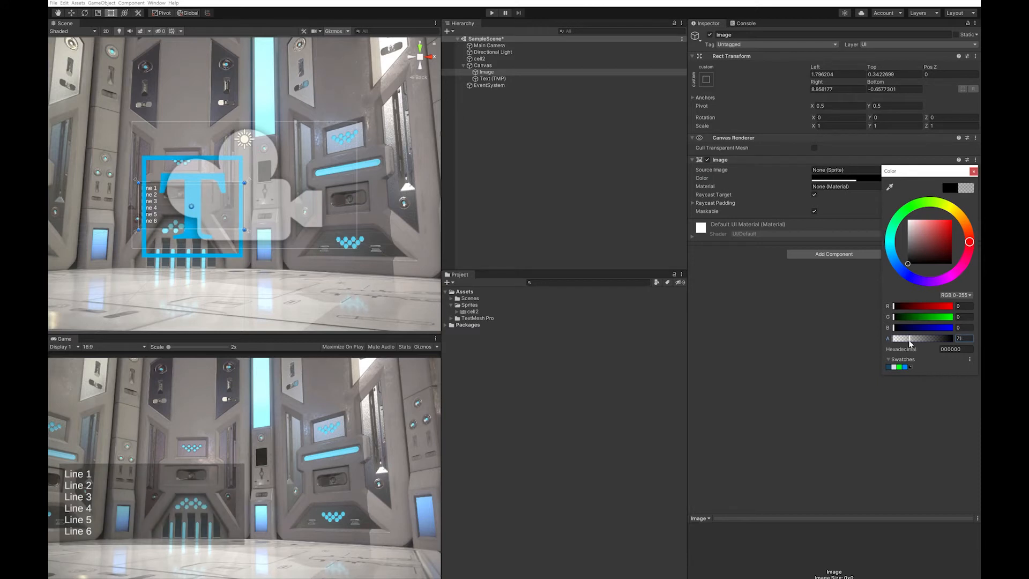
drag(932, 338, 925, 338)
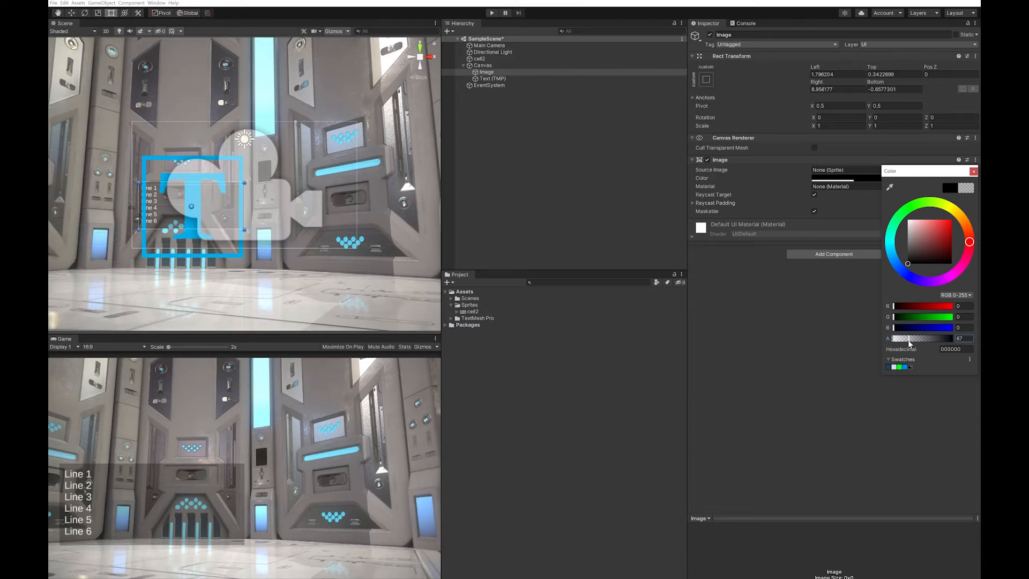
mouse_move(121, 496)
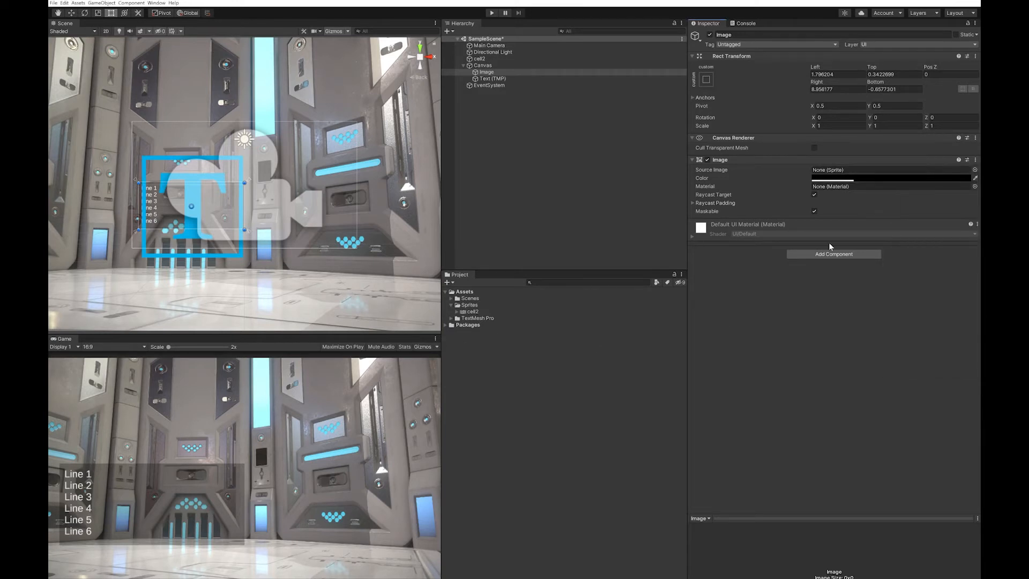
mouse_move(504, 264)
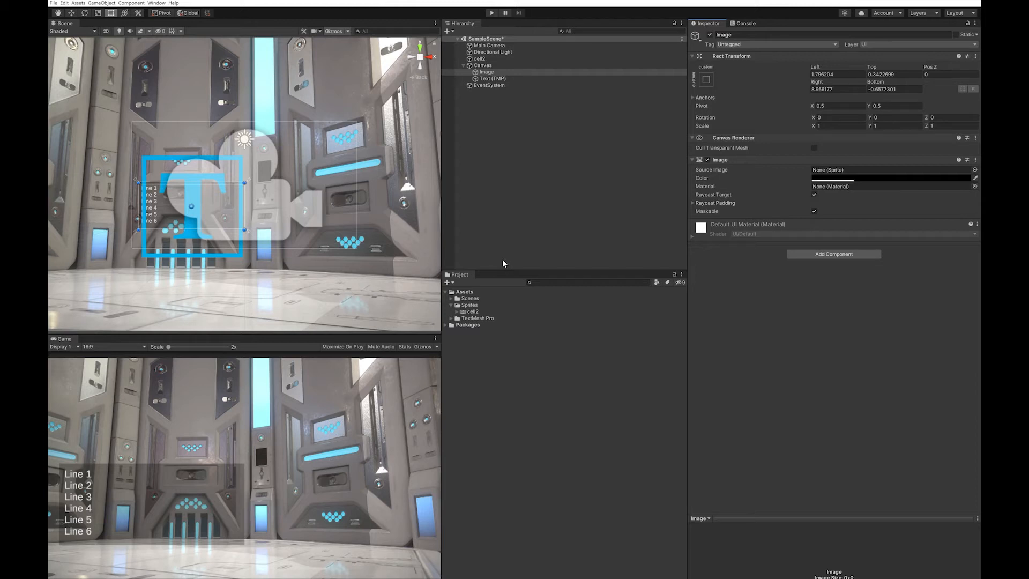
mouse_move(496, 312)
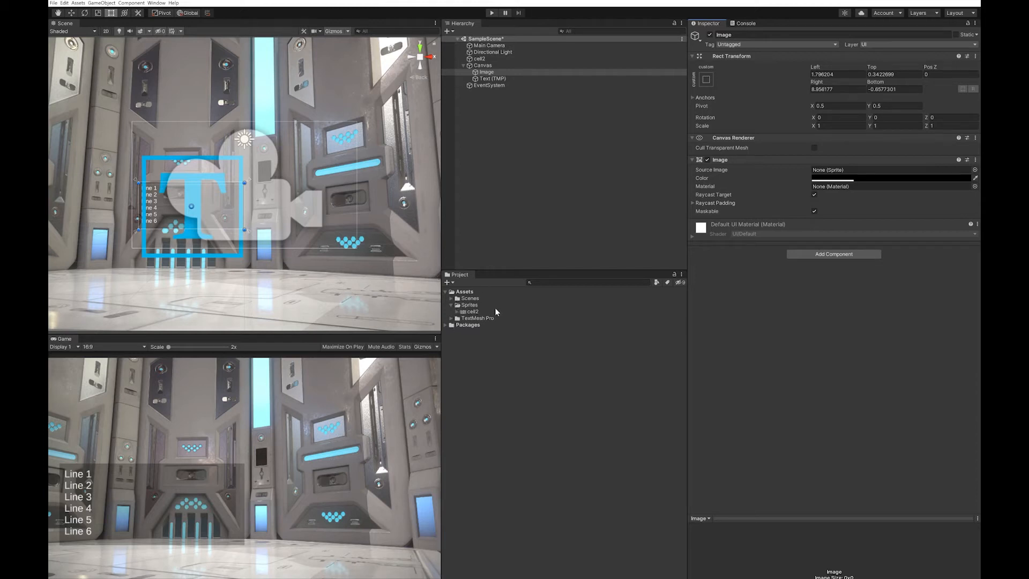
mouse_move(460, 272)
text(Scripts)
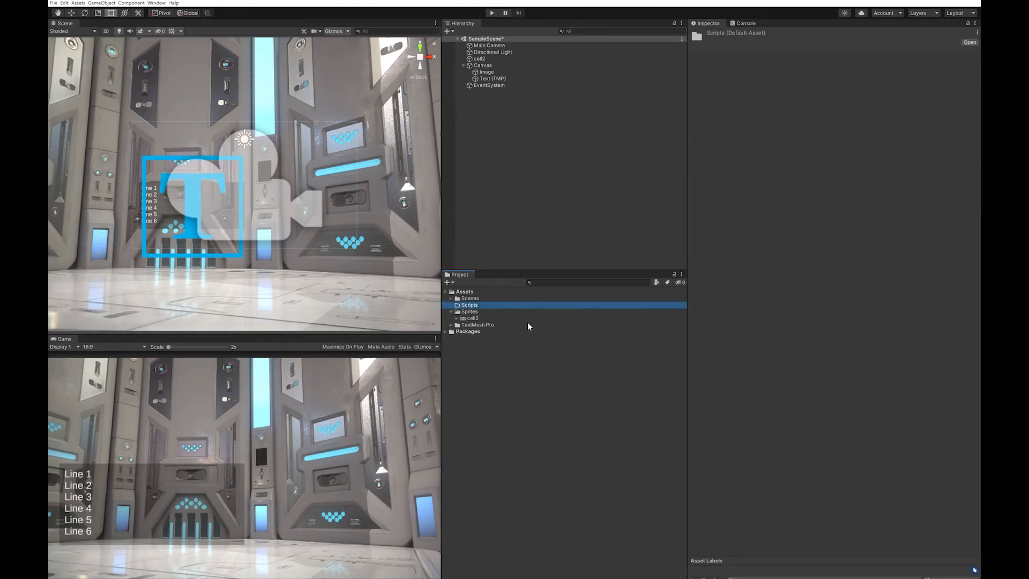
Create a C# script named Console in the Scripts folder and open it in the code editor
click(447, 282)
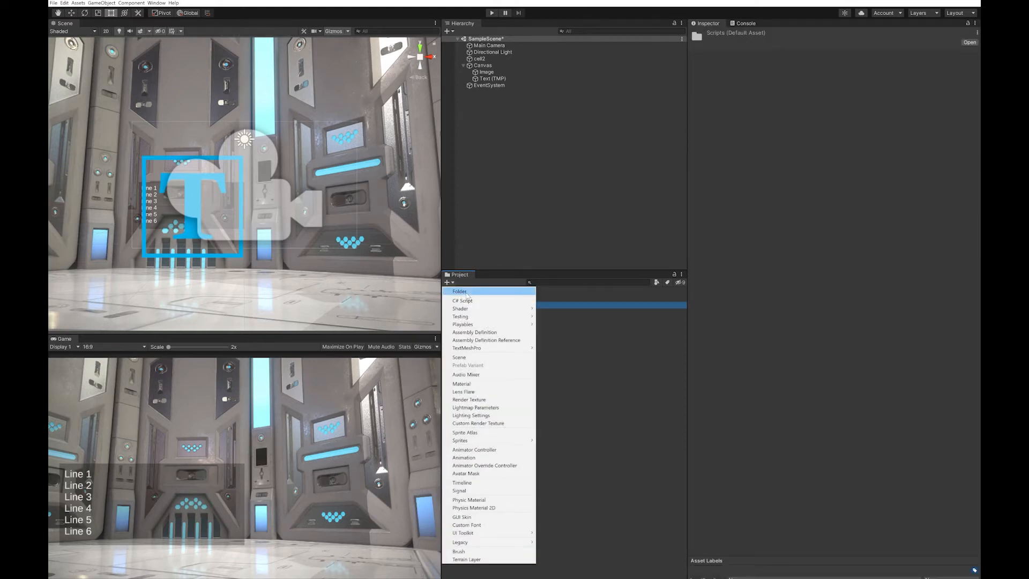
click(463, 300)
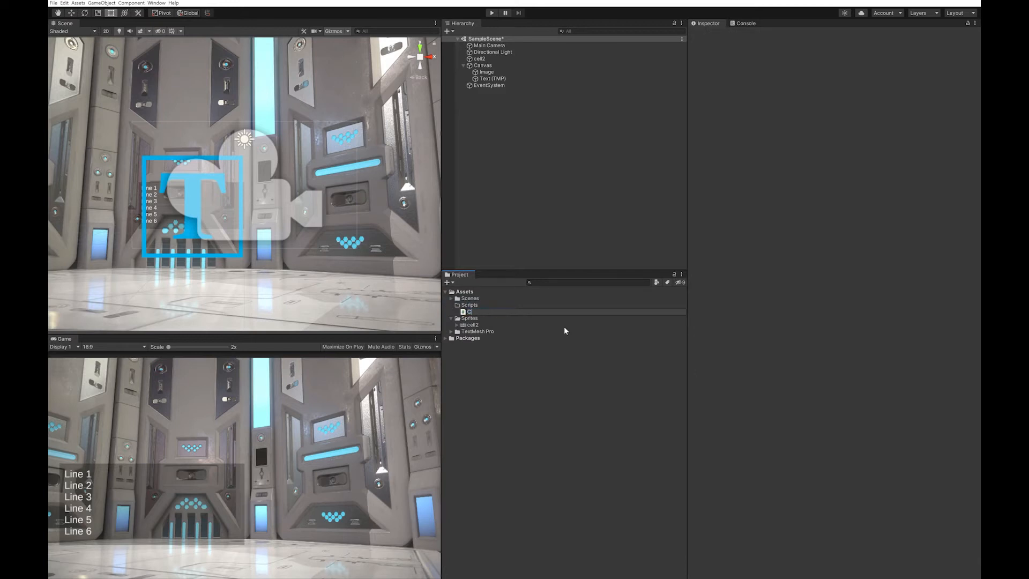
text(Console)
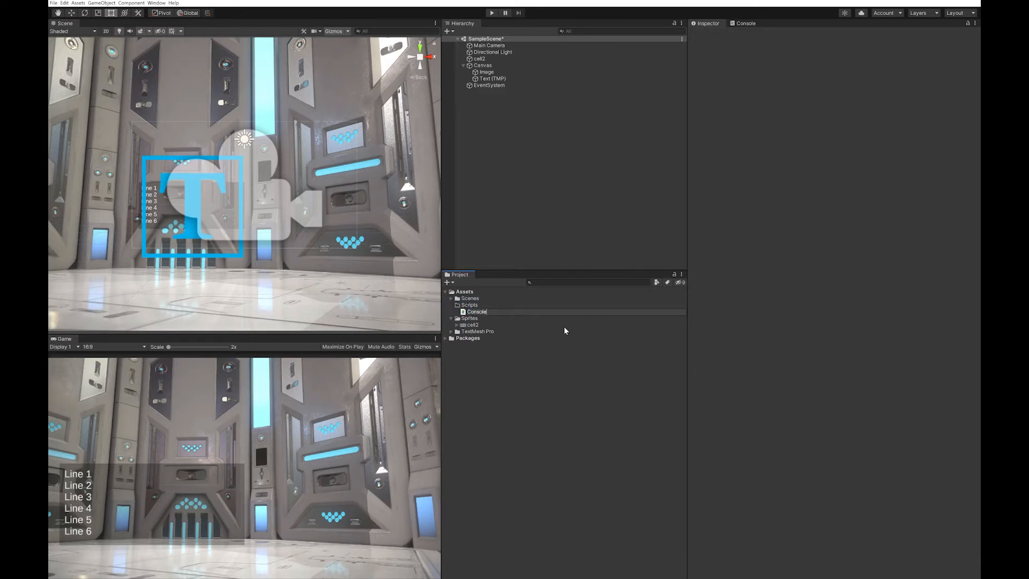
click(476, 310)
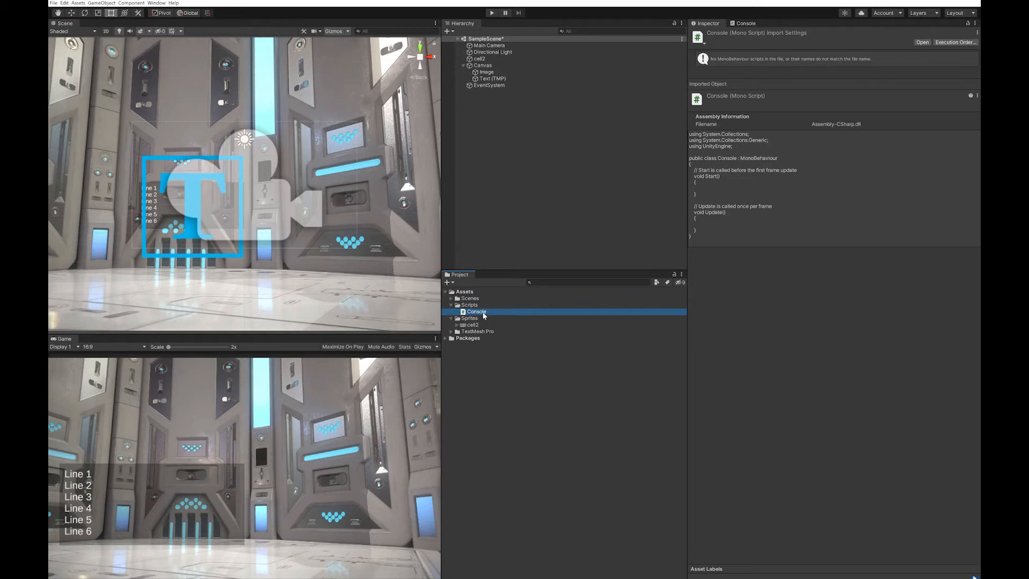
double_click(476, 310)
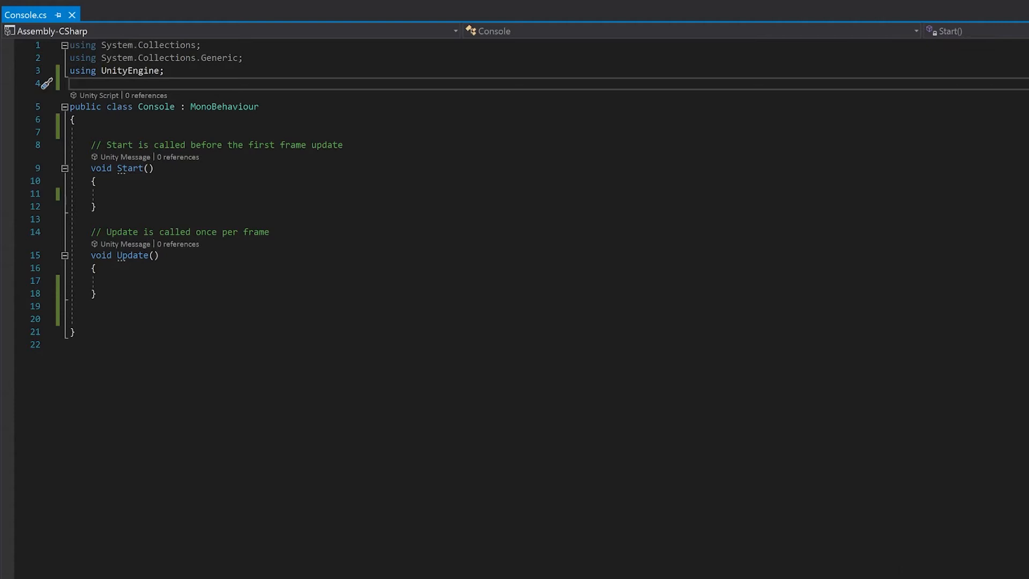
Import TMPro and declare public TMP_Text textConsole and private string[] stringsConsole fields
text(u)
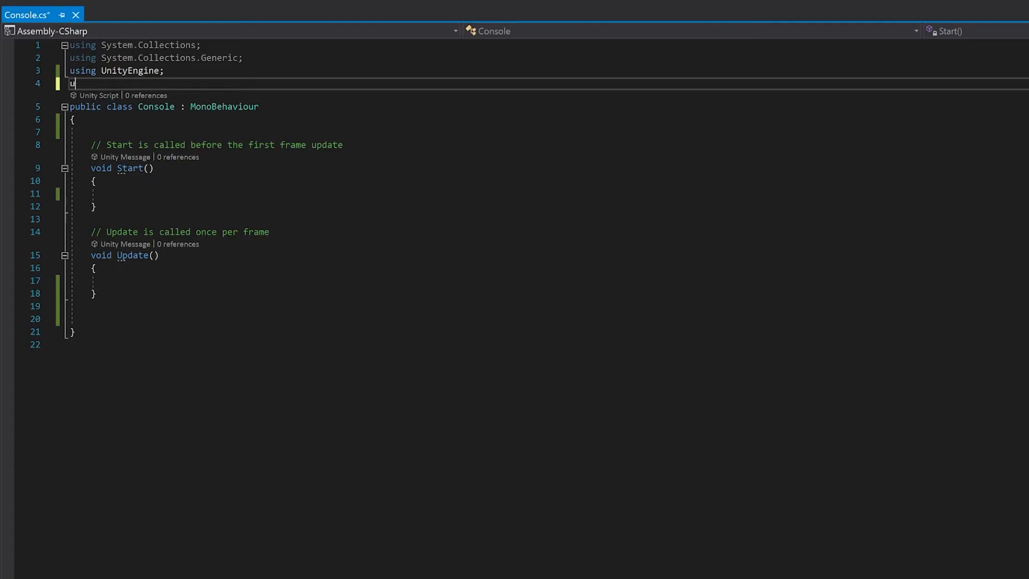
text(sing TMPro;)
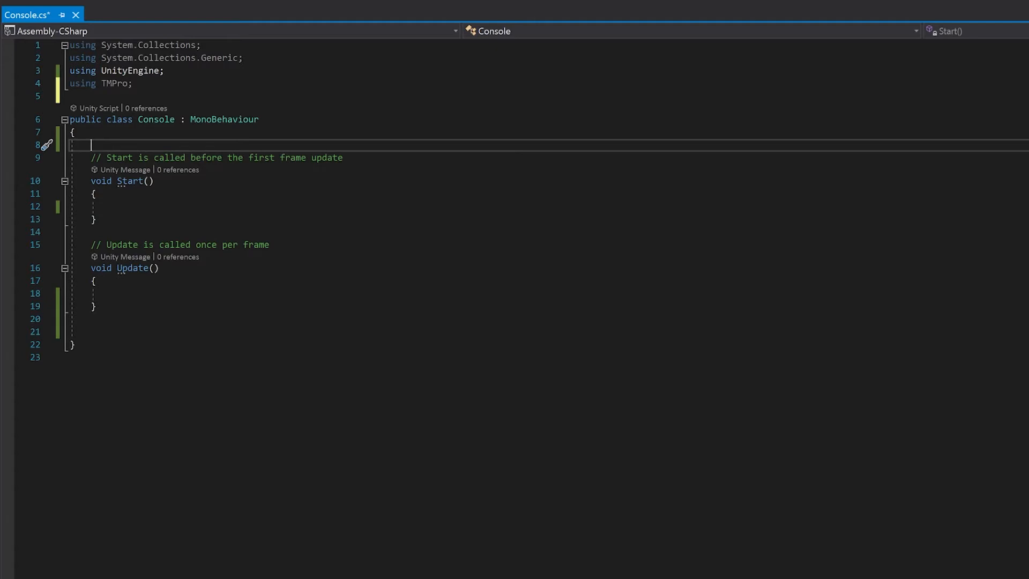
text(public TMPro))
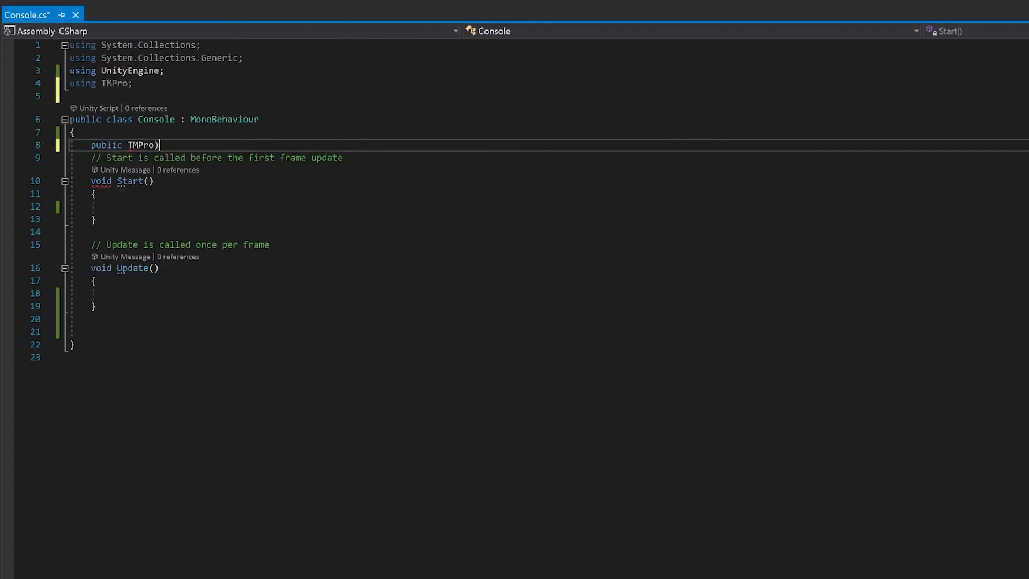
text(_Text textConsole;)
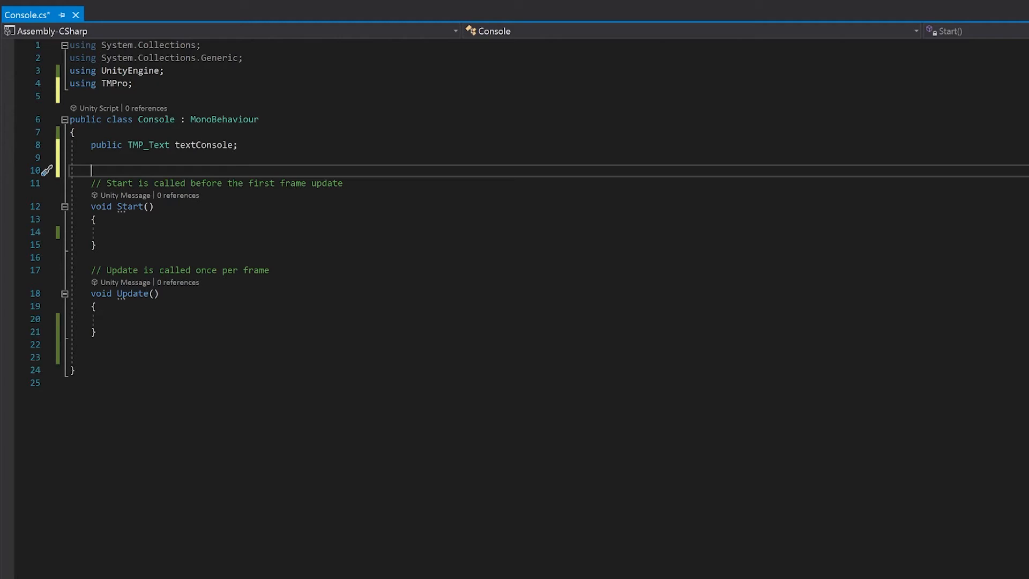
text(private string[])
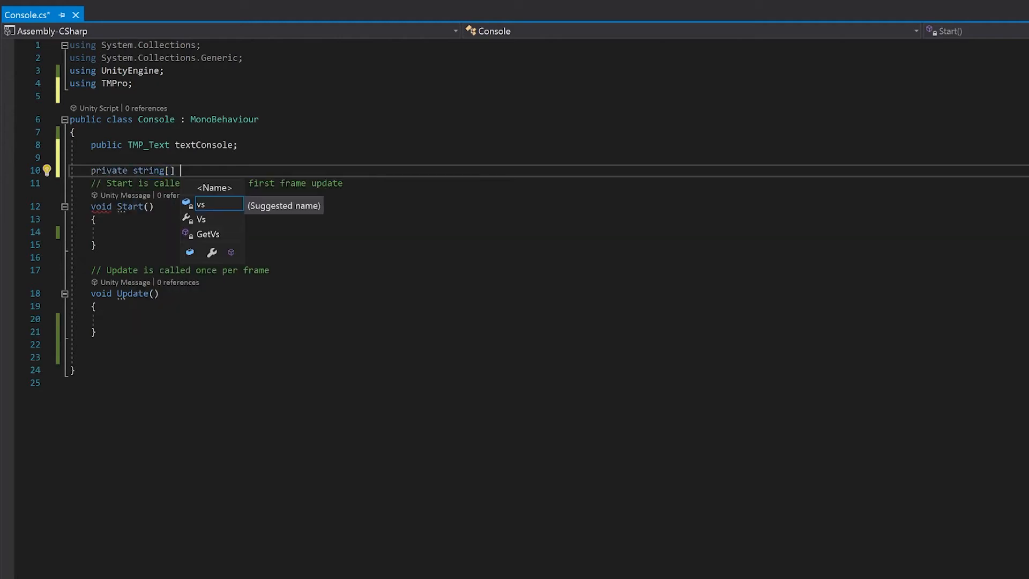
text(stringsConsole;)
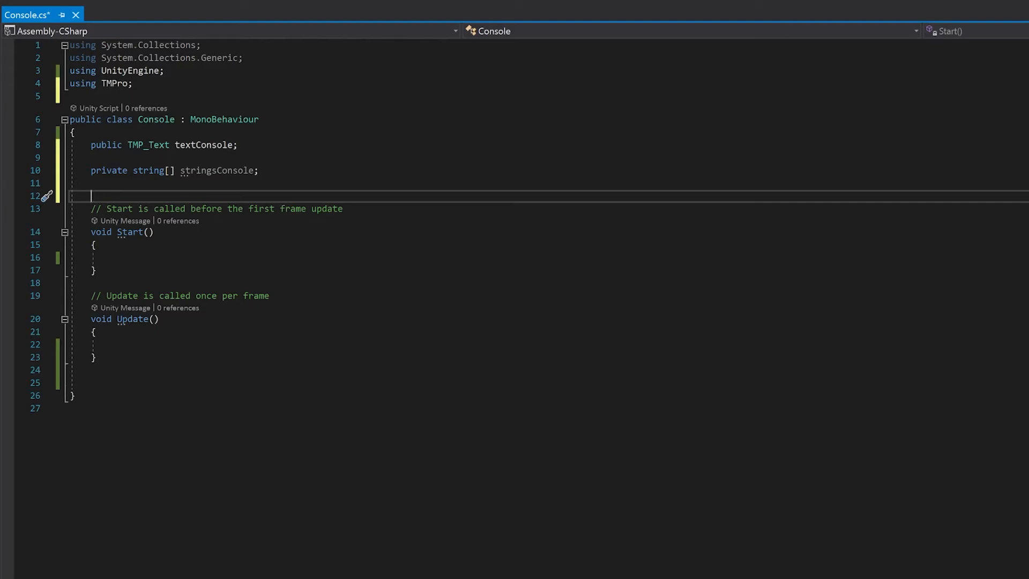
Declare private float timerToHide = 0.0f and resetTime = 5.0f fields
text(private float timerToHide)
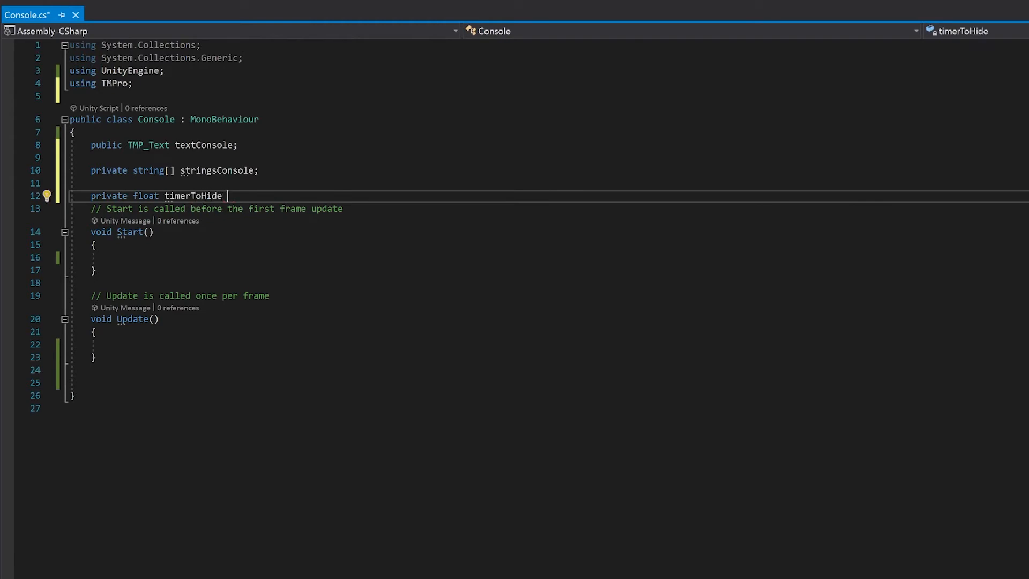
text(= 0.0f;)
text(private float resetTime = 5.0f;)
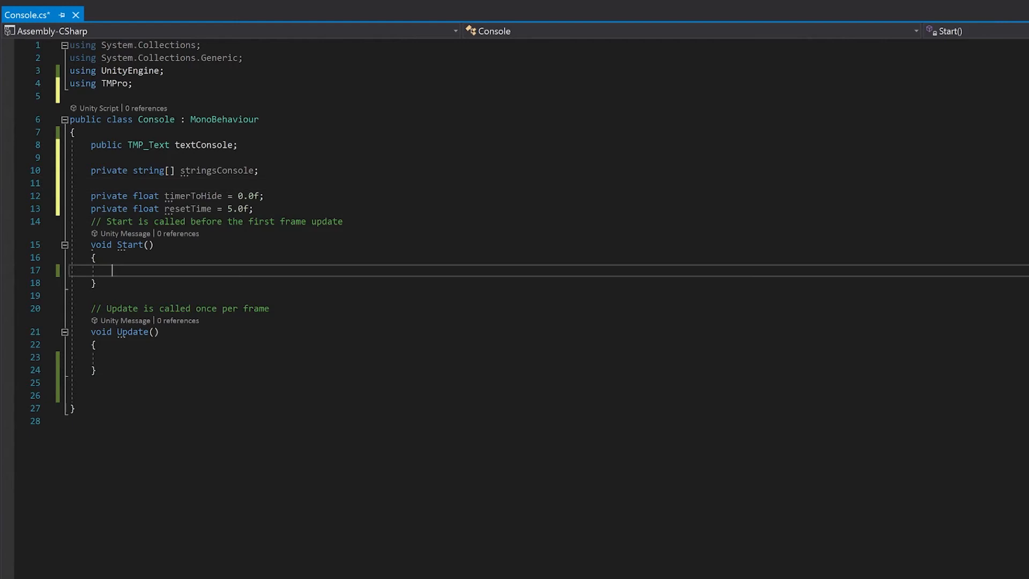
mouse_move(217, 170)
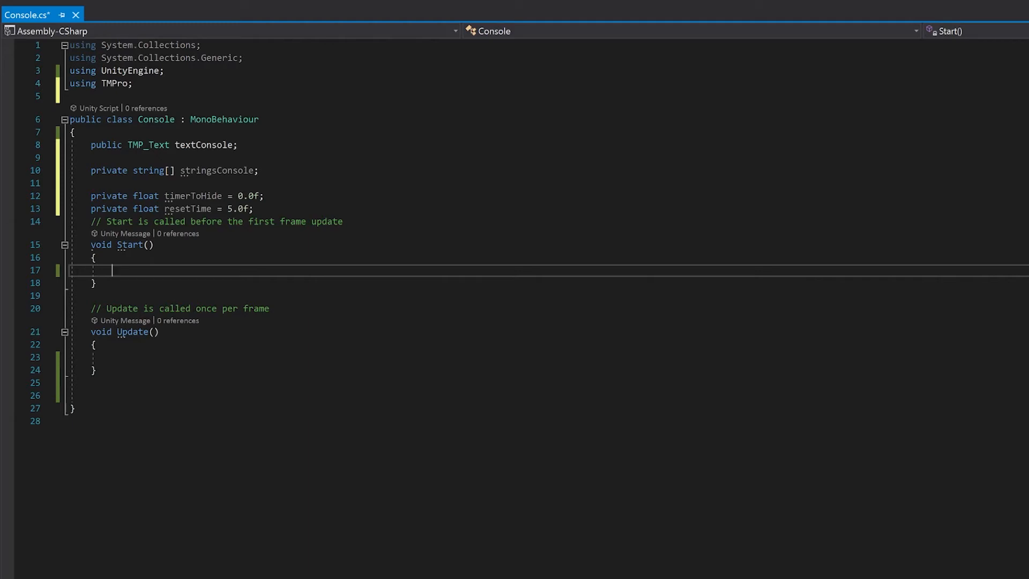
In Start, create stringsConsole as new string[6] and set timerToHide = resetTime
text(stringsConsole = new string[])
text(timerToHide = res)
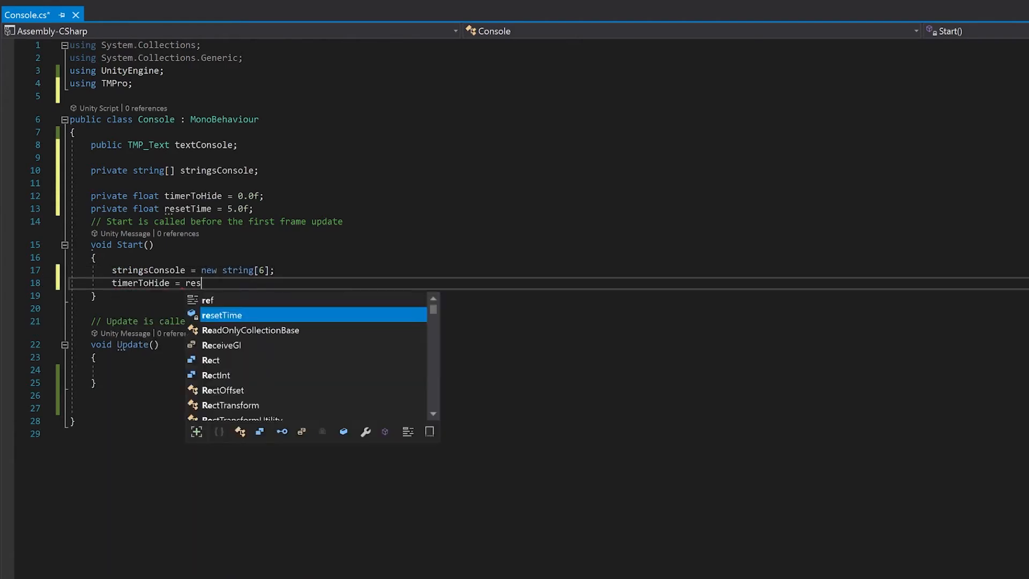
key(Tab)
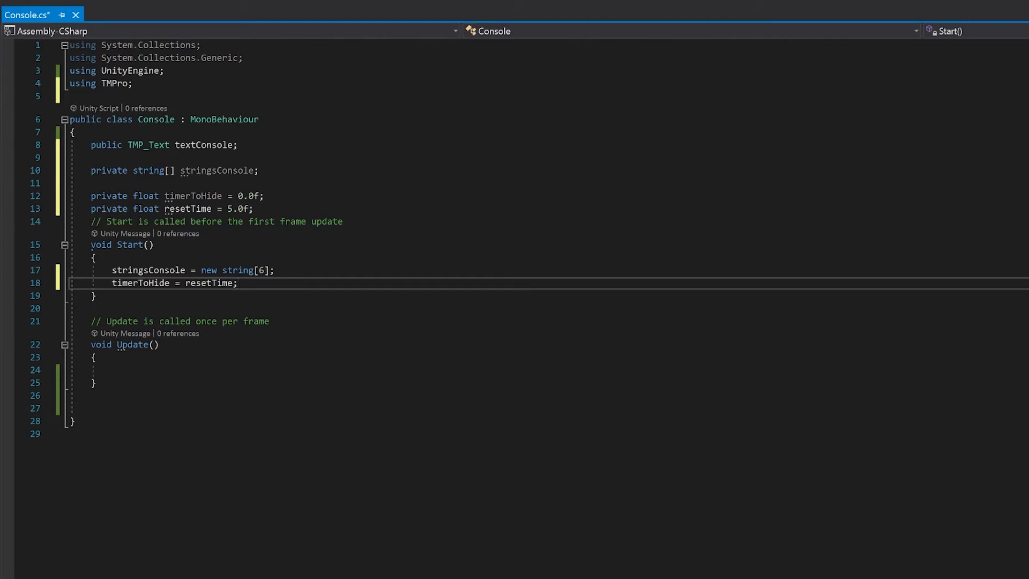
mouse_move(62, 421)
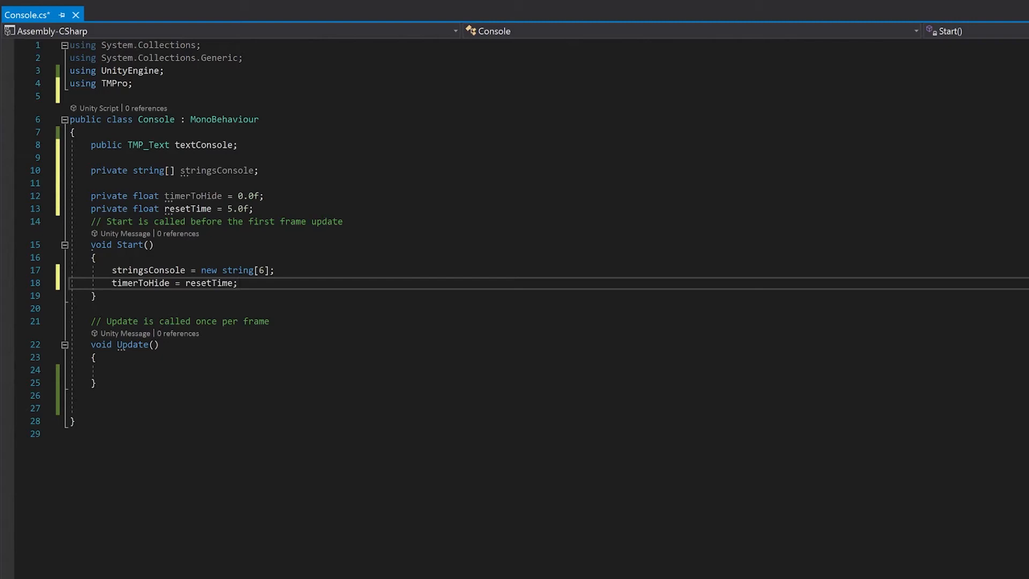
click(238, 283)
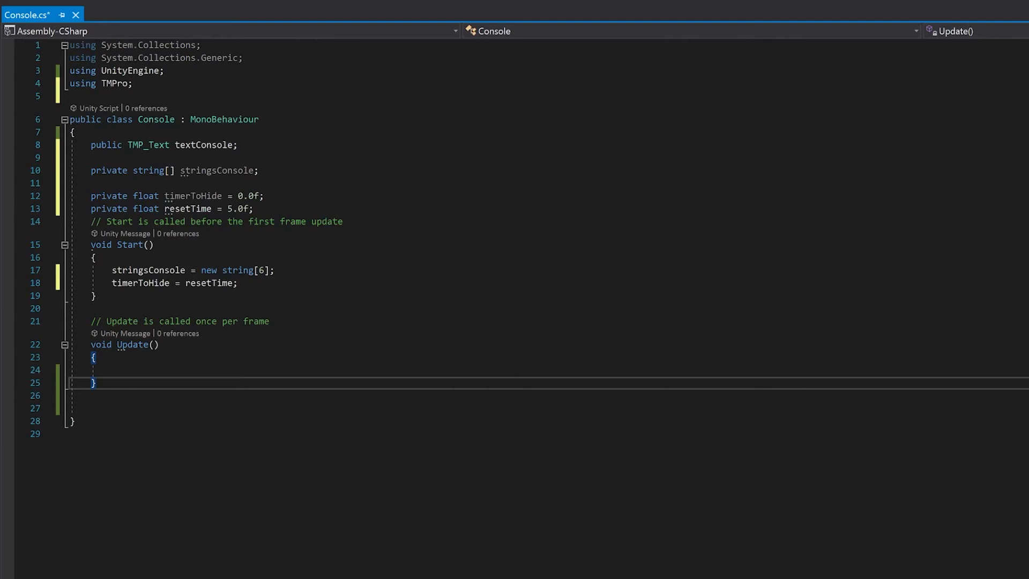
Write Addline(string lineToAdd): a loop shifting stringsConsole down, the new line at index 0, then ApplyText()
text(public void Addline()
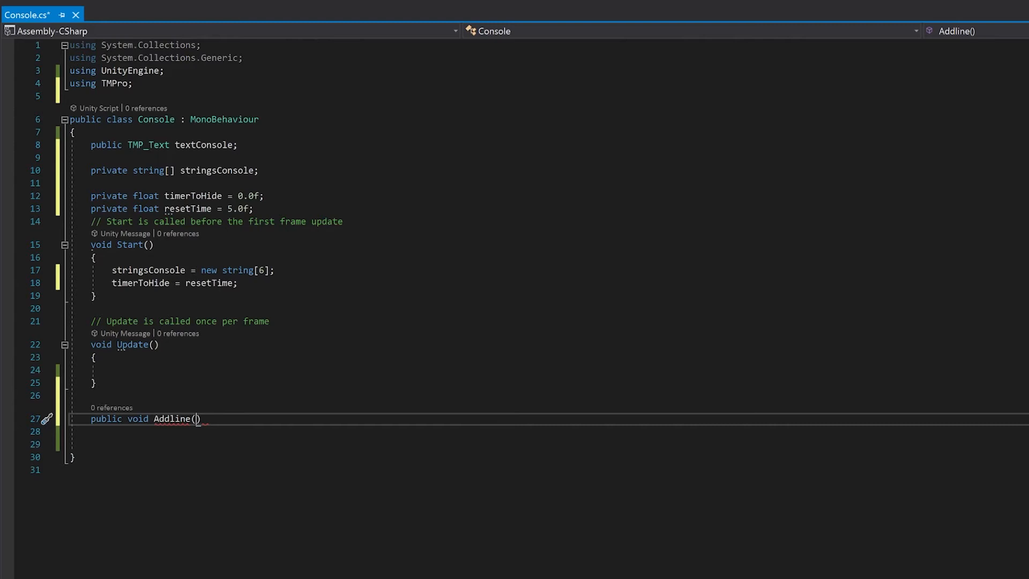
text(string lineToAdd)
click(549, 431)
text({)
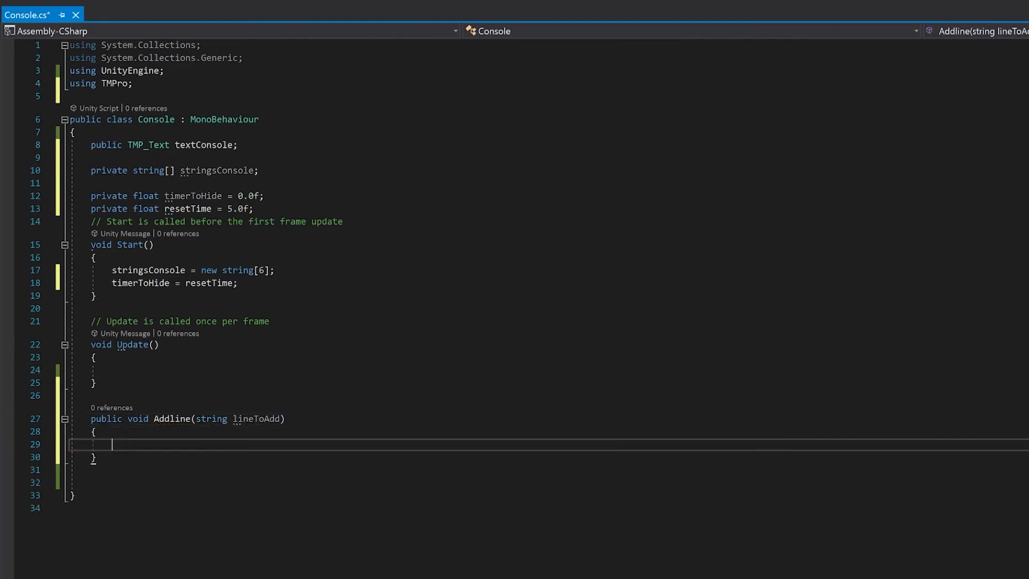
text(for(int i = stringsConsole))
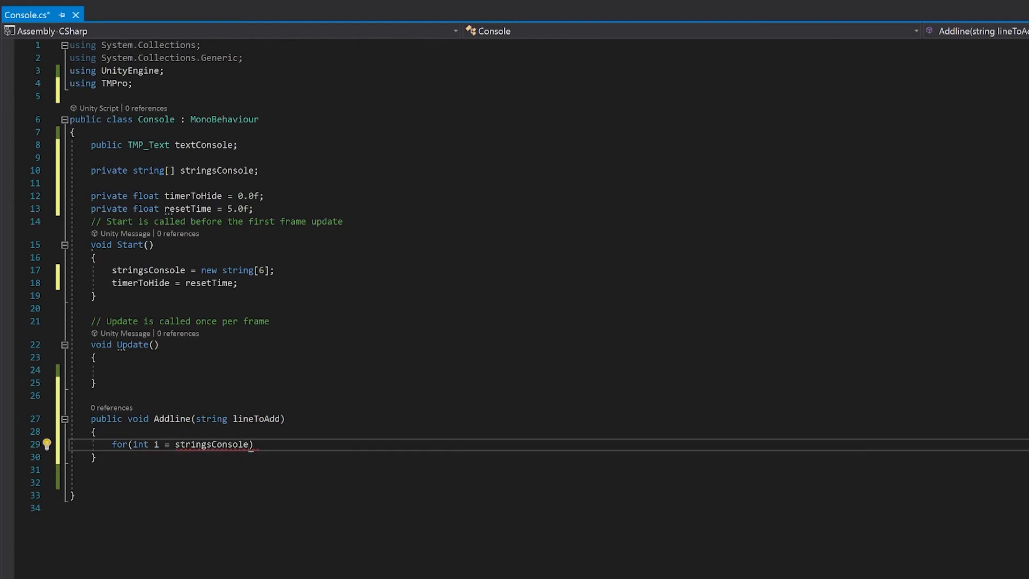
text(.Length -1; i > 0; i--)
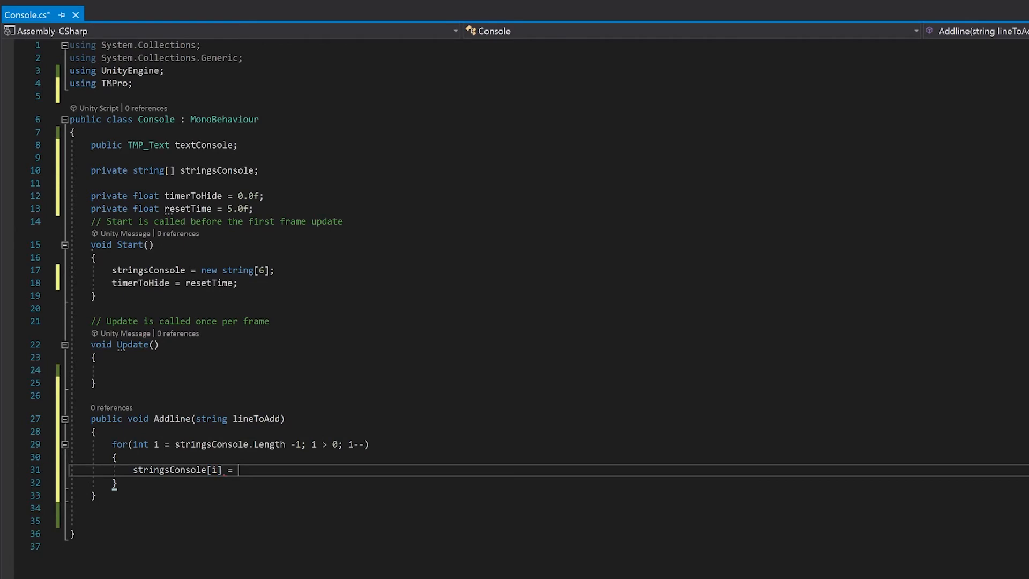
text(stringsConsole[i])
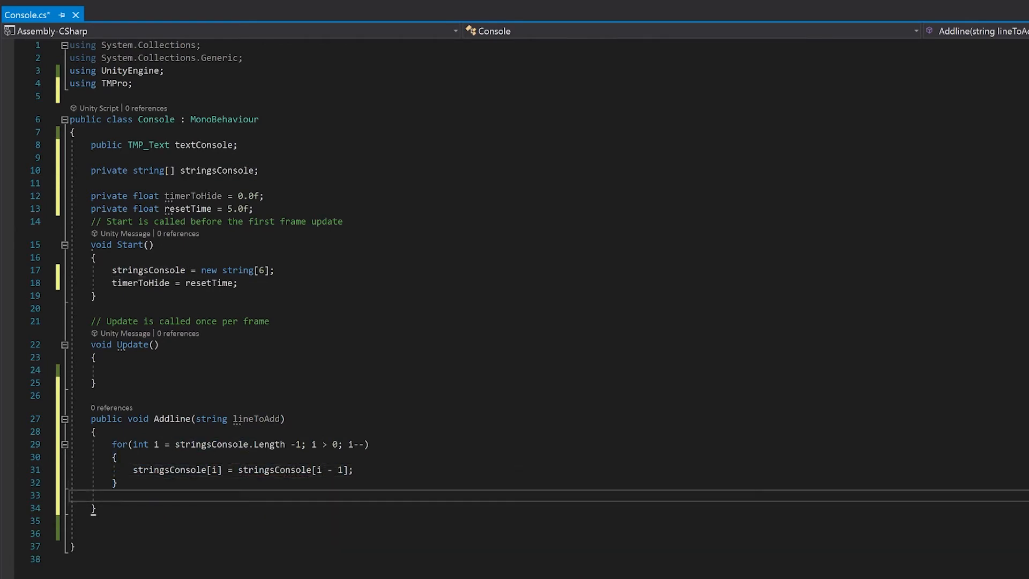
key(enter)
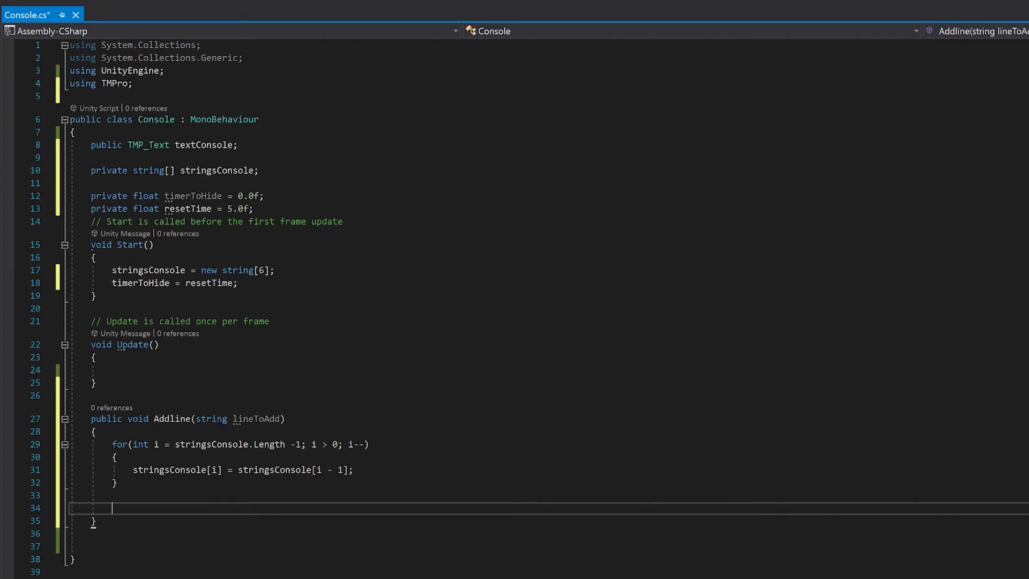
text(stringsConsole[0] =lineToAdd;)
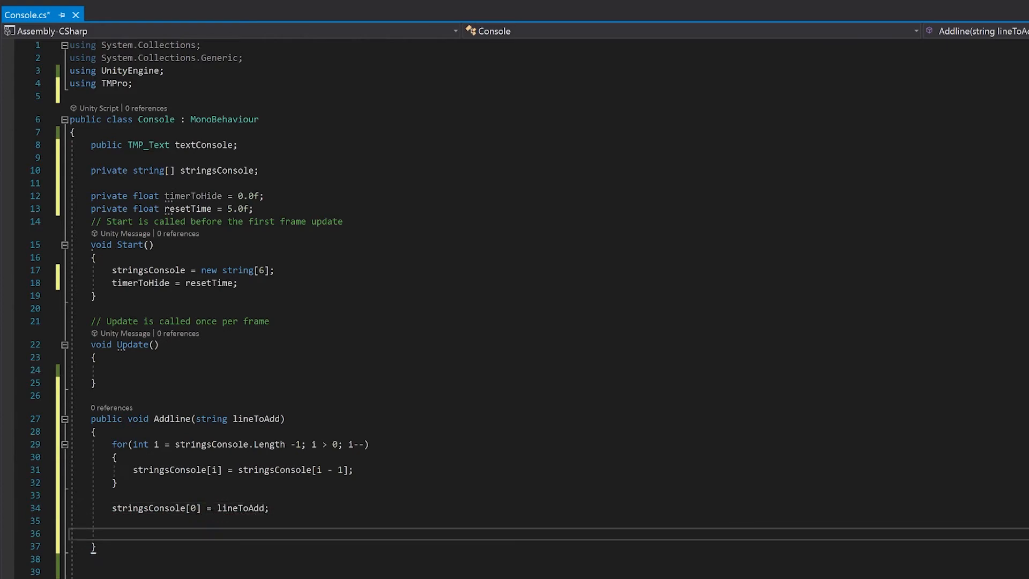
text(ApplyT)
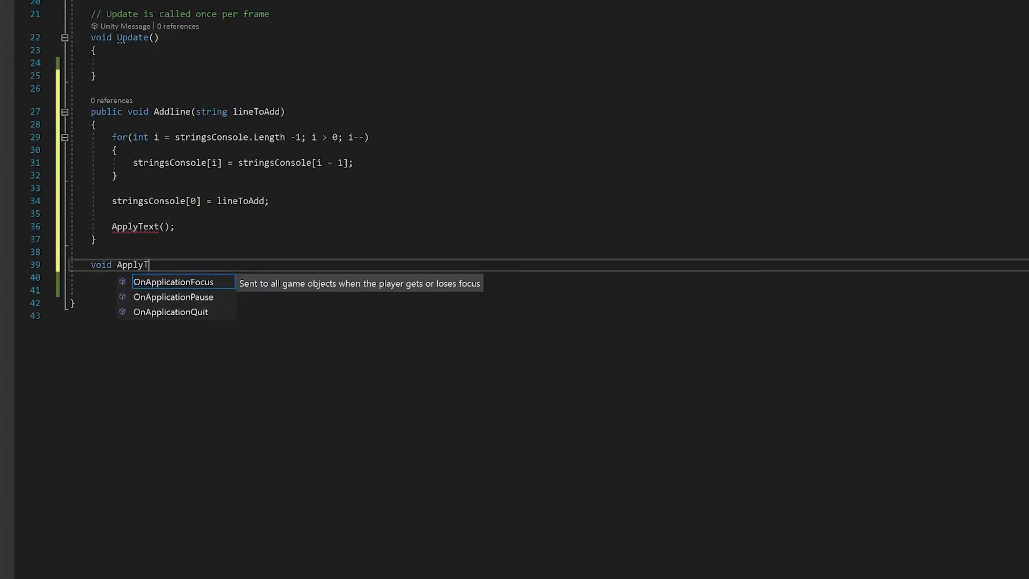
text(ext())
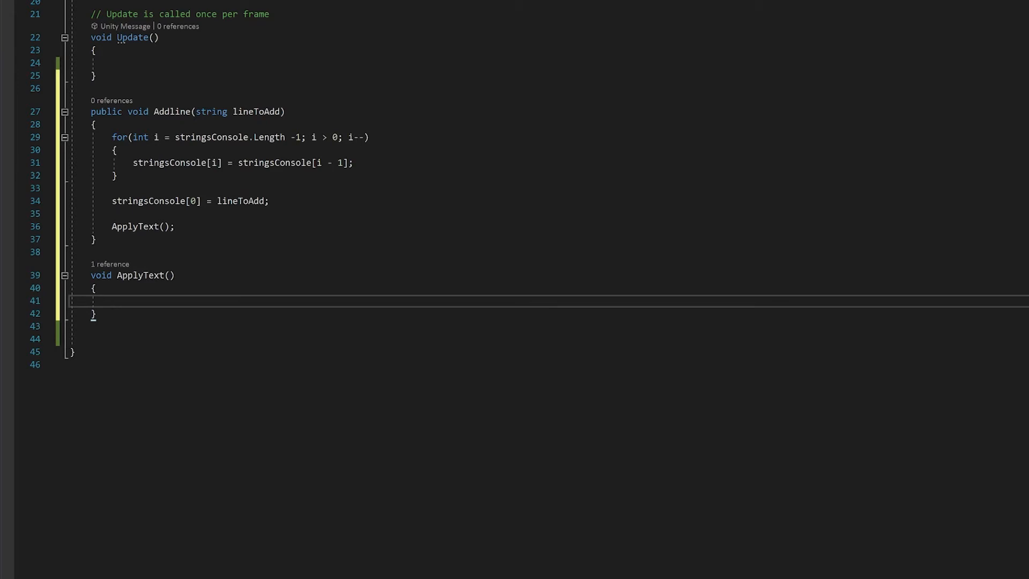
mouse_move(169, 162)
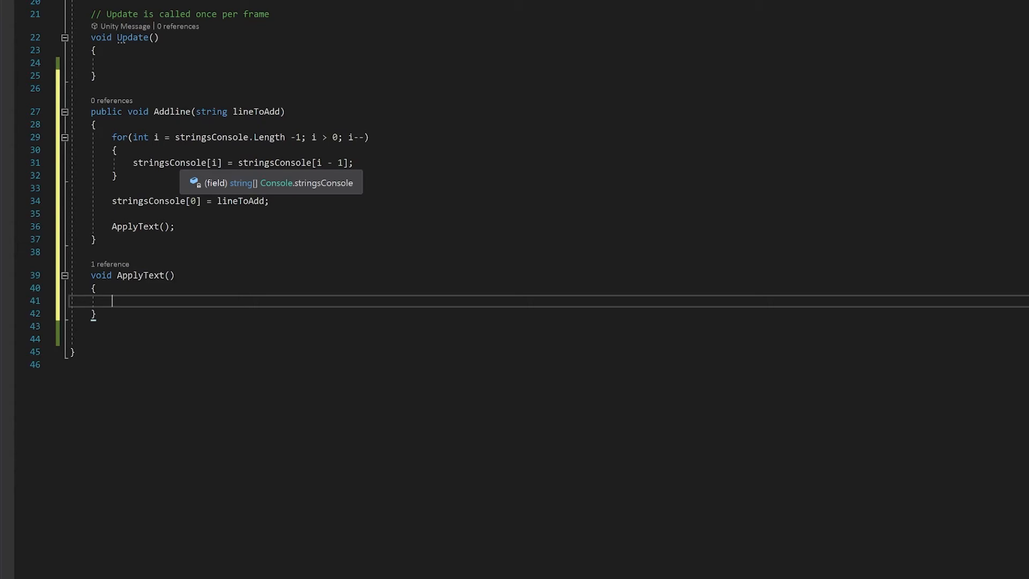
Write ApplyText(): build consoleString from stringsConsole, assign textConsole.text and reset timerToHide to resetTime
text(string consoleString = "";)
text(for()
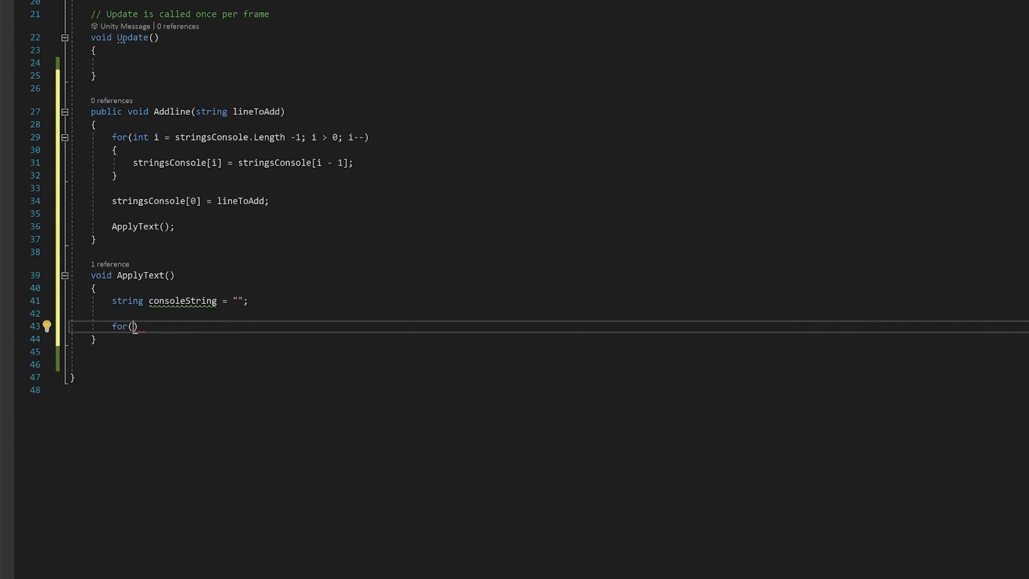
text(int i = stringsConsole.)
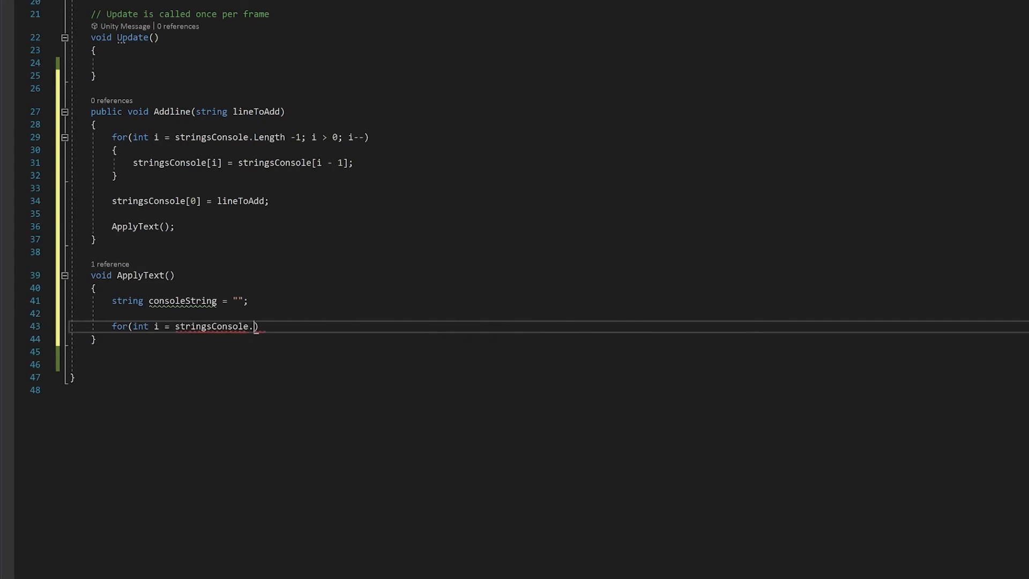
text(Length - 1; i >= 0; i--)
text(consoleString = stringsConsole[i] + "\n";)
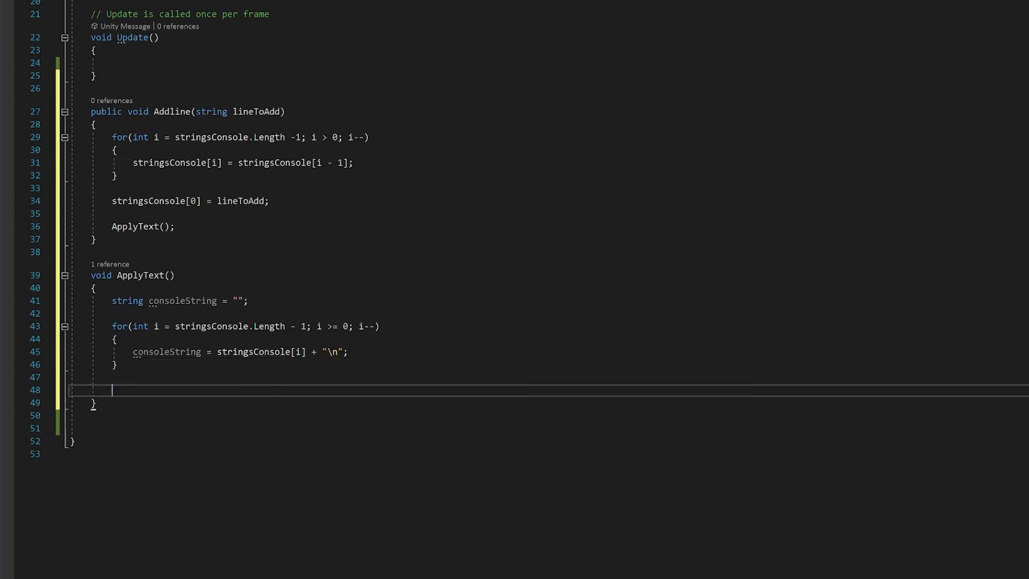
text(textConsole.text = consoleString;)
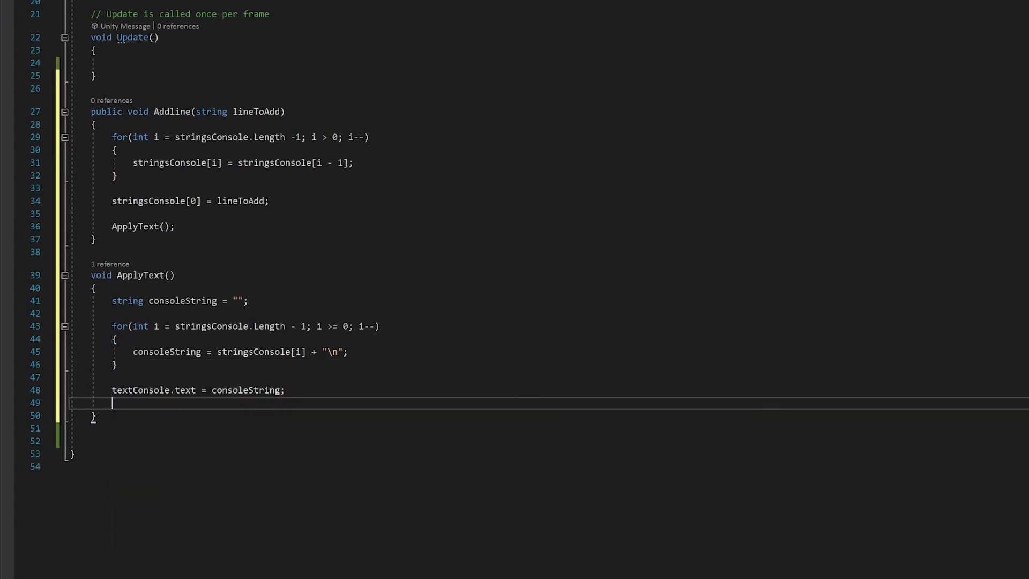
text(timerToHide = resetTime;)
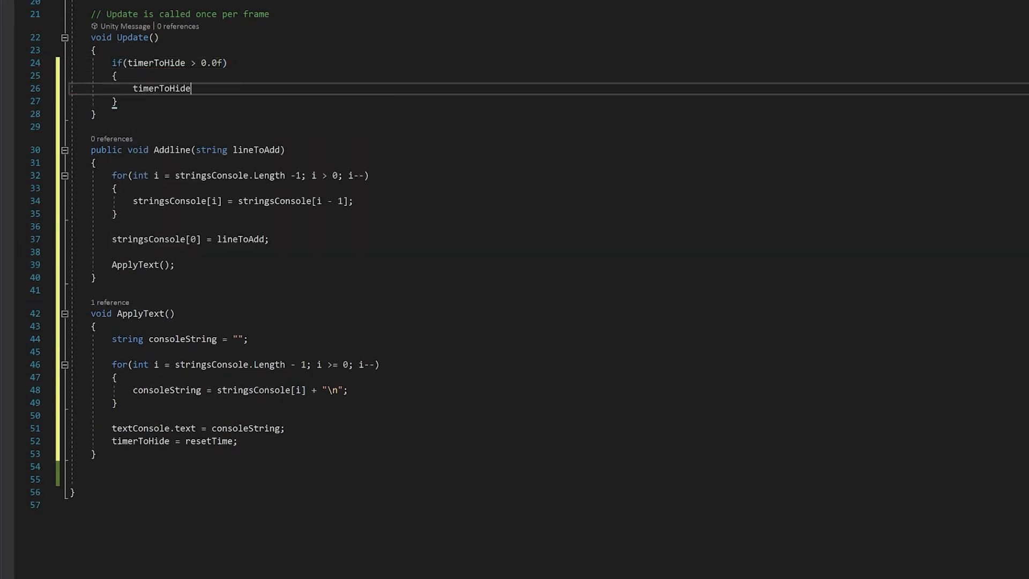
In Update, subtract Time.deltaTime from timerToHide and set textConsole.color with alpha timerToHide
text(-= Time.deltaTime;)
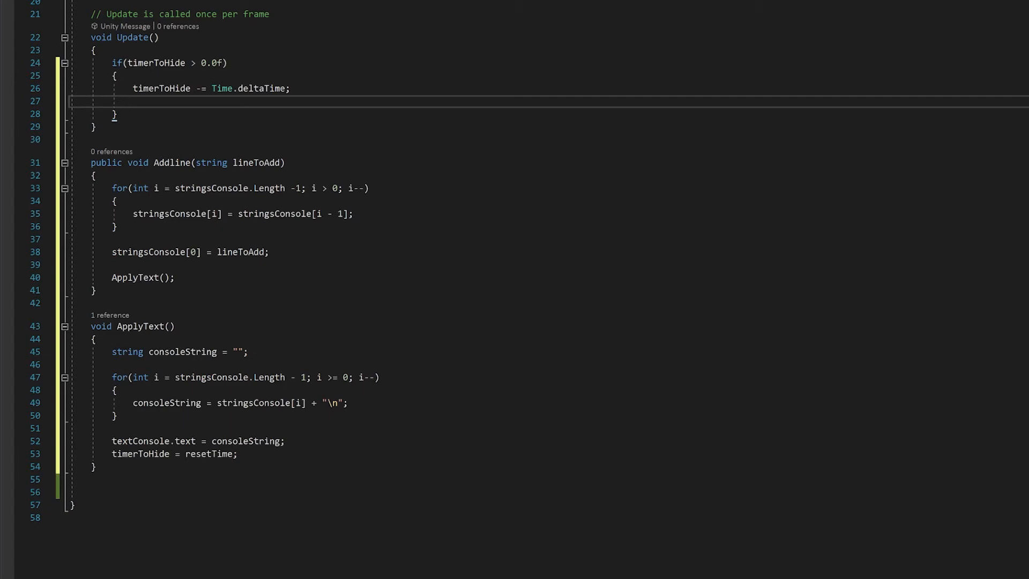
mouse_move(160, 88)
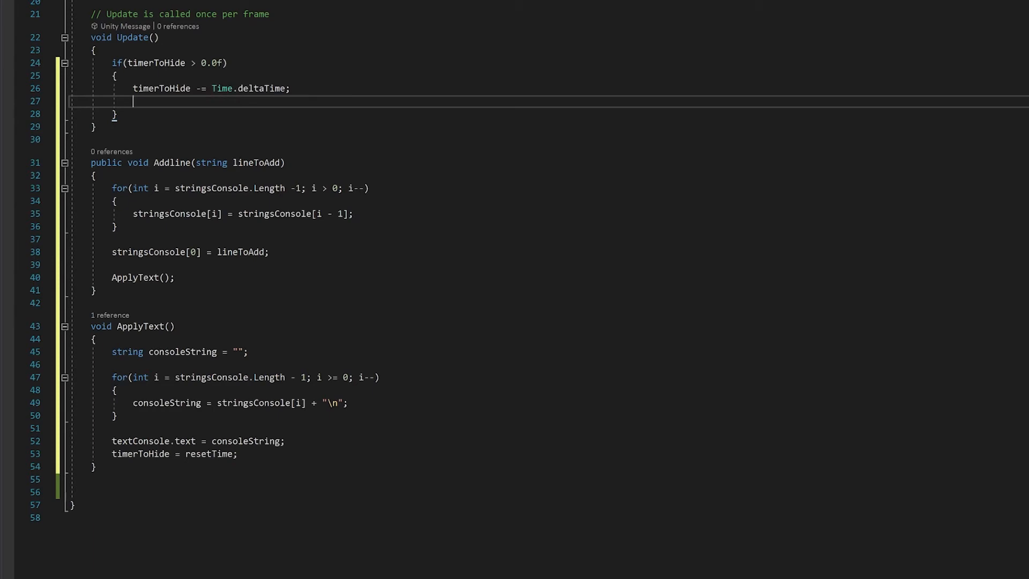
text(textConsole.color = new Color()
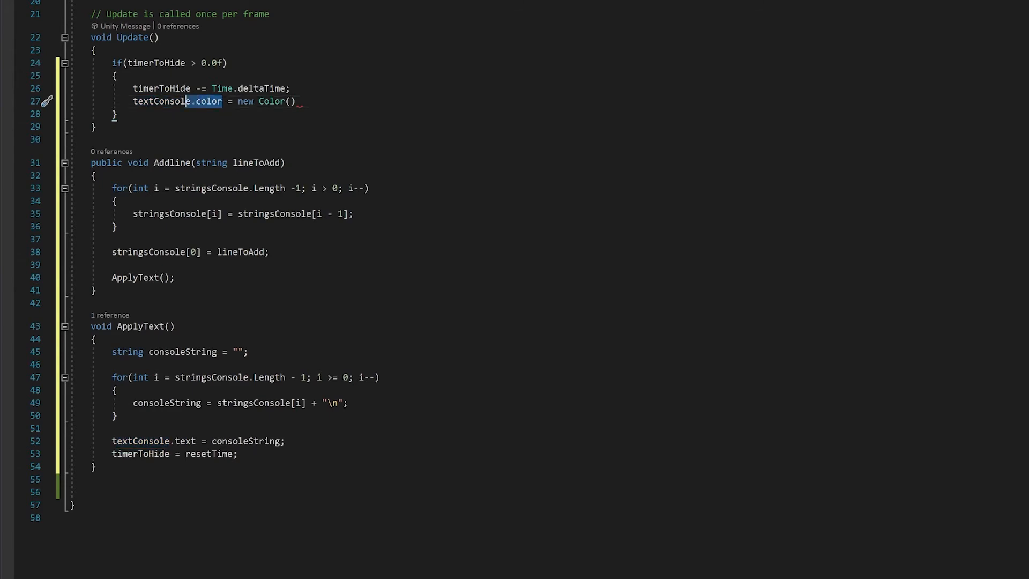
text(textConsole.color.r, textConsole.color.g, textConsole.color.b, timerToHide)
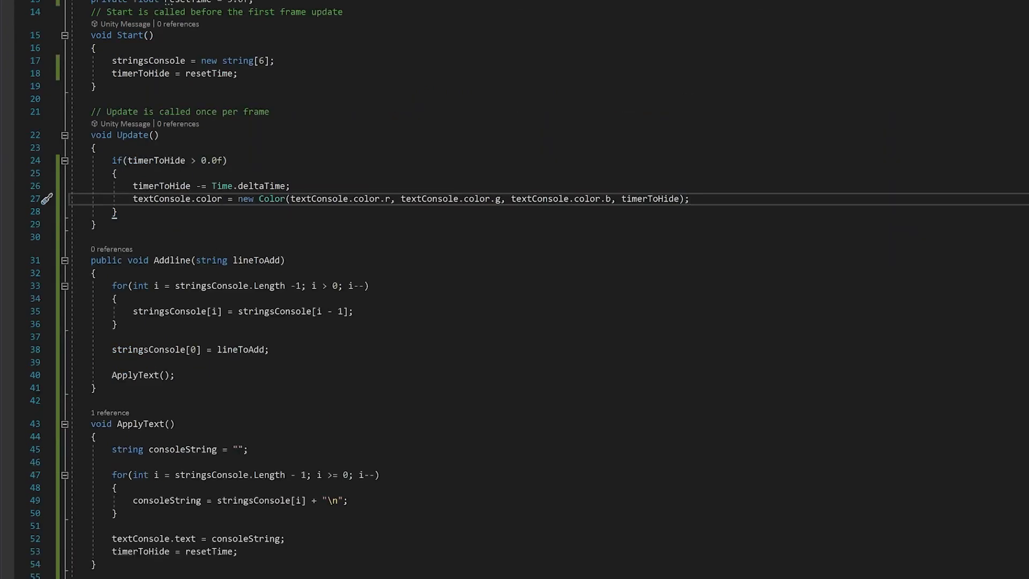
After timerToHide = resetTime in Start, add Addline("") test calls and duplicate them for the sample lines
click(689, 200)
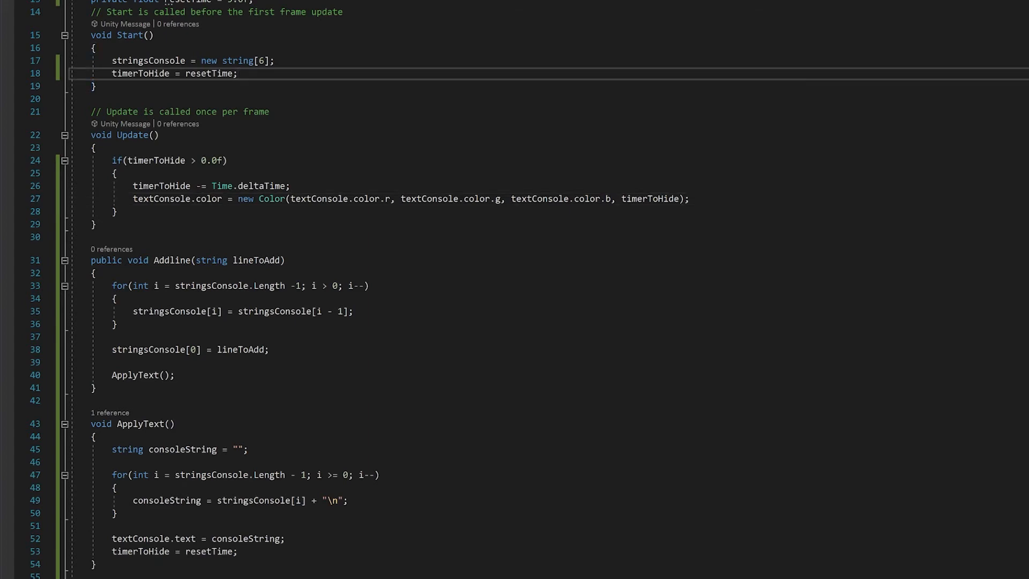
key(enter)
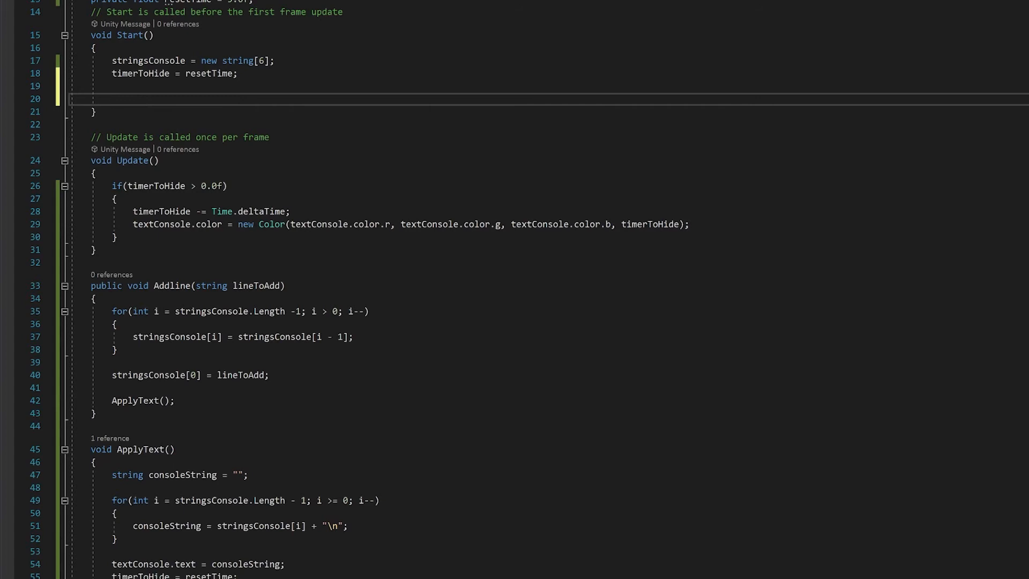
text(A)
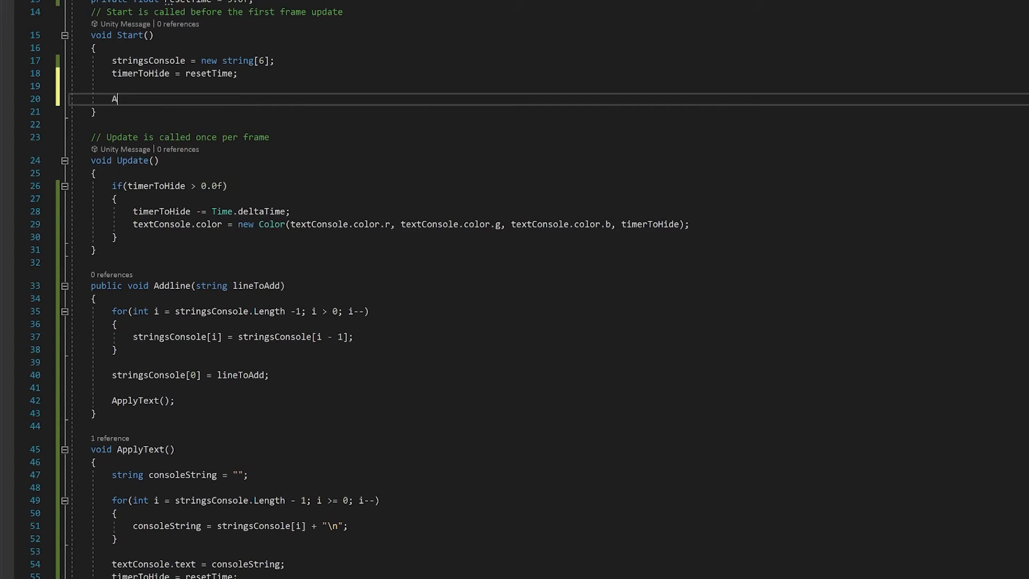
text(ddline();)
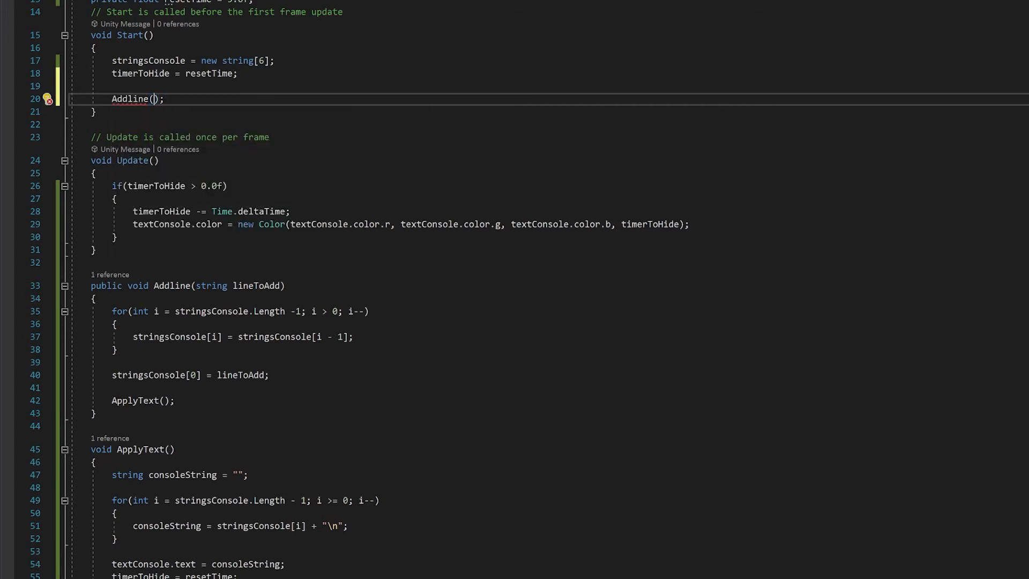
text("")
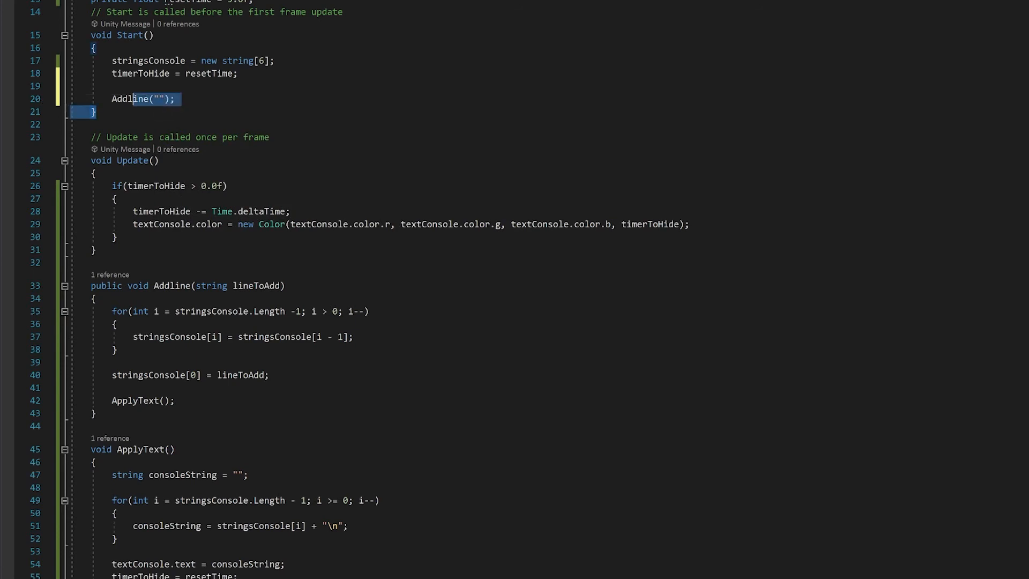
double_click(131, 99)
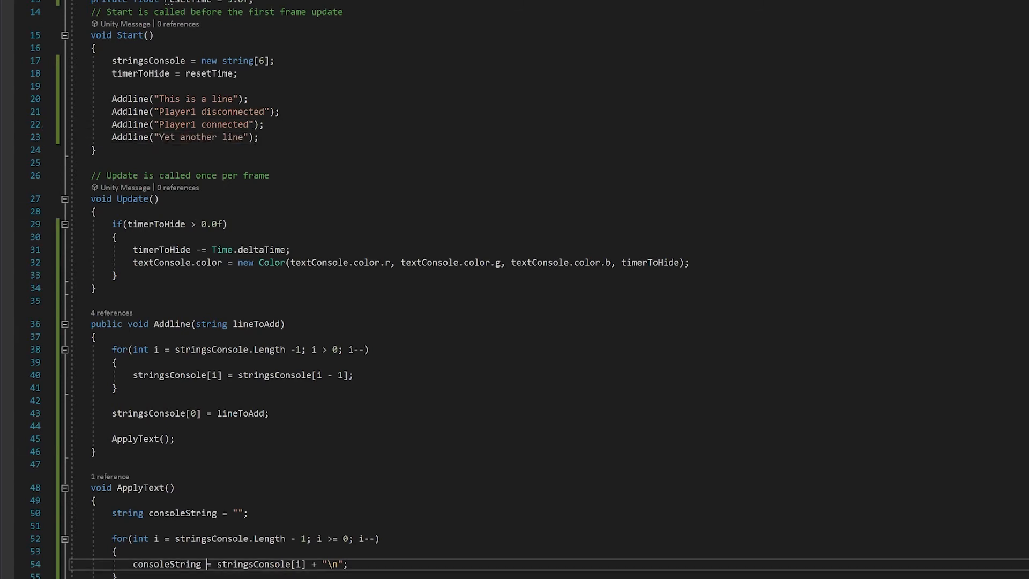
text(+)
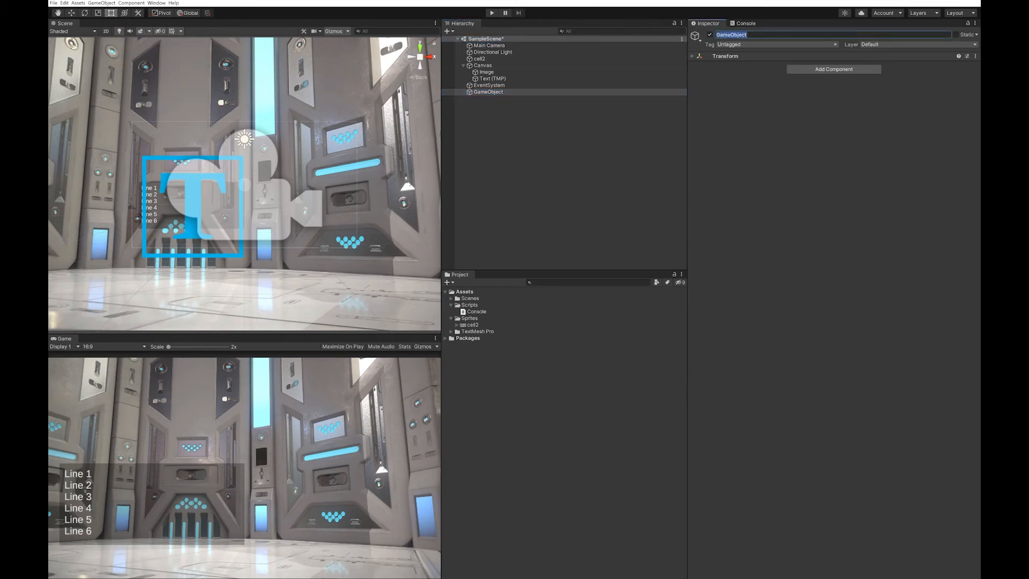
Rename the new GameObject to Console and start Play mode to test it
text(Console)
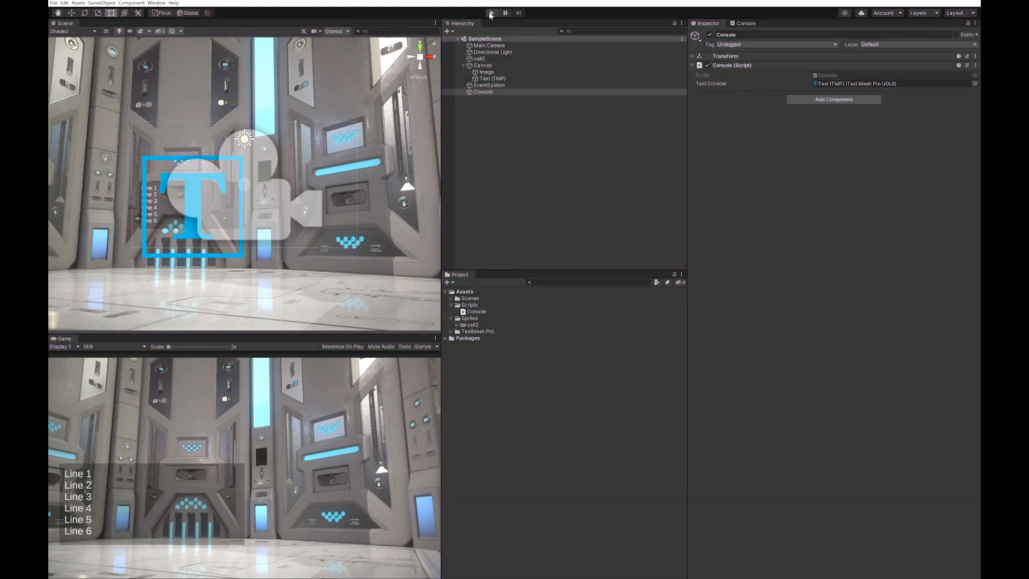
click(492, 12)
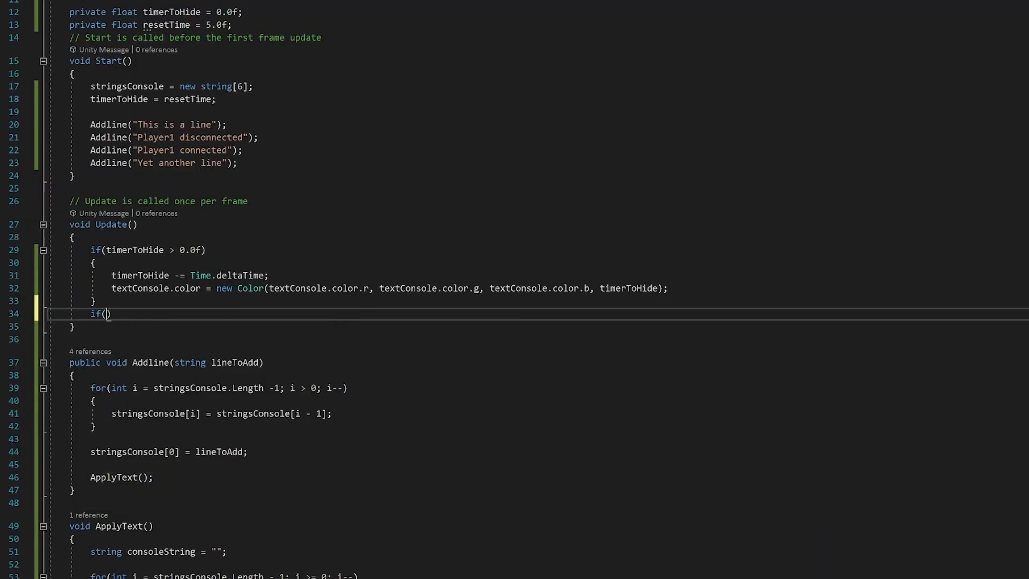
Write if (Input.GetKeyDown(KeyCode.Q)) calling Addline("A bold example") and place the copies below it
text(Input.GetKeyDown.(KeyCode)
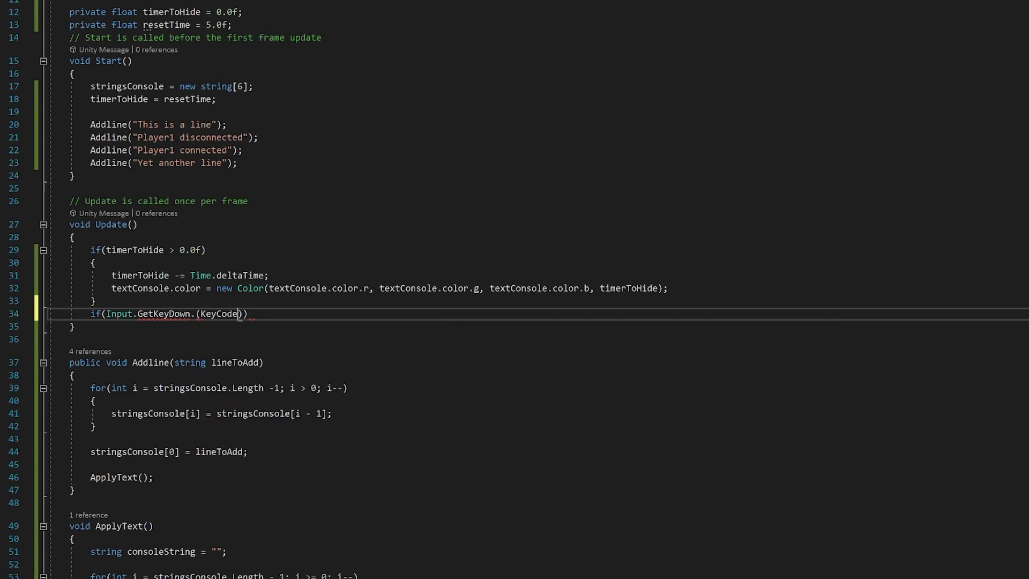
text(.Q)
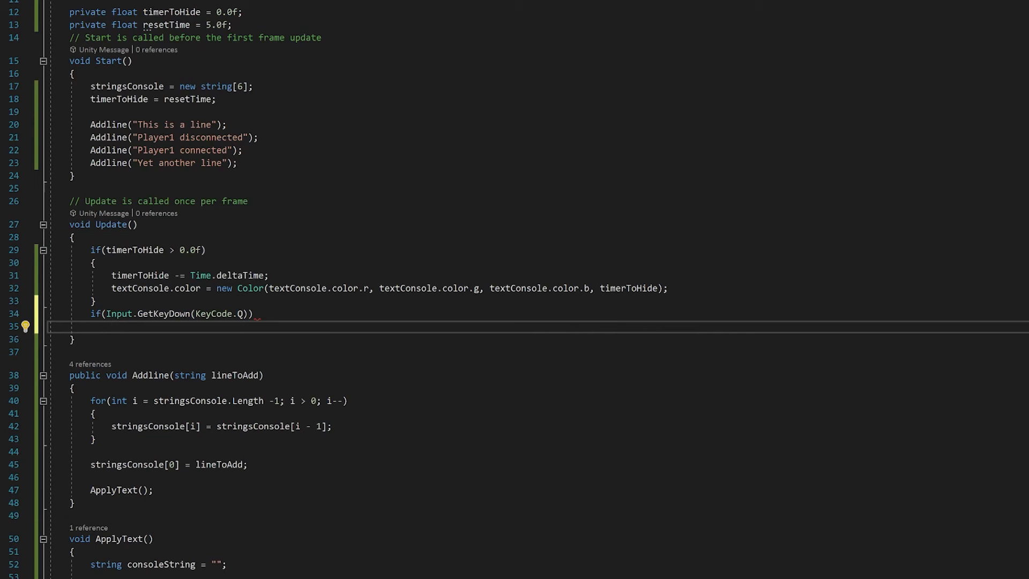
click(112, 327)
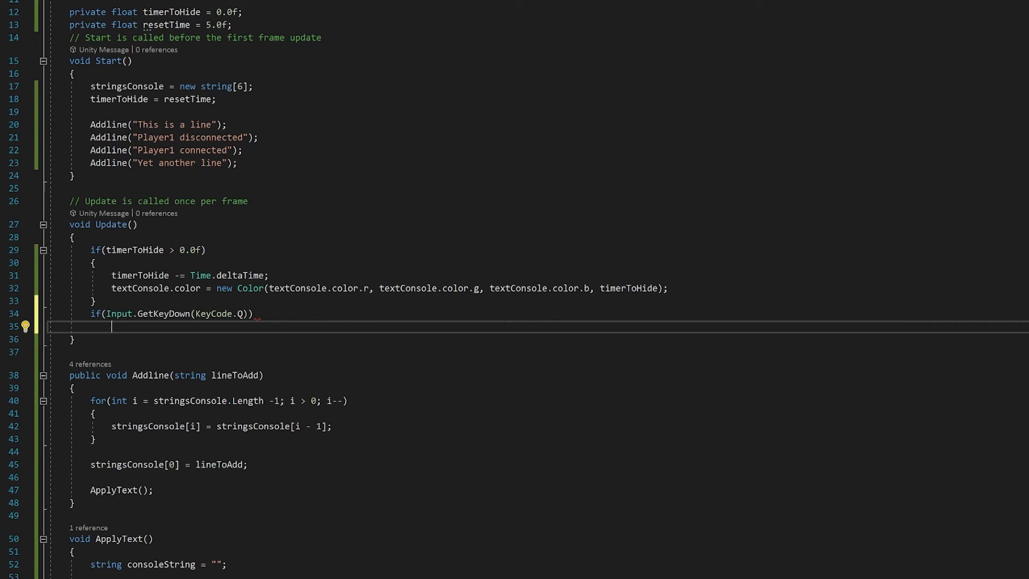
text(Addline("A")
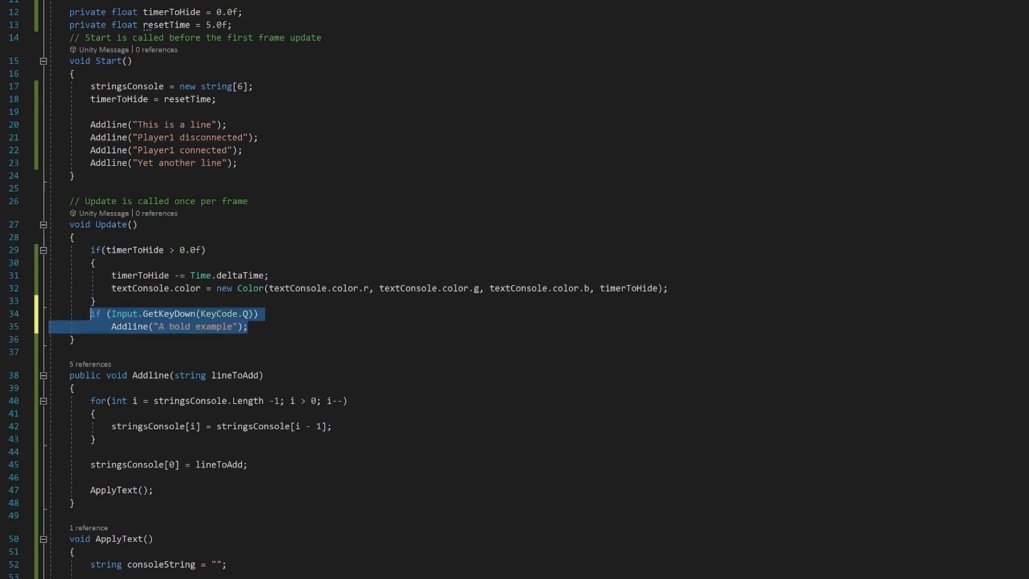
click(247, 326)
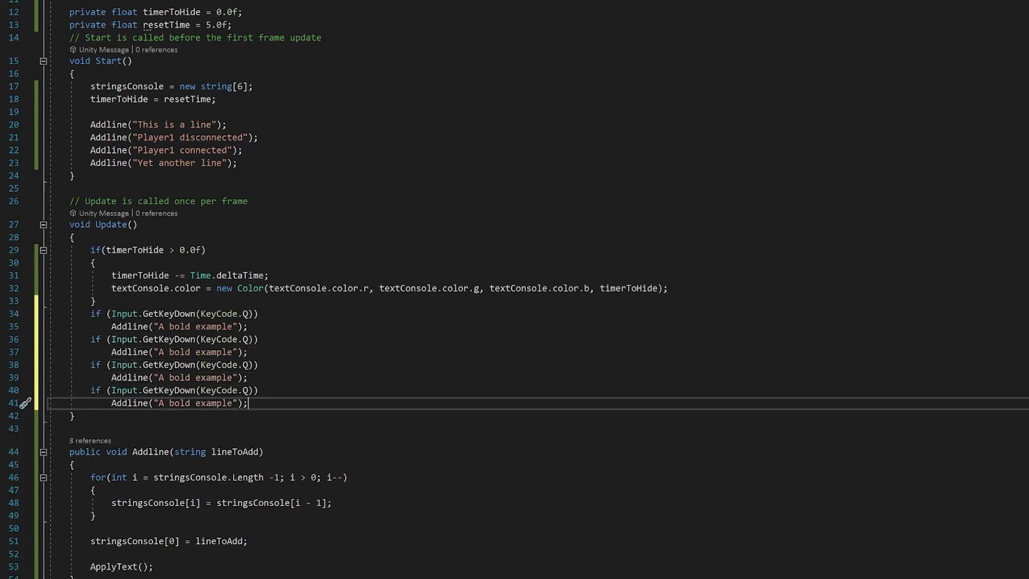
mouse_move(248, 352)
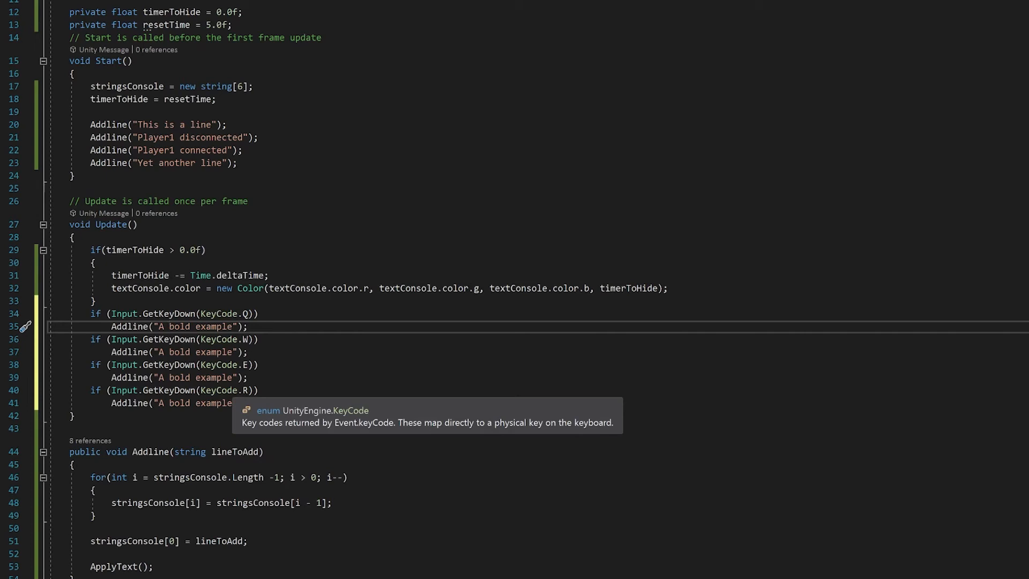
Wrap the Q line's word bold in <b></b> tags
text(<b>)
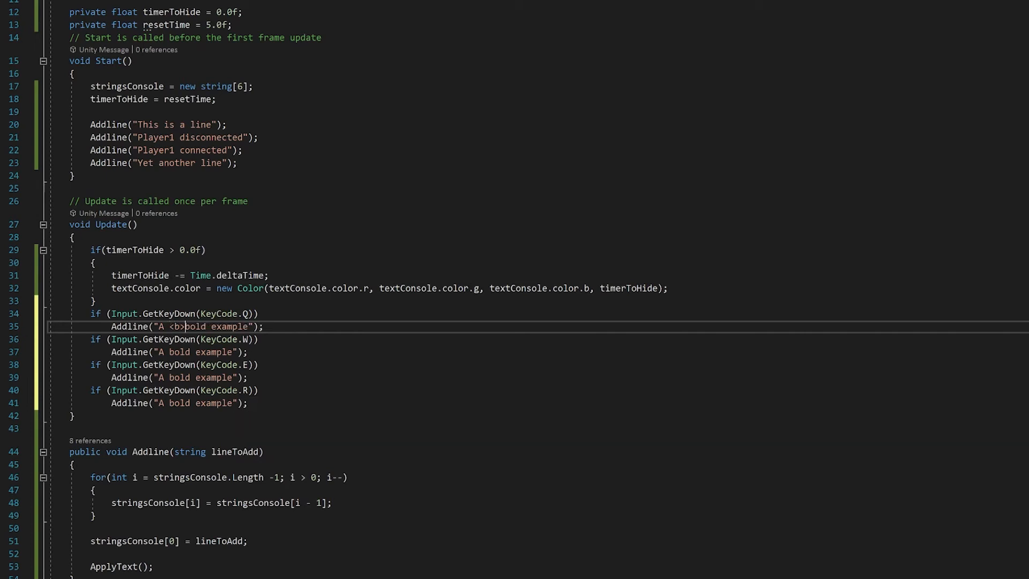
text(<)
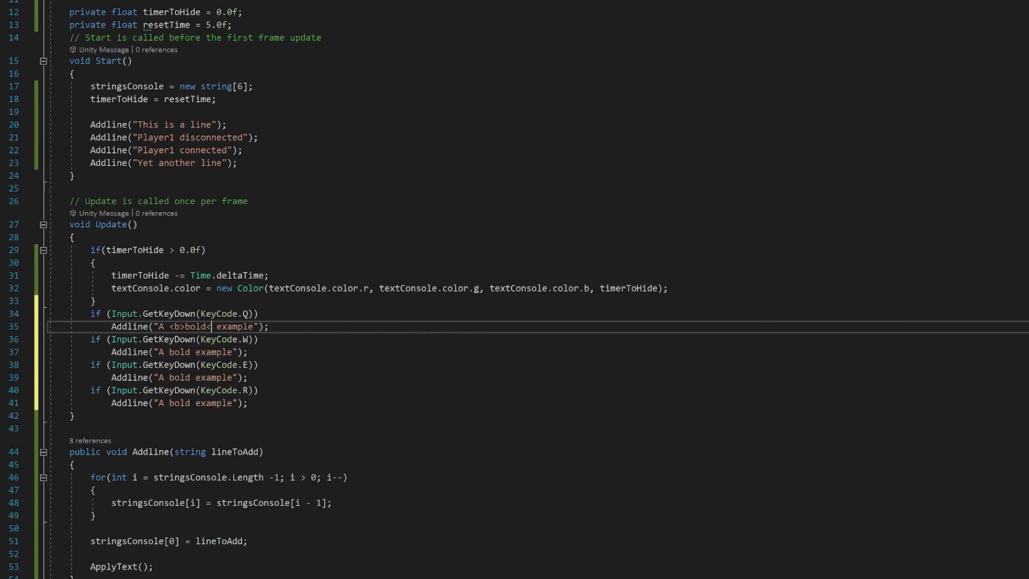
text(/b>)
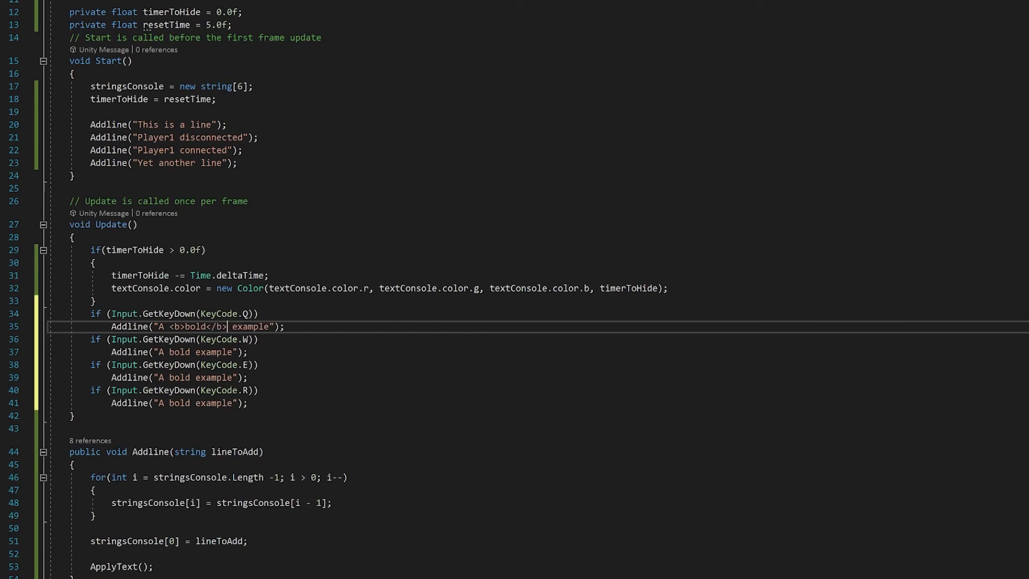
Rewrite the W line as This <color=green>color</color> example
click(227, 352)
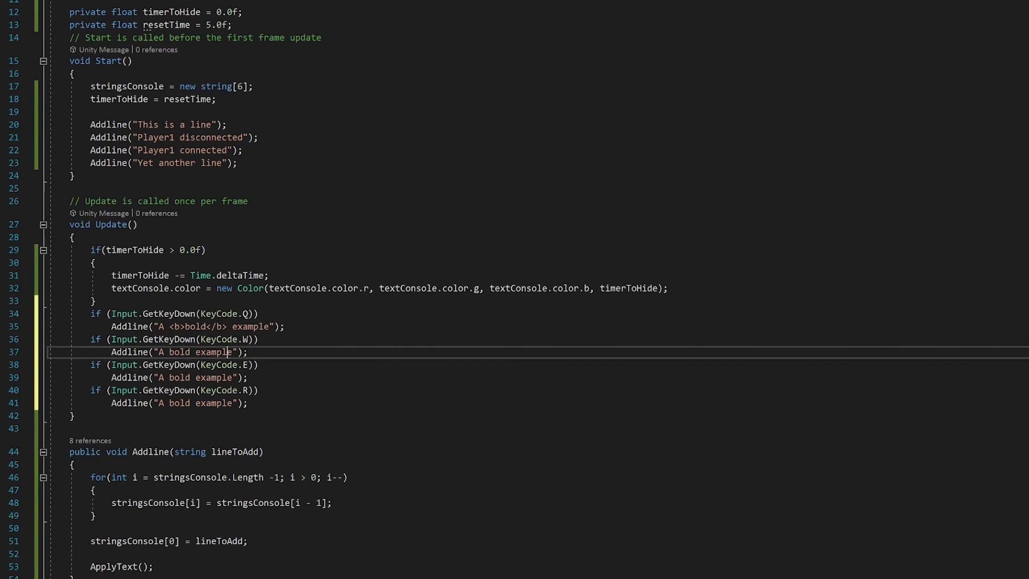
key(Backspace)
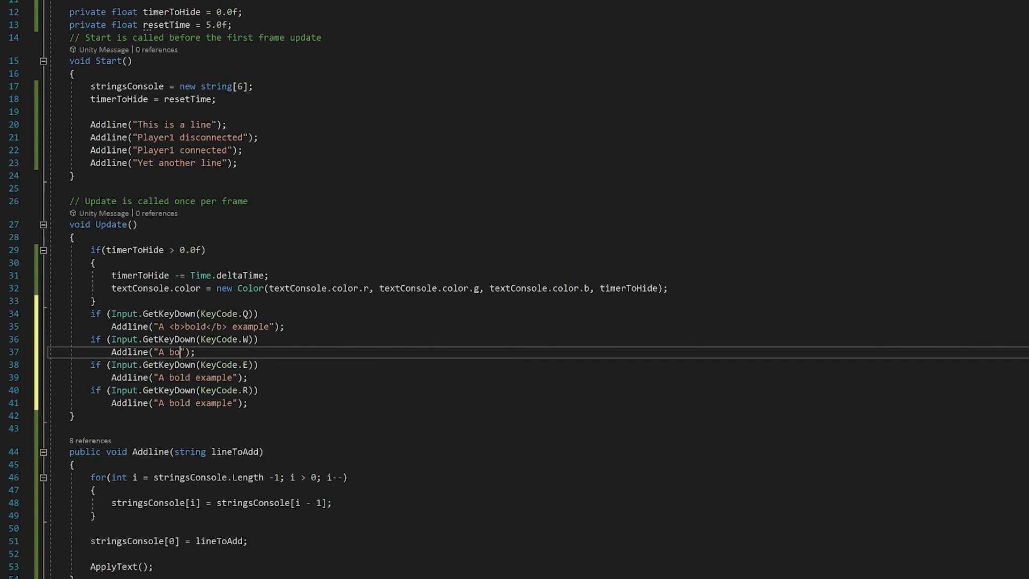
text(This)
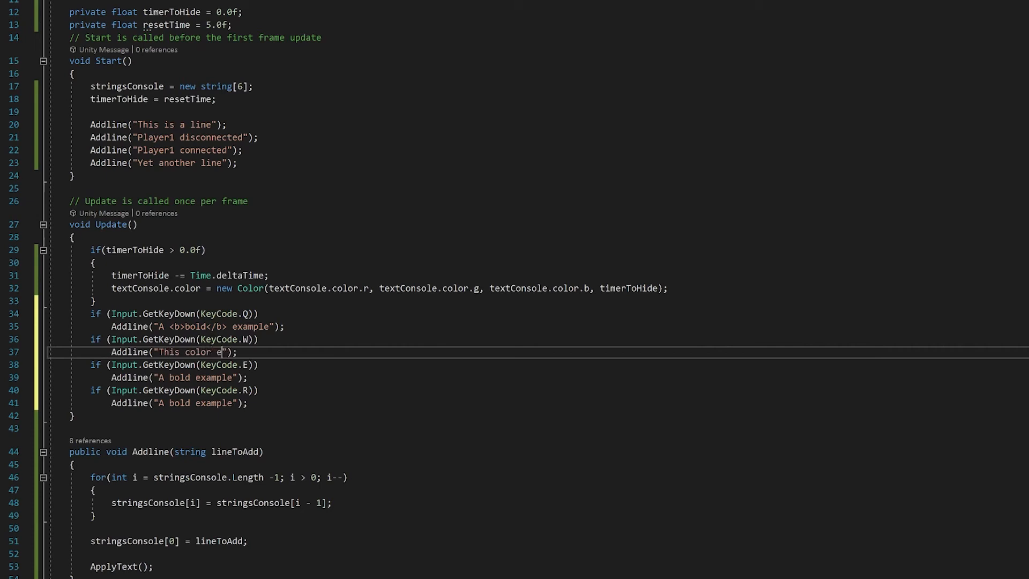
text(<color example)
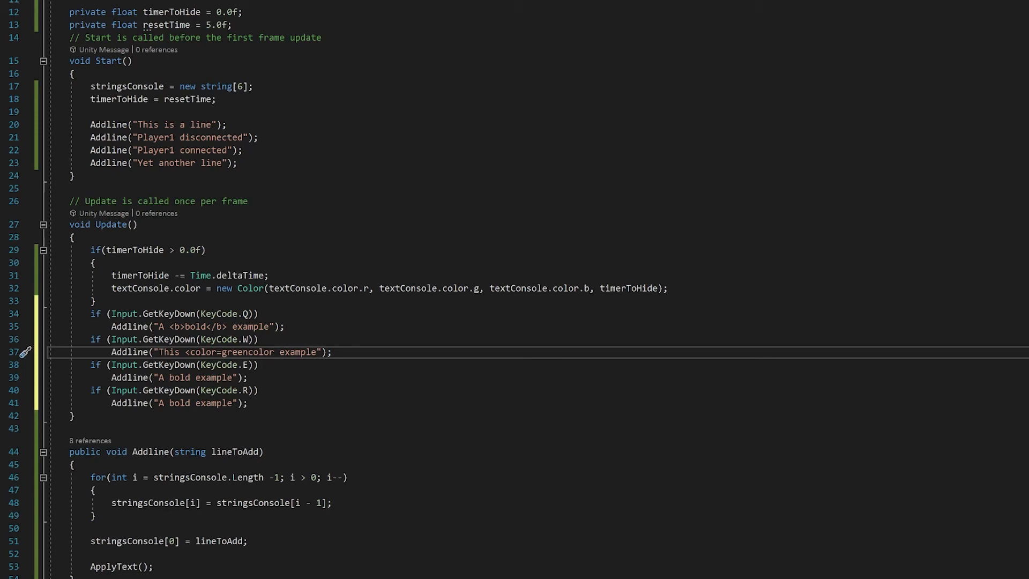
click(249, 353)
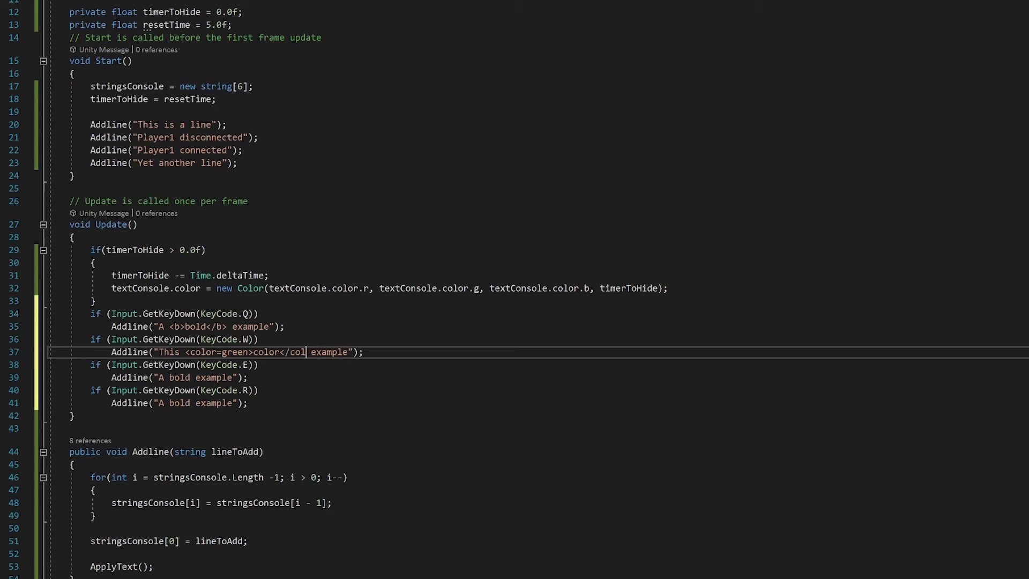
text(or>)
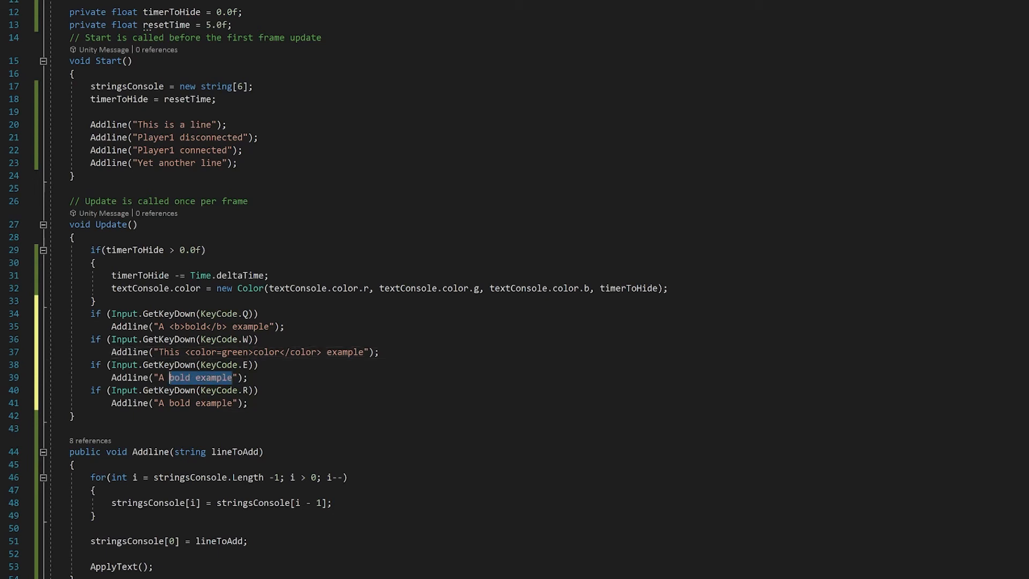
Change the last key's line to Another example!!!
text(Another)
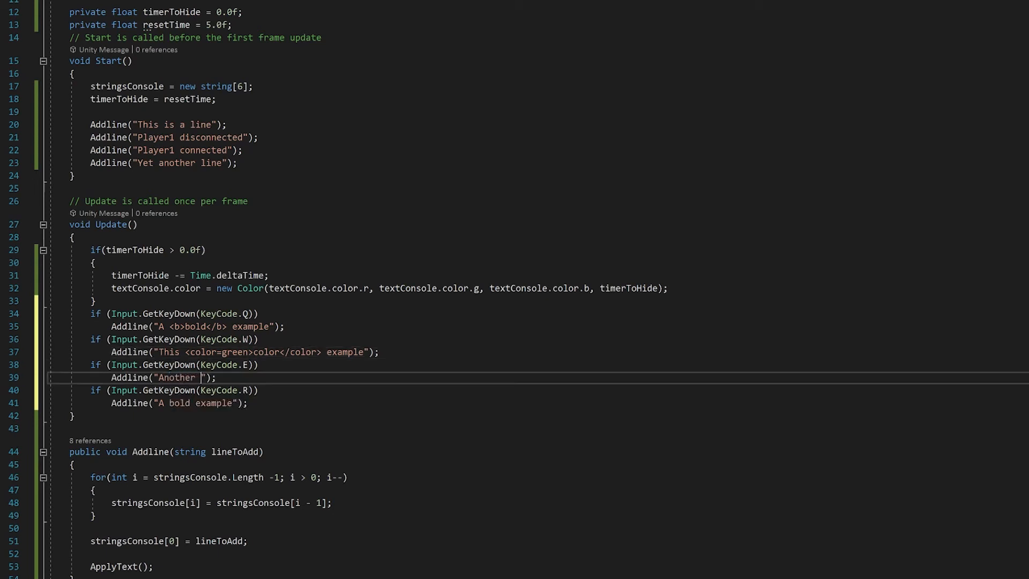
text(example)
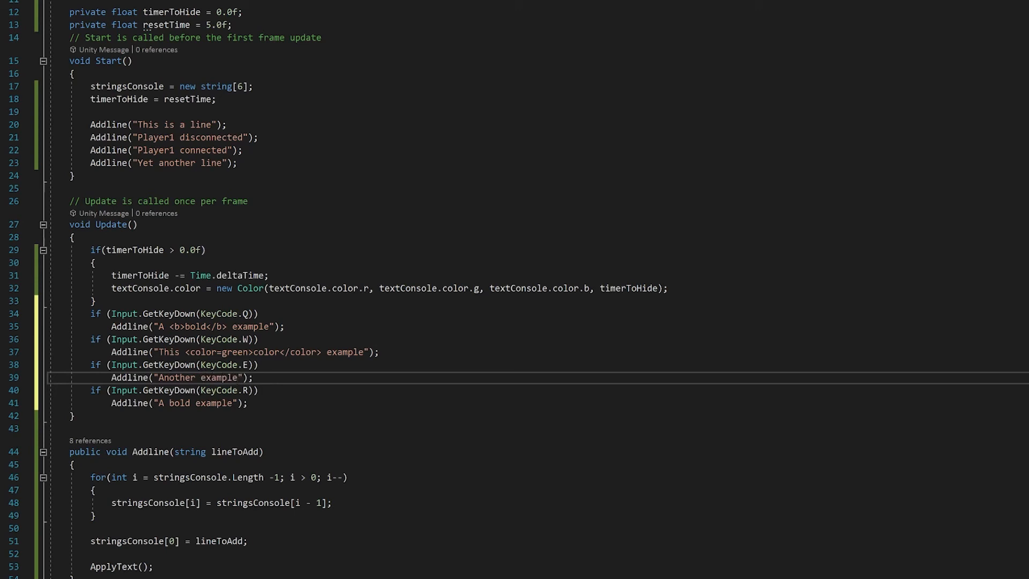
text(!!!)
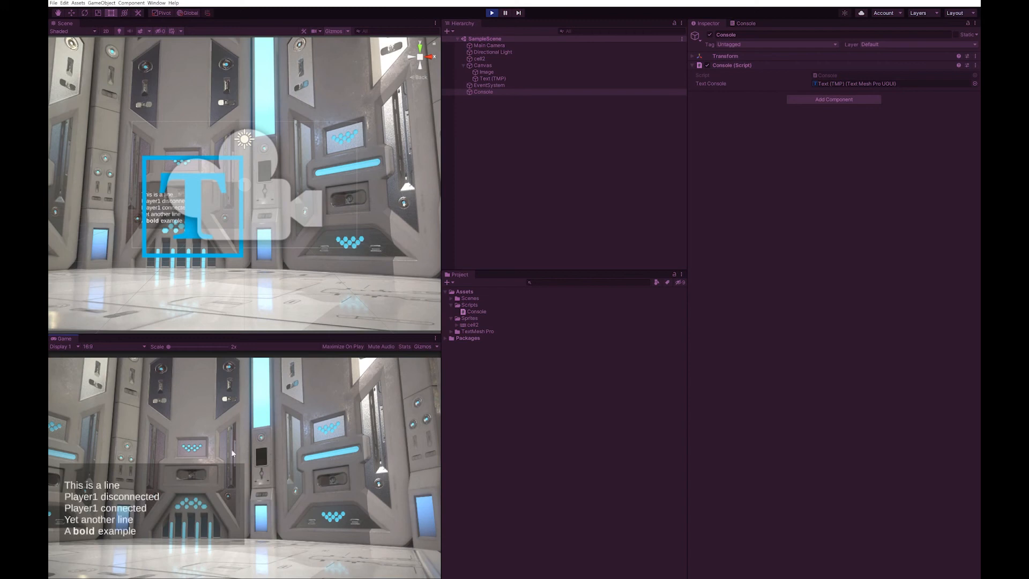
mouse_move(350, 498)
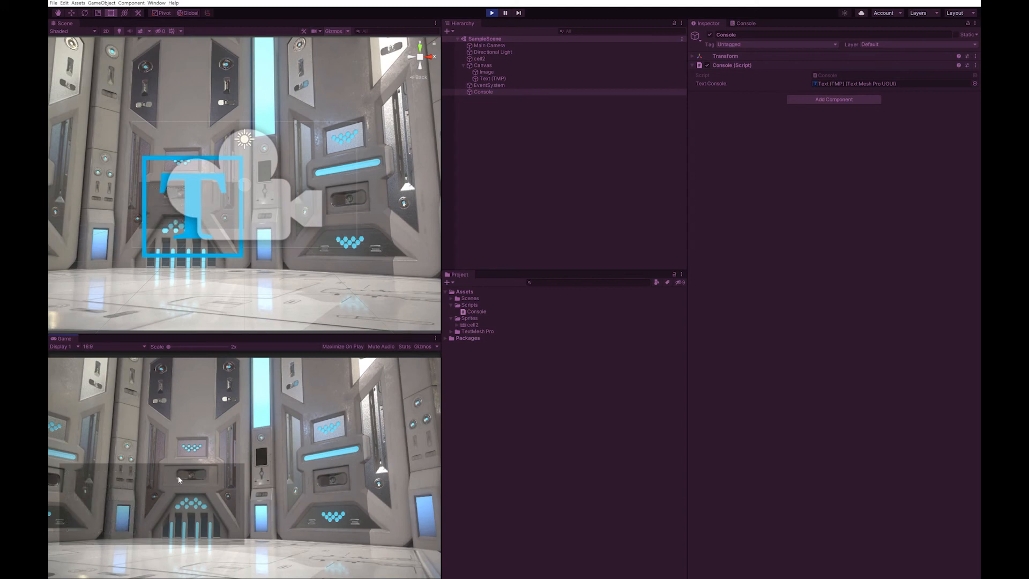
mouse_move(162, 476)
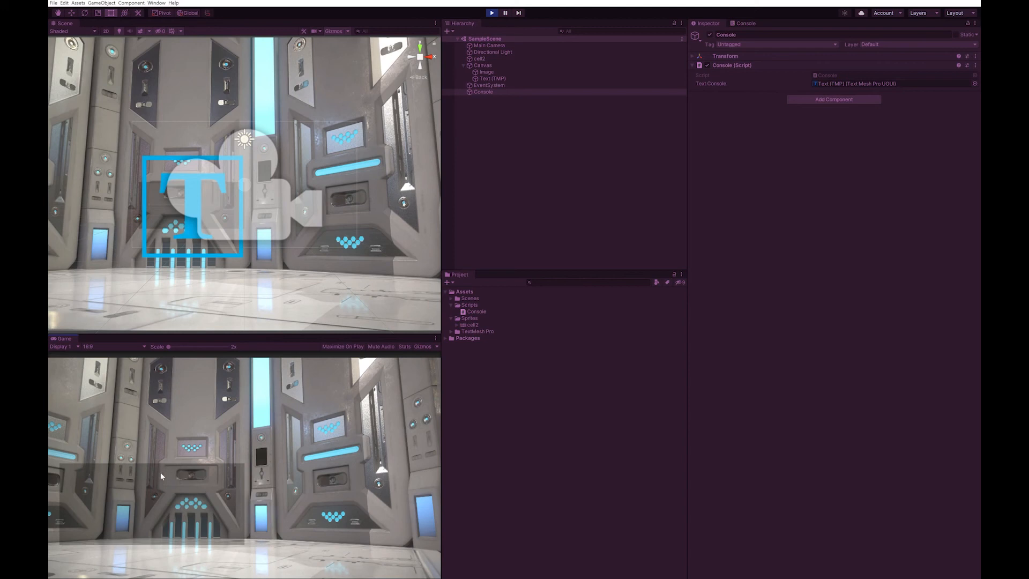
mouse_move(172, 467)
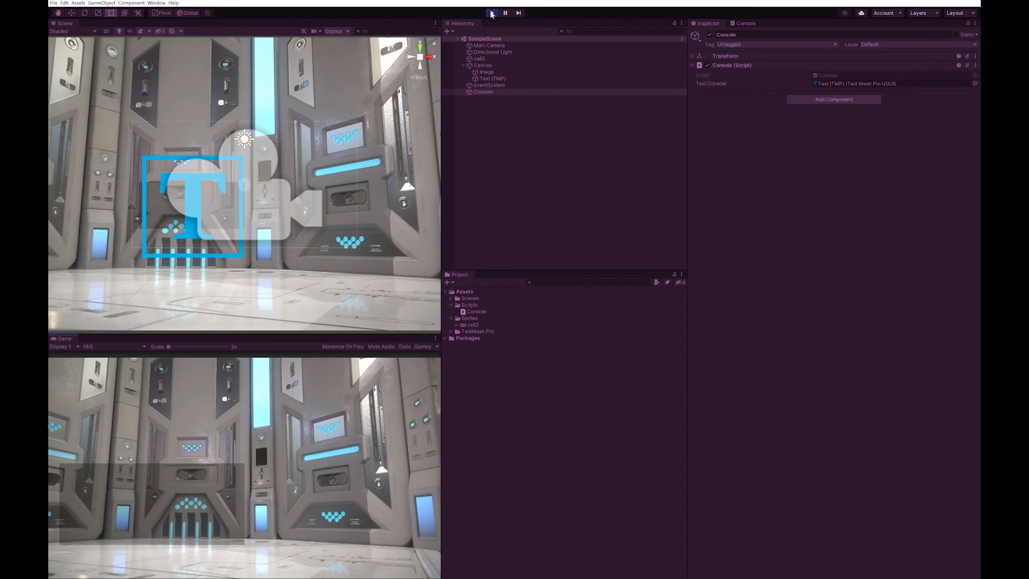
Stop Play mode after watching the bold line appear and fade
click(492, 12)
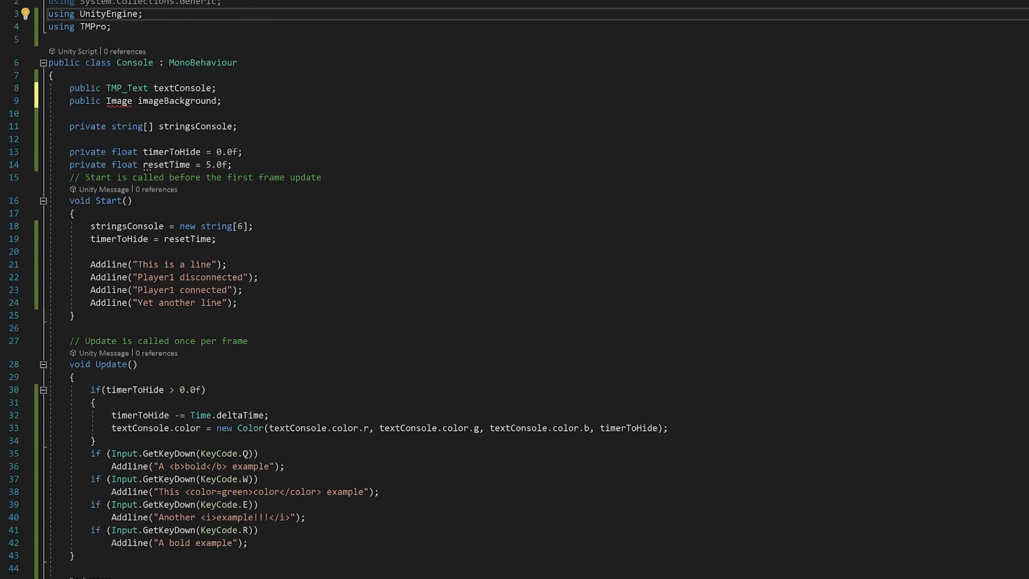
Import UnityEngine.UI and start an imageBackground.color line after the text colour update
text(UnityEngine)
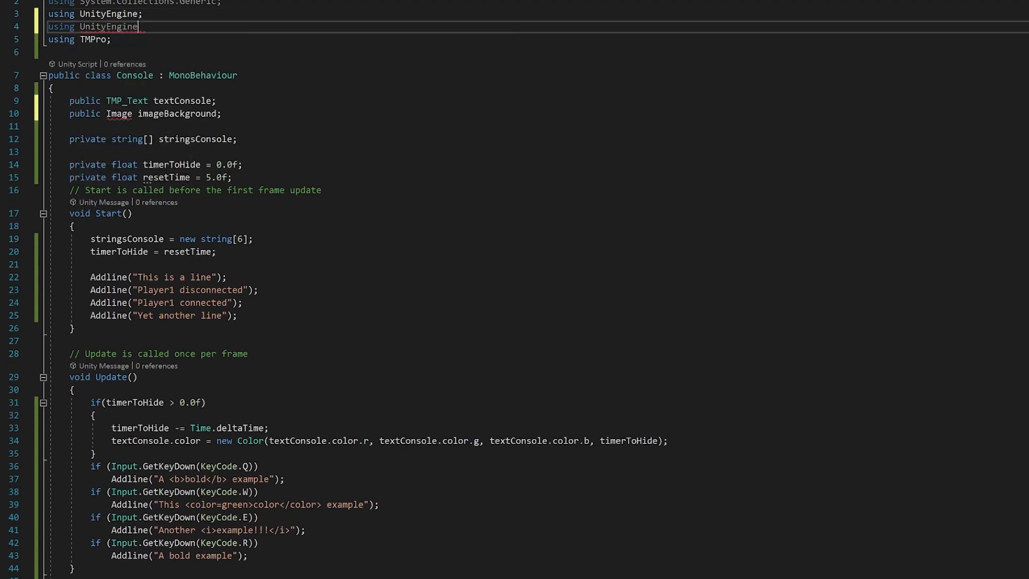
text(.ui)
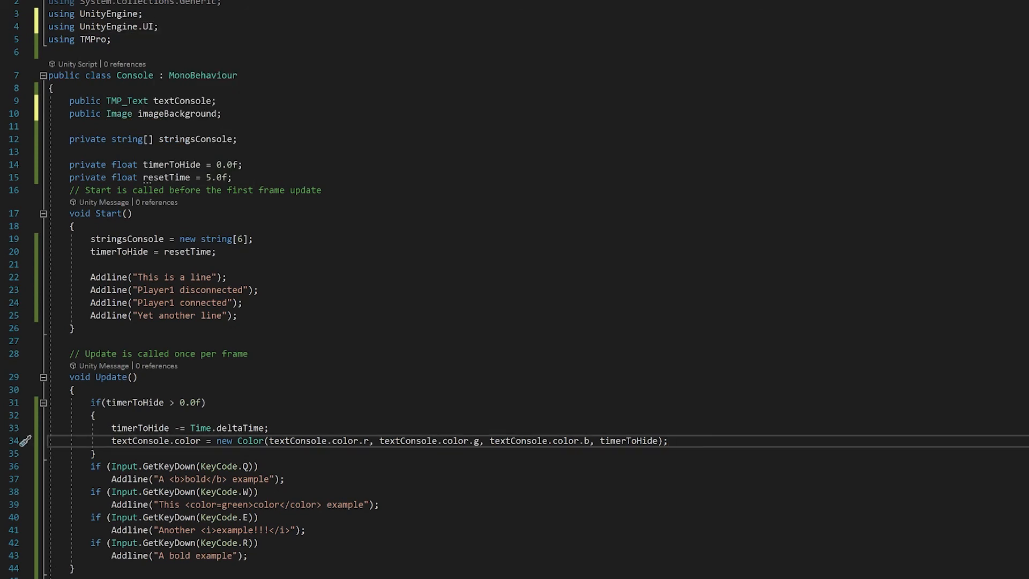
key(enter)
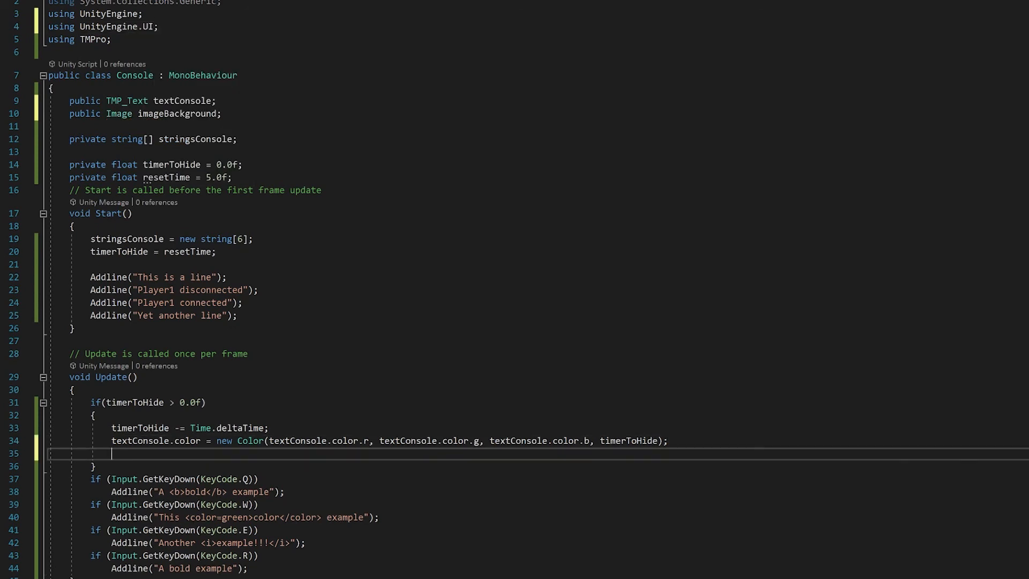
text(imageBackground)
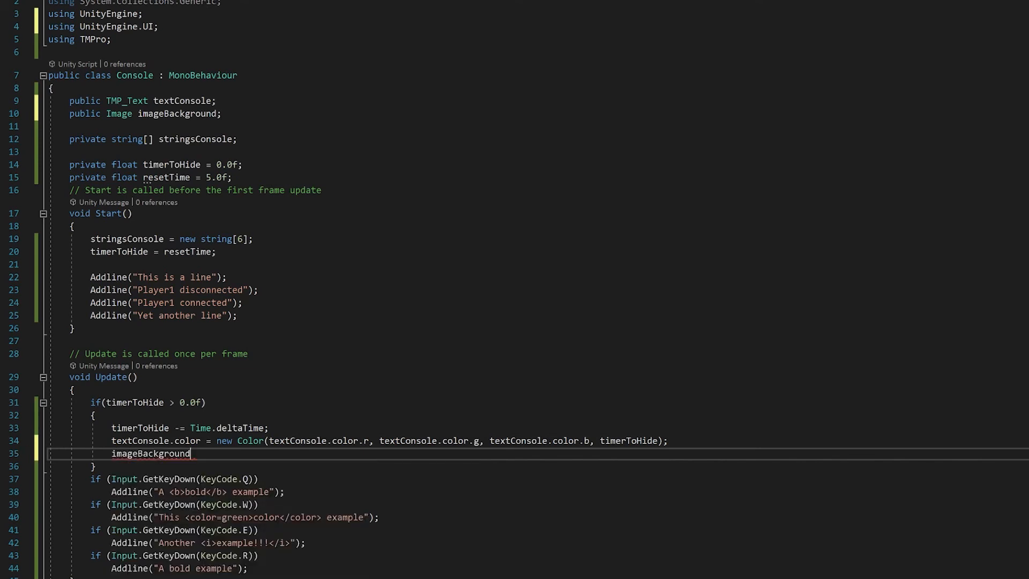
text(.color)
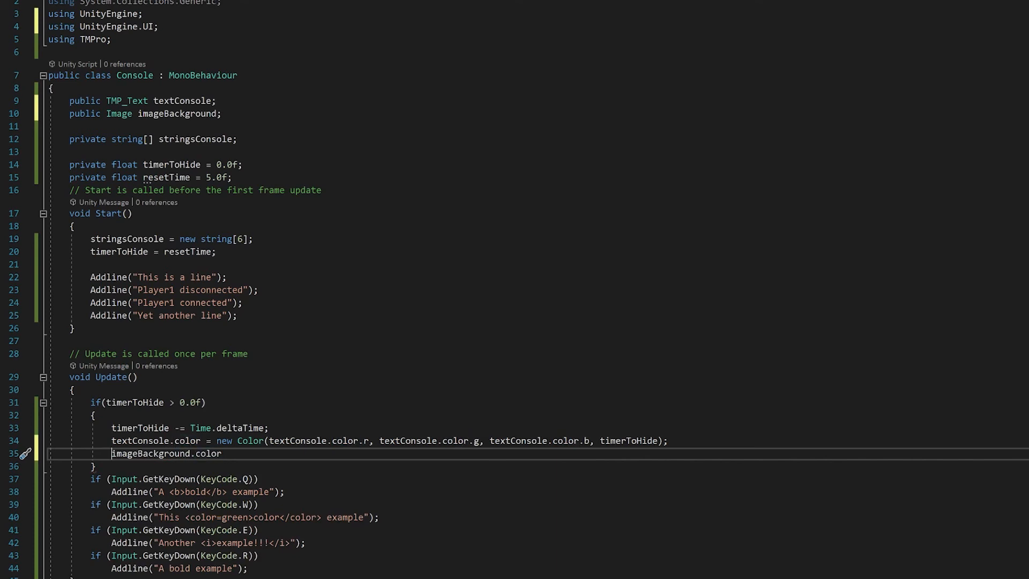
Wrap it in if(timerToHide > 1.0) with an else branch
text(if(timerToHide)
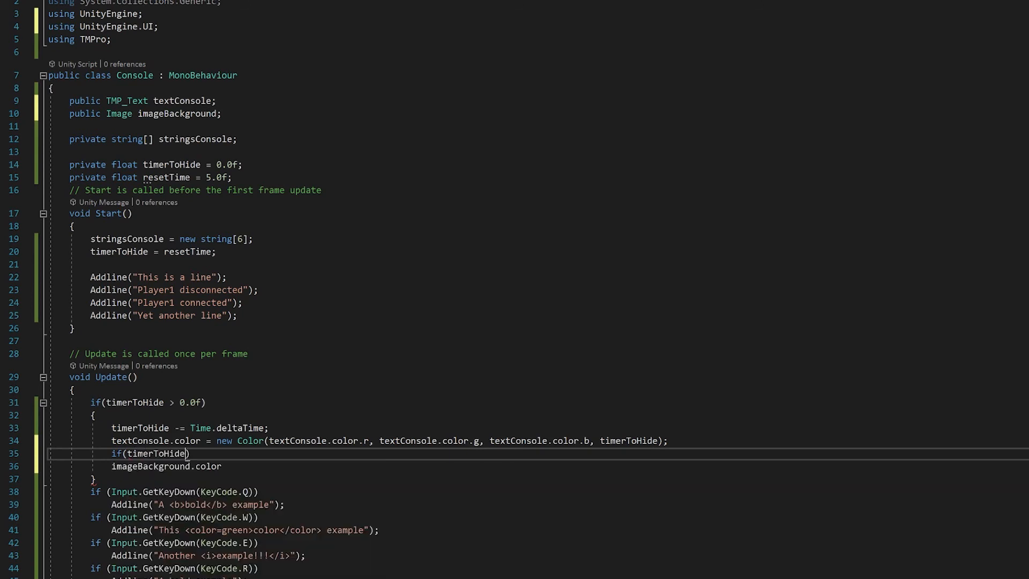
text(> 1.0)
text({ )
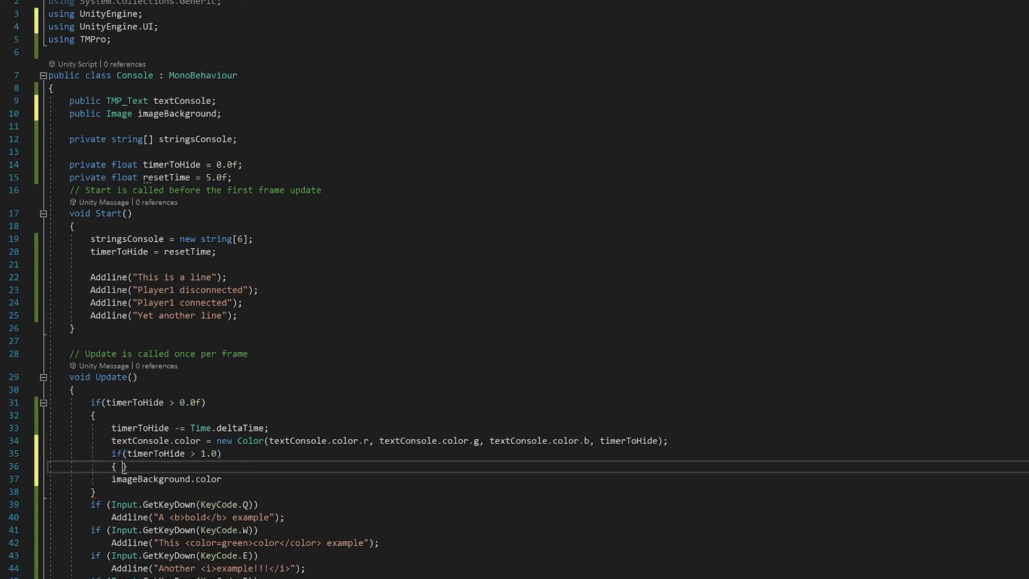
text(else)
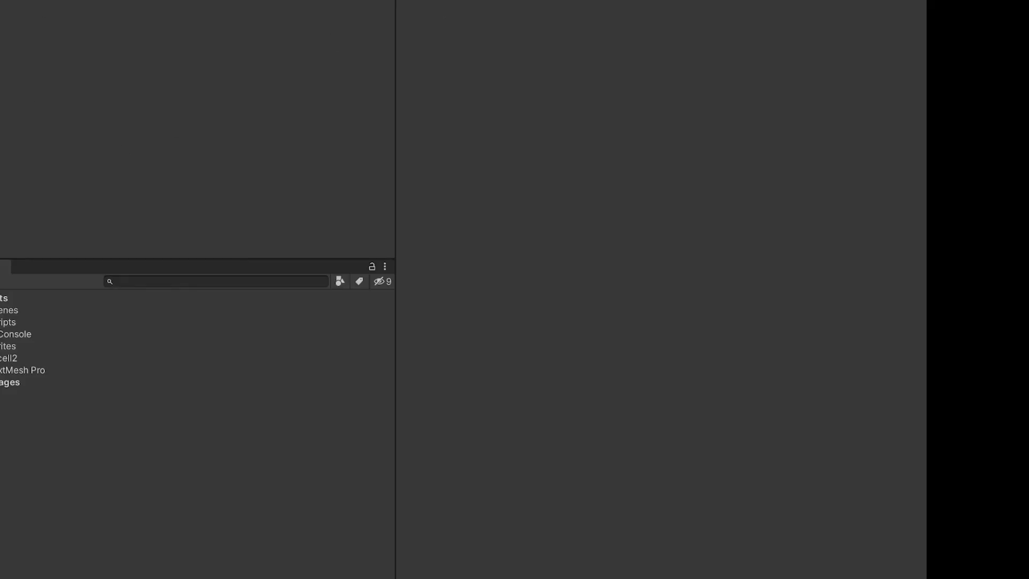
click(674, 92)
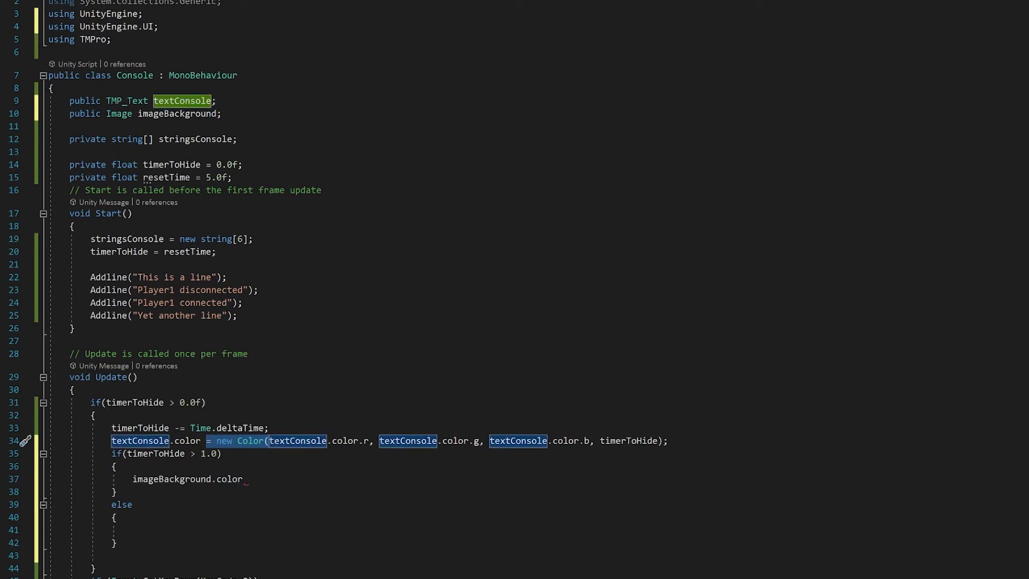
Set imageBackground.color = new Color(its r, g, b, 67.0f / 254.0f)
text(= new Color()
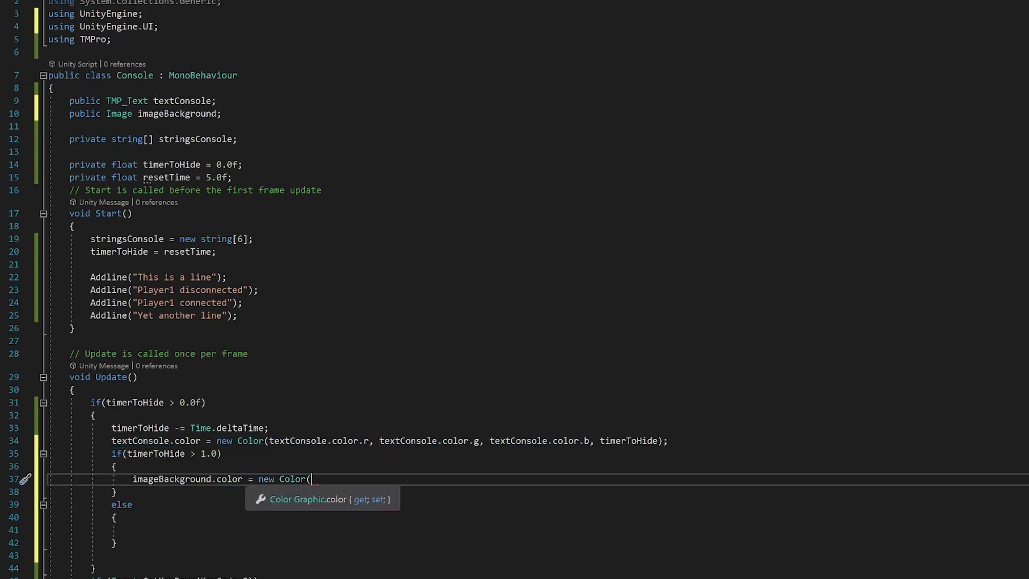
double_click(172, 478)
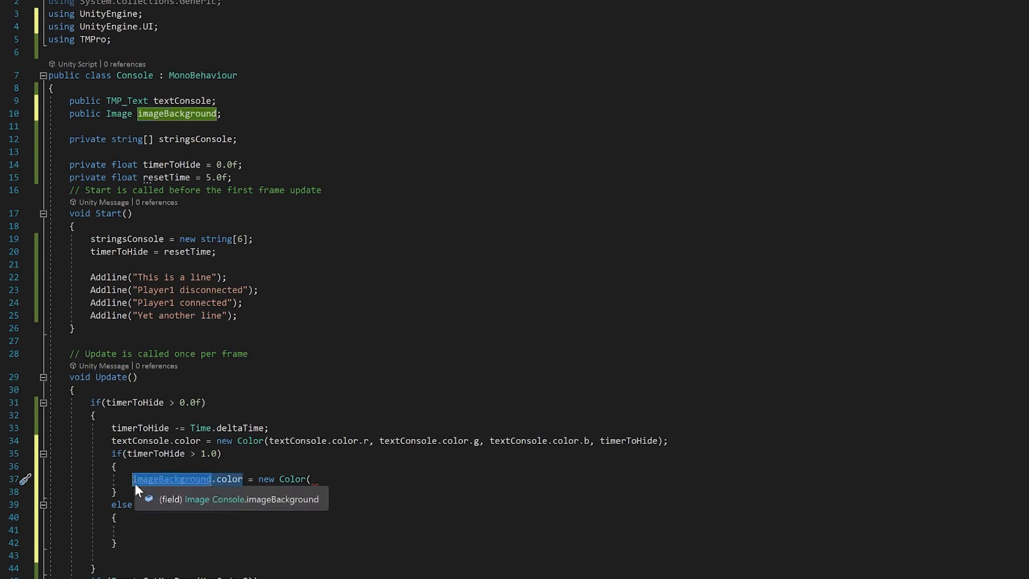
text(imageBackground.color.r, imageBackground.color.g, imageBackground.color.b, 67.0/25)
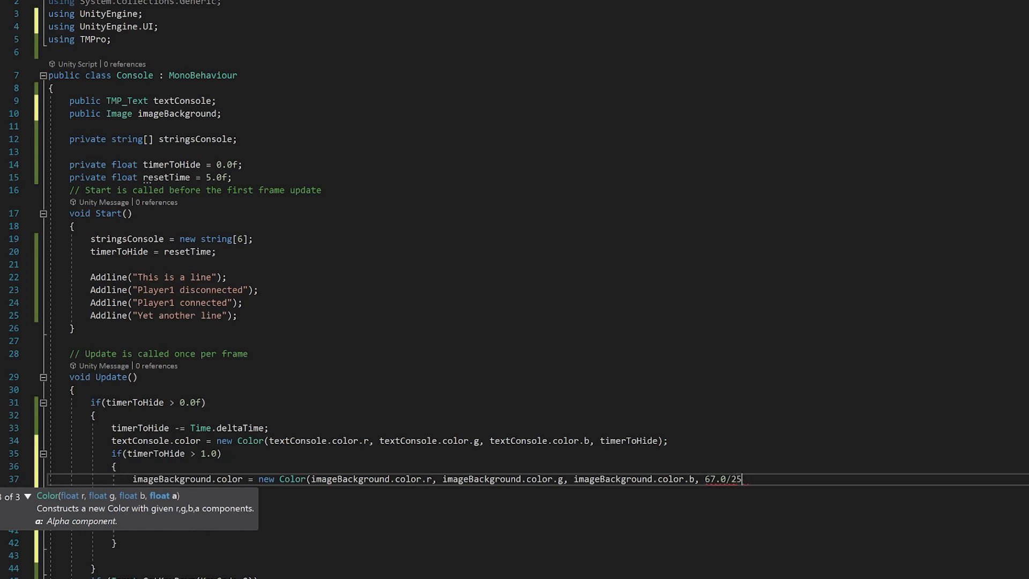
text(f / 254.0f);)
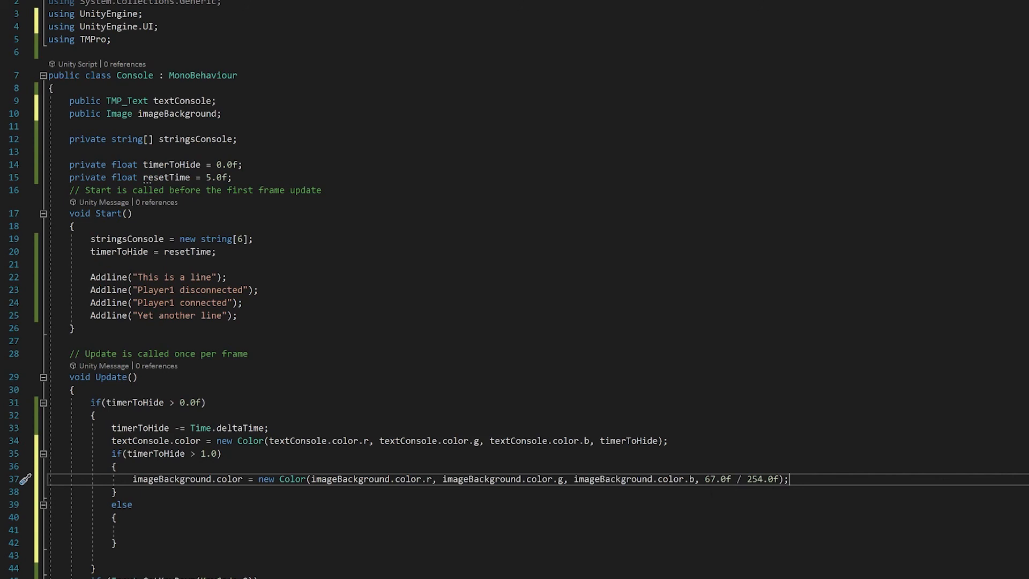
Copy that colour line into the else branch with the alpha multiplied by timerToHide
drag(133, 478, 788, 479)
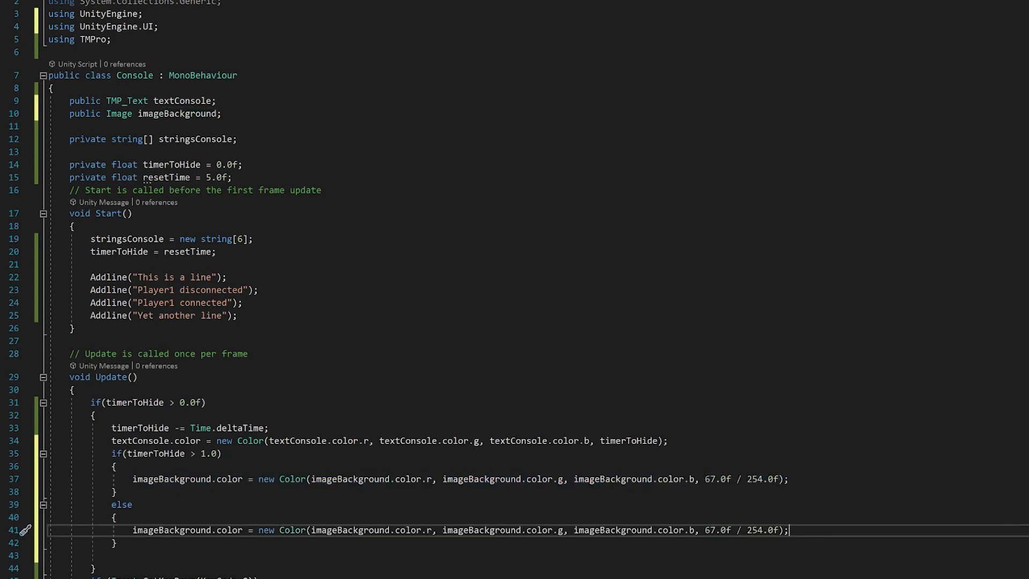
text(*)
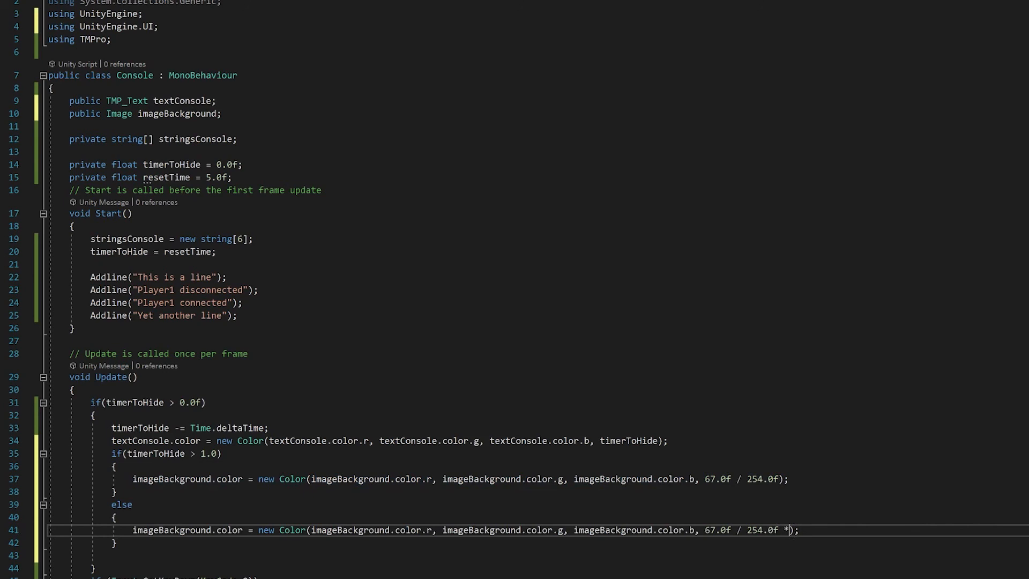
text(time)
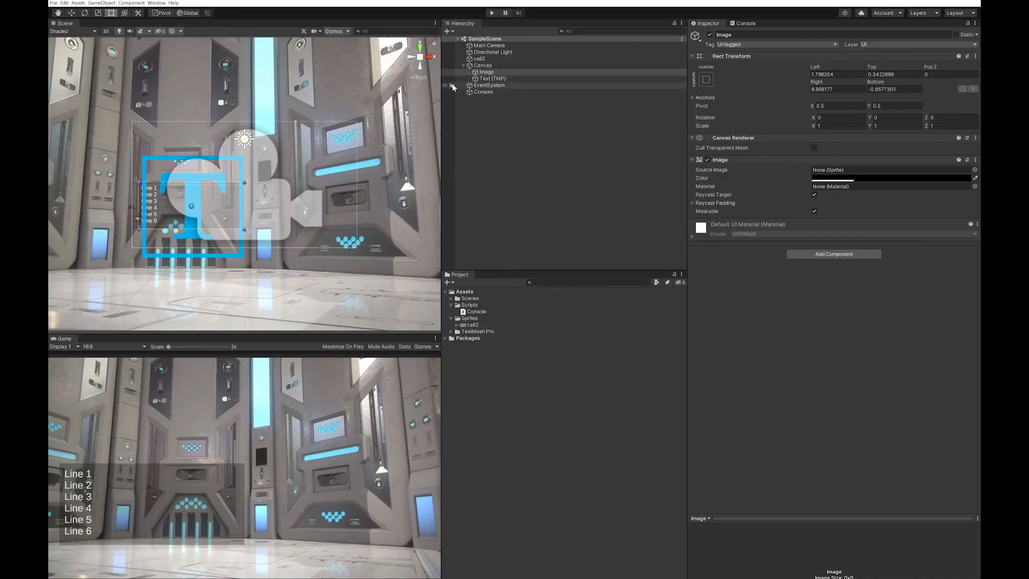
Select the Console object, run a Play test of the fading text and background, then stop it
click(484, 92)
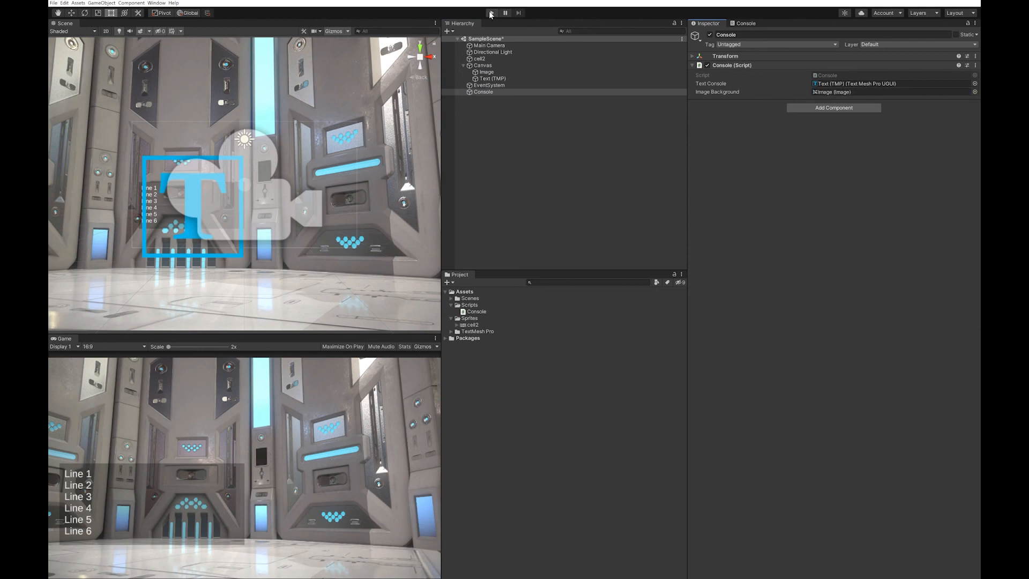
click(491, 13)
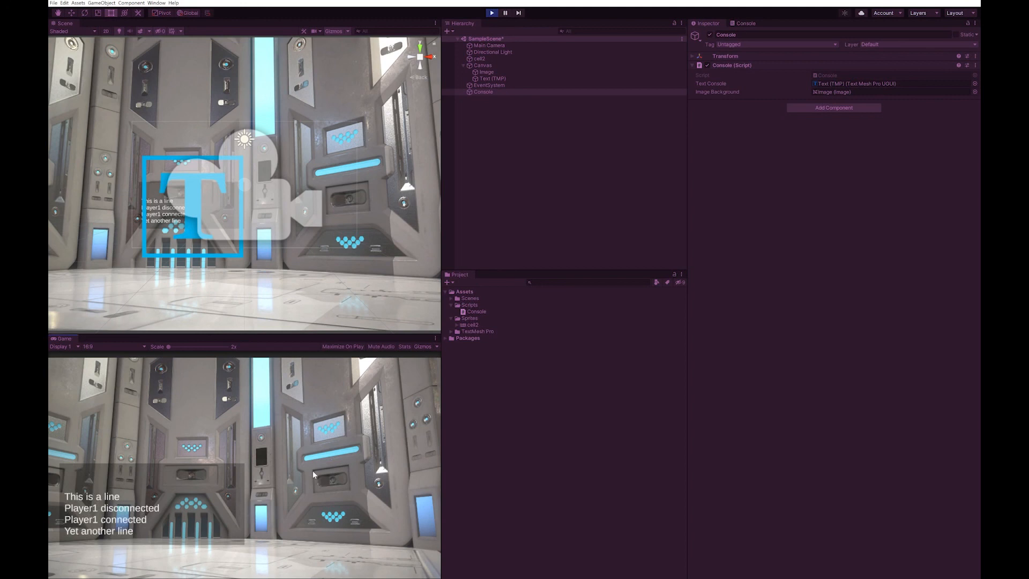
mouse_move(313, 477)
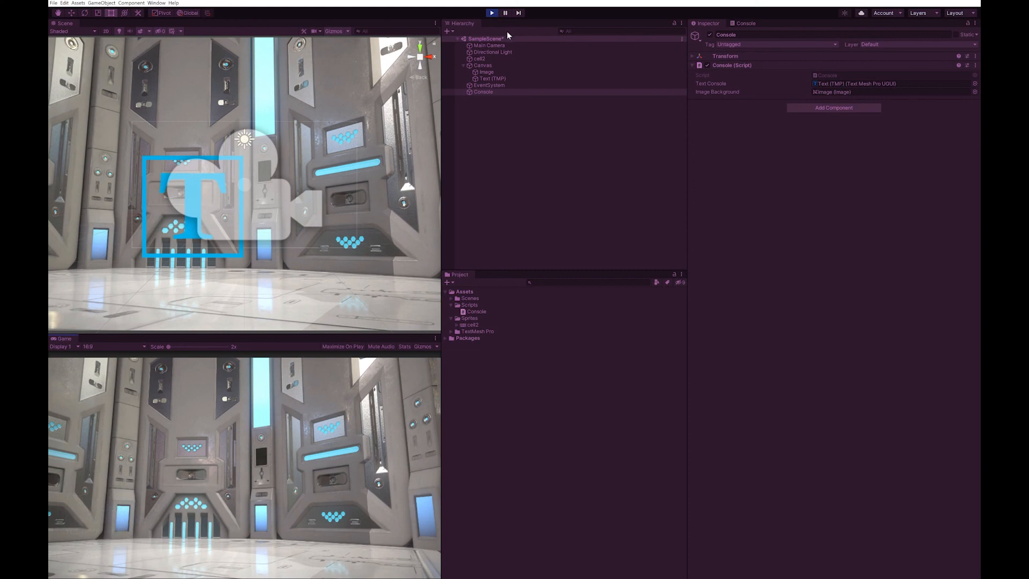
click(492, 13)
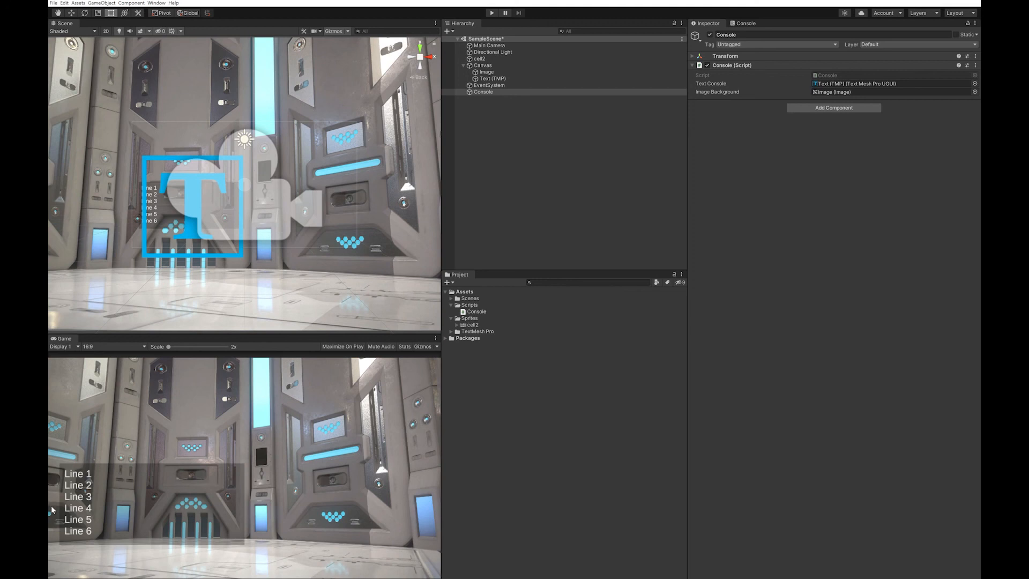
mouse_move(77, 554)
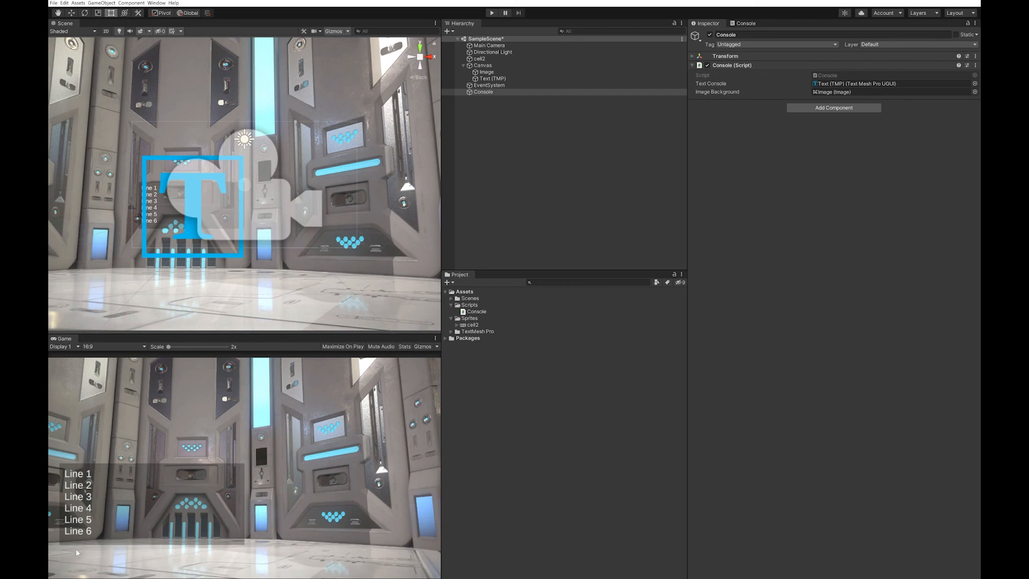
mouse_move(195, 557)
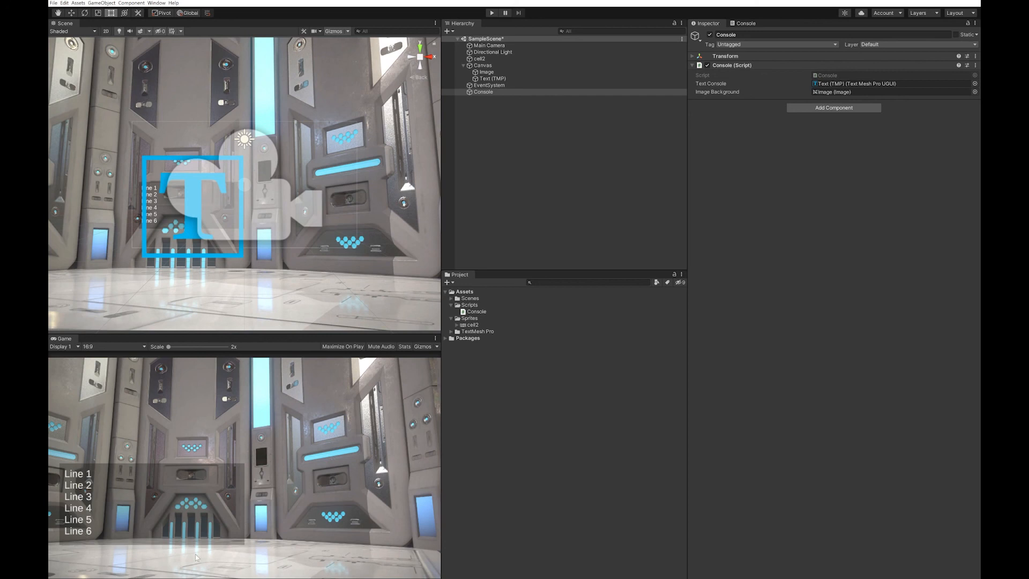
mouse_move(303, 532)
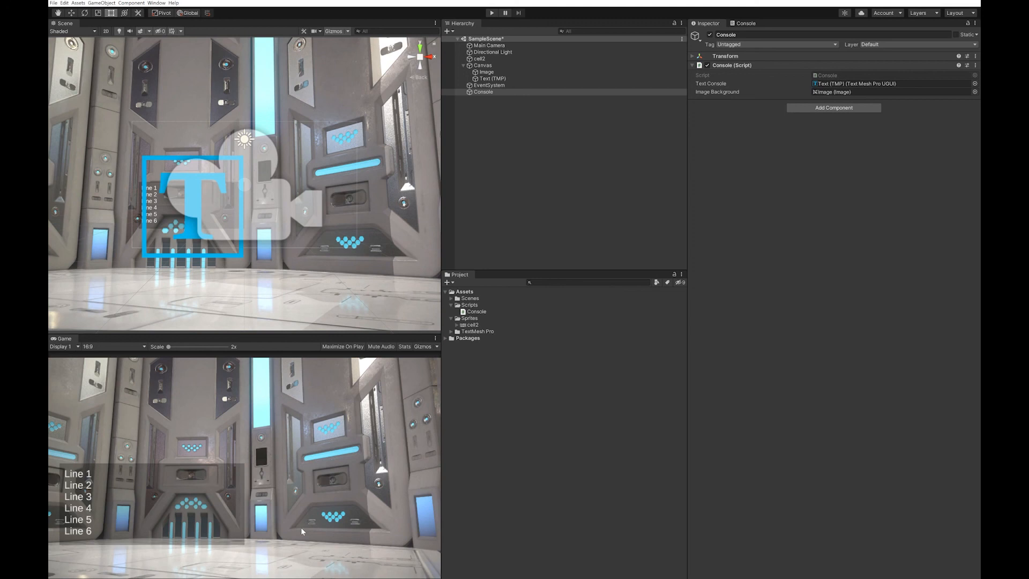
mouse_move(523, 136)
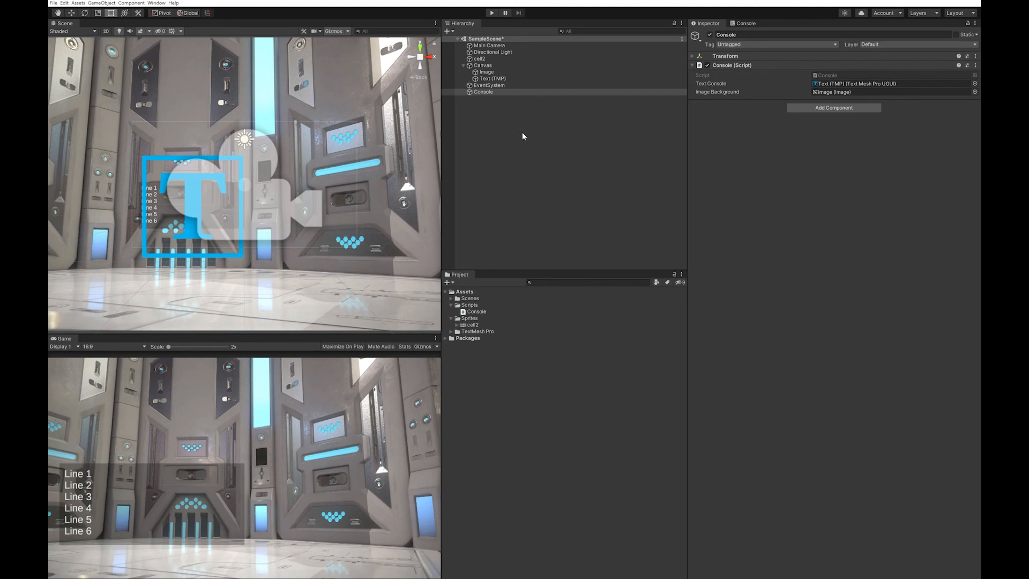